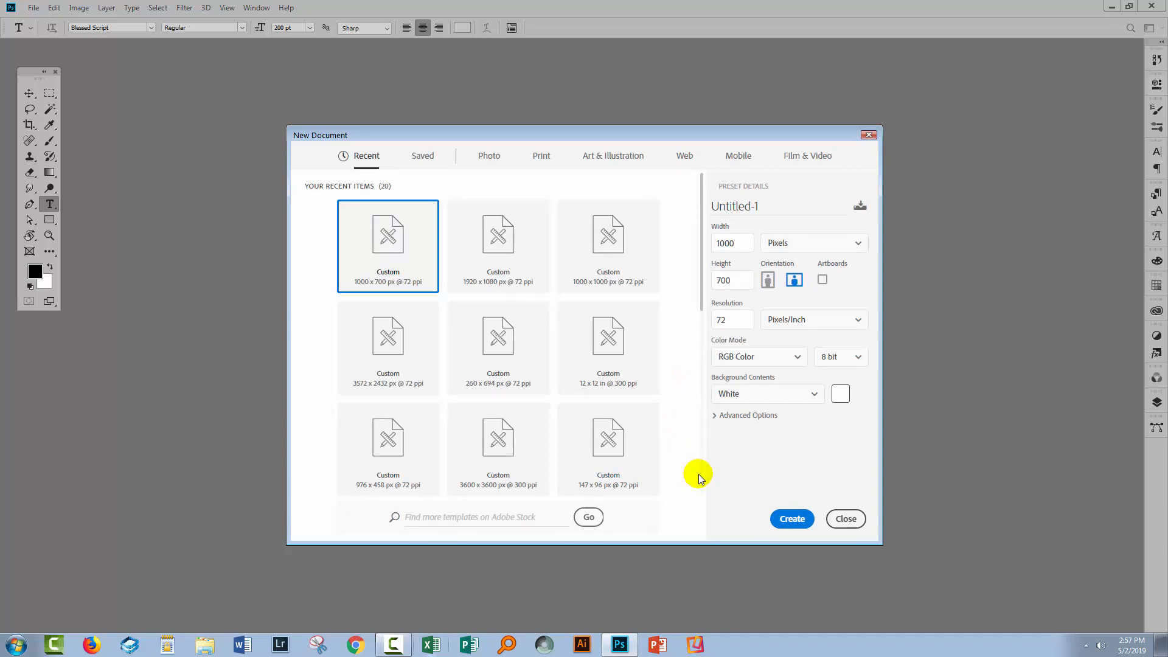
mouse_move(339, 299)
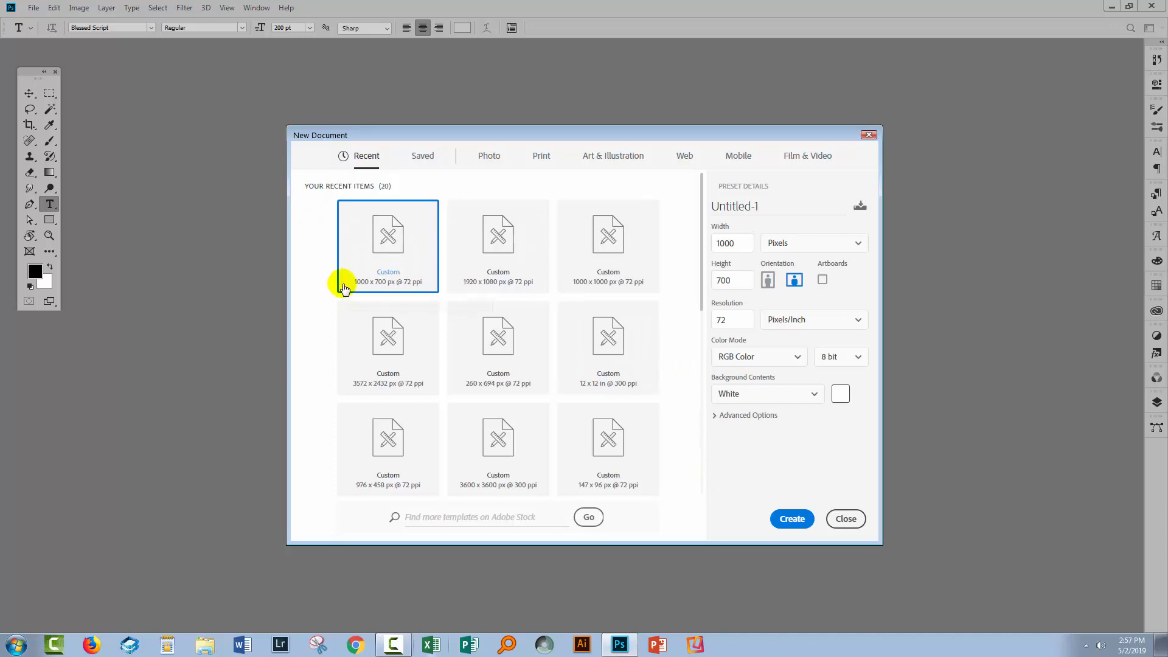
mouse_move(347, 281)
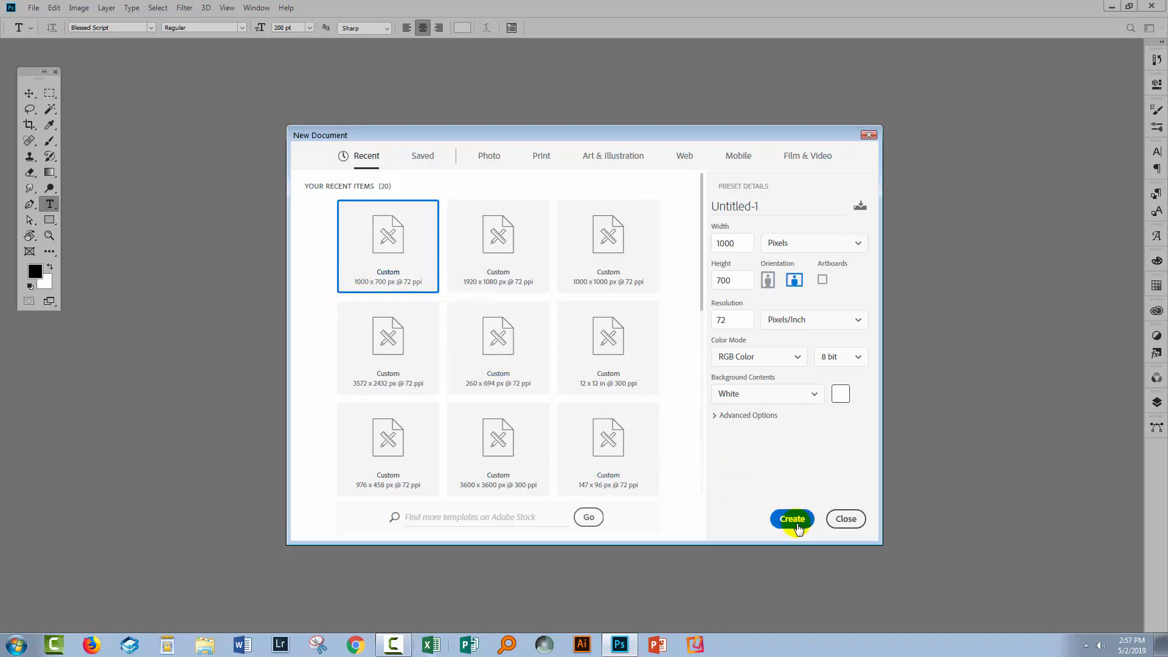
Step: Create the 1000×700 document, centre-align the 'Dream big' script text and move it to the page centre
left_click(791, 519)
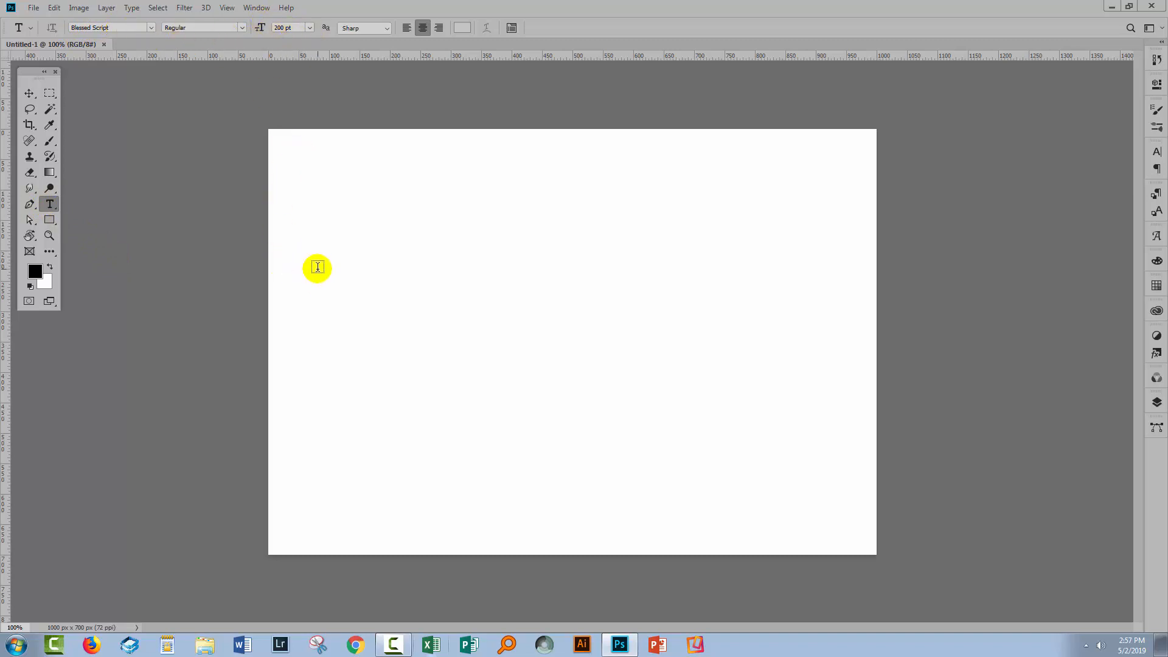
mouse_move(315, 277)
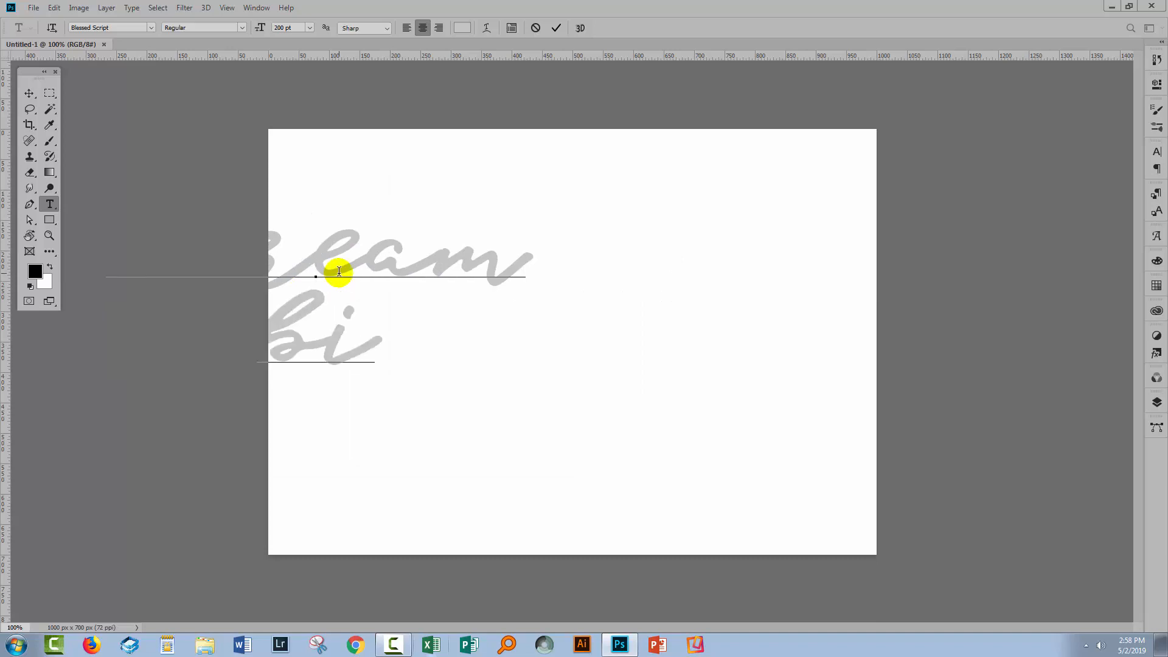
left_click(423, 28)
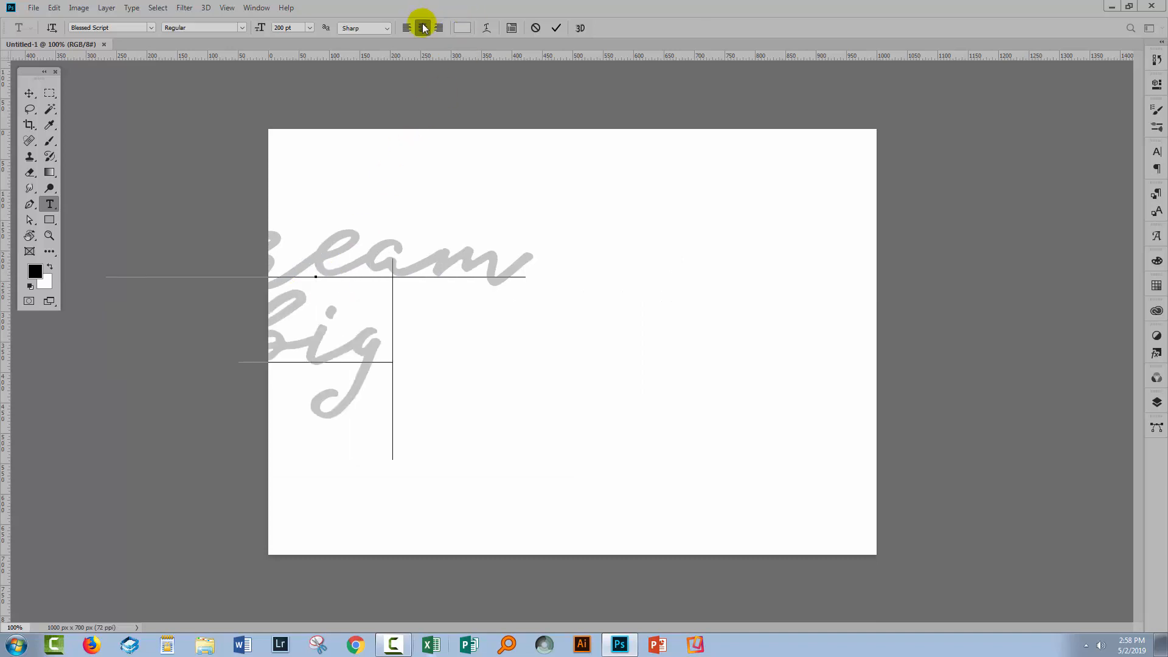
left_click(423, 28)
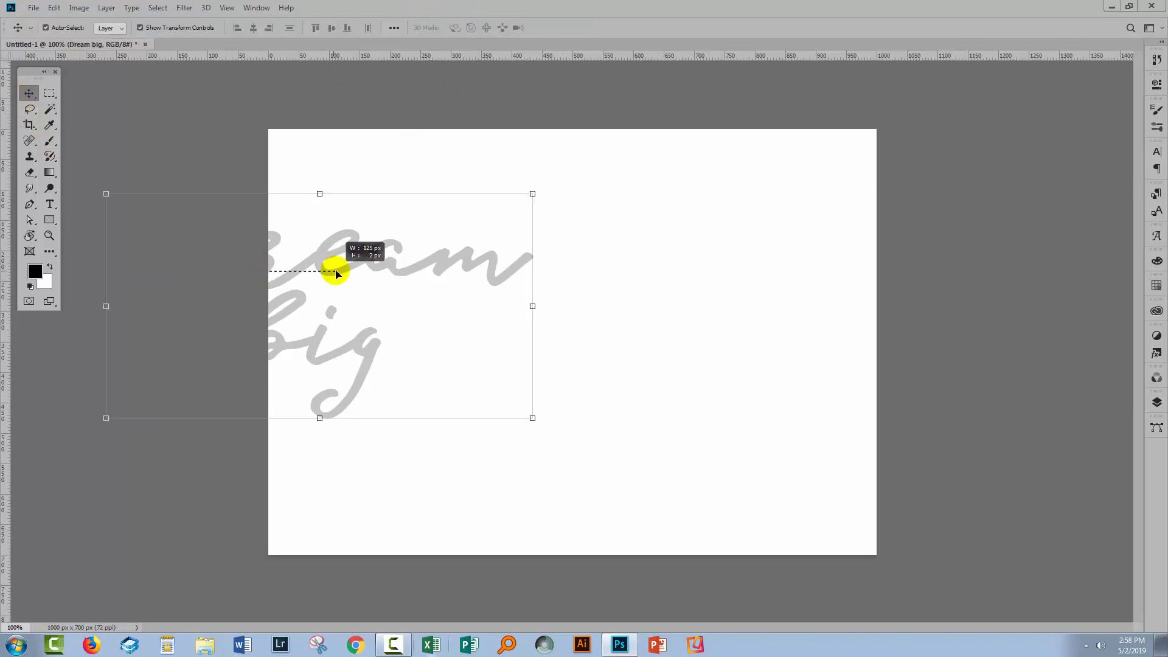
left_click_drag(336, 274, 551, 312)
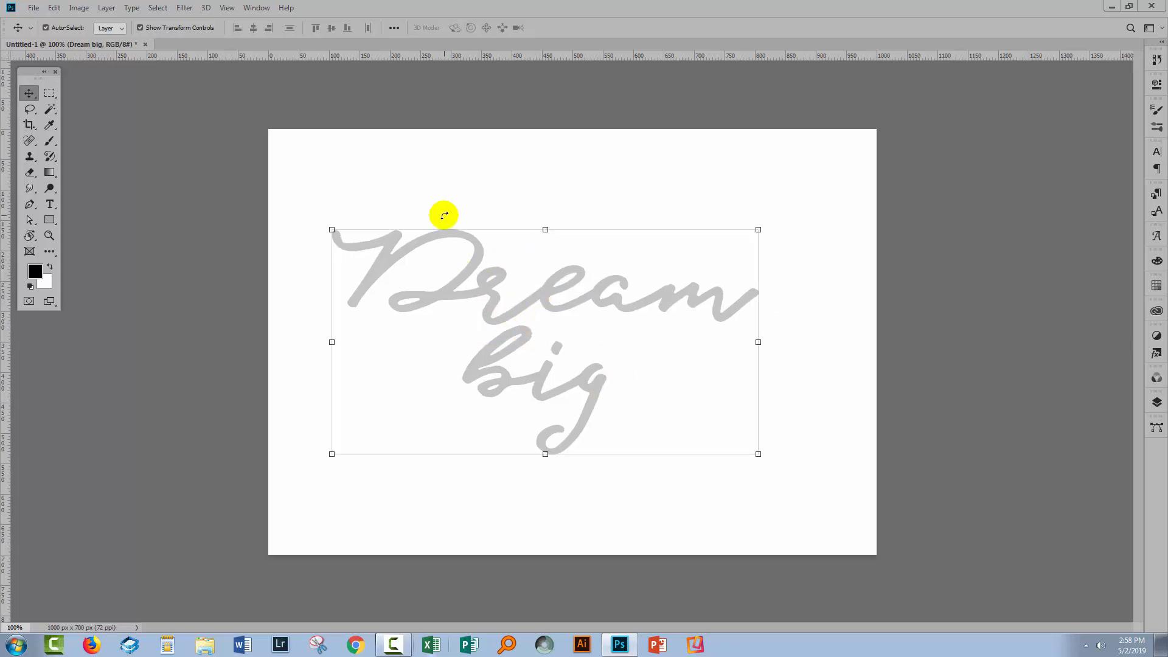
left_click(50, 204)
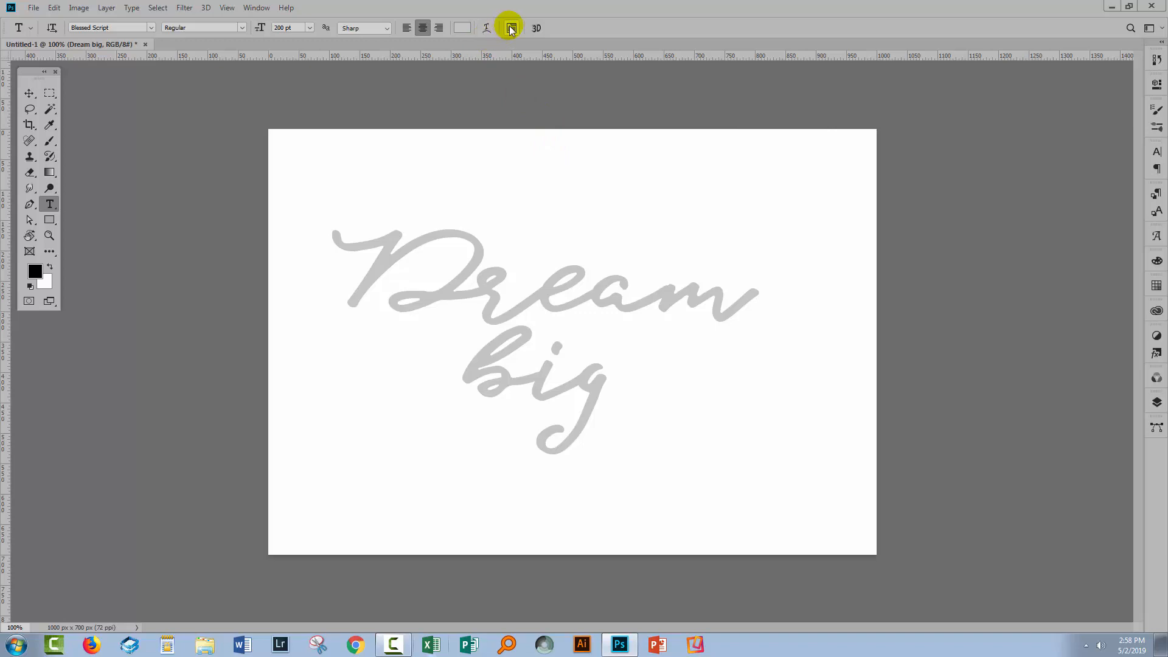
left_click(511, 28)
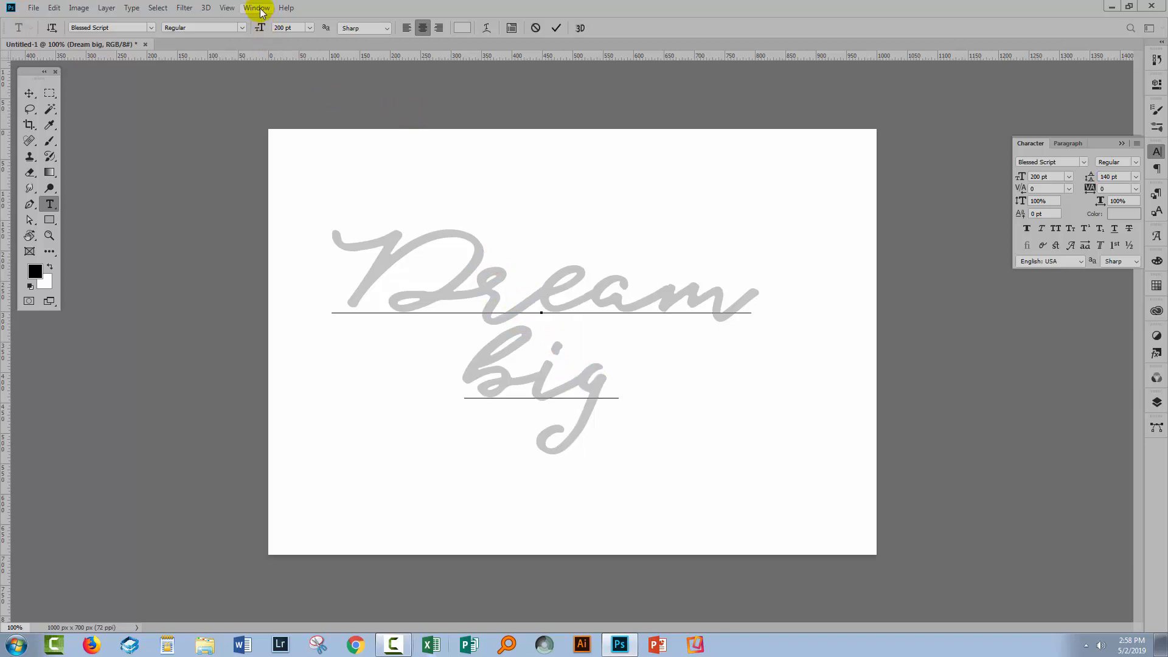
Step: Swap letters of 'Dream big' for swash alternates from the Glyphs panel, then close that panel group
left_click(256, 8)
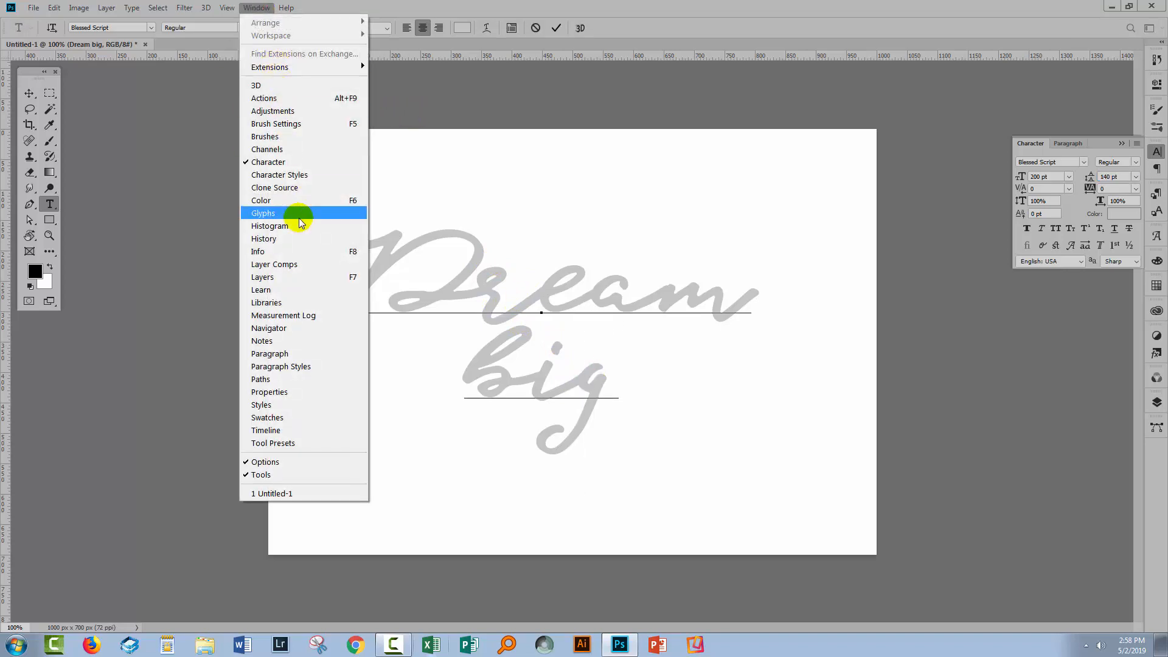
mouse_move(263, 214)
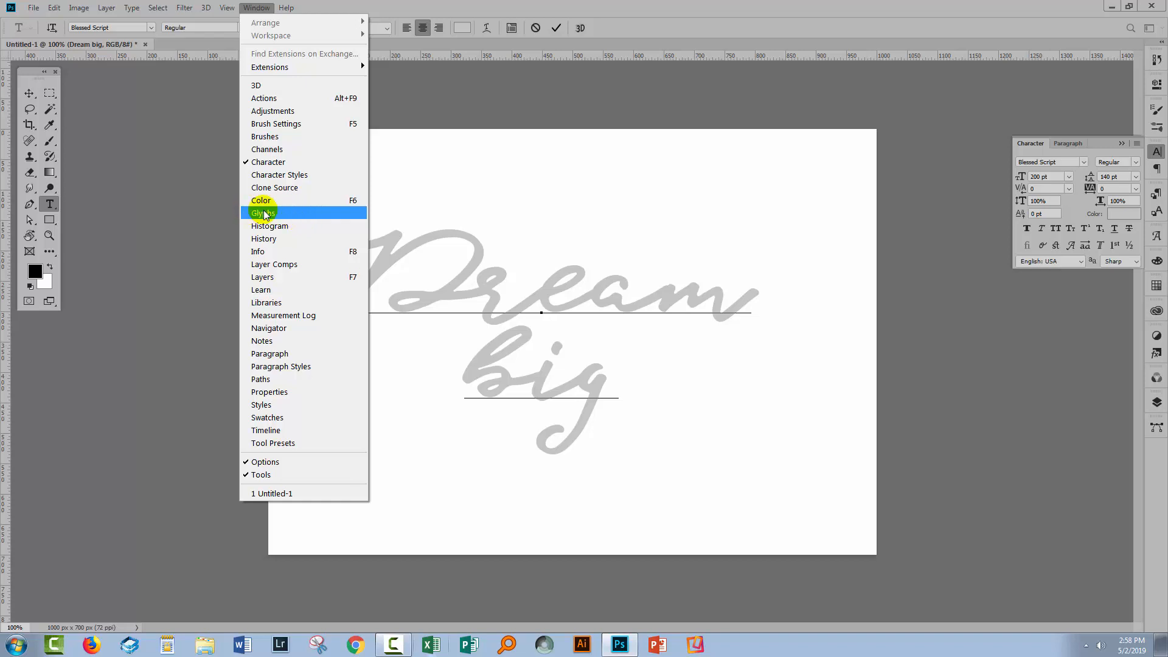
left_click(264, 211)
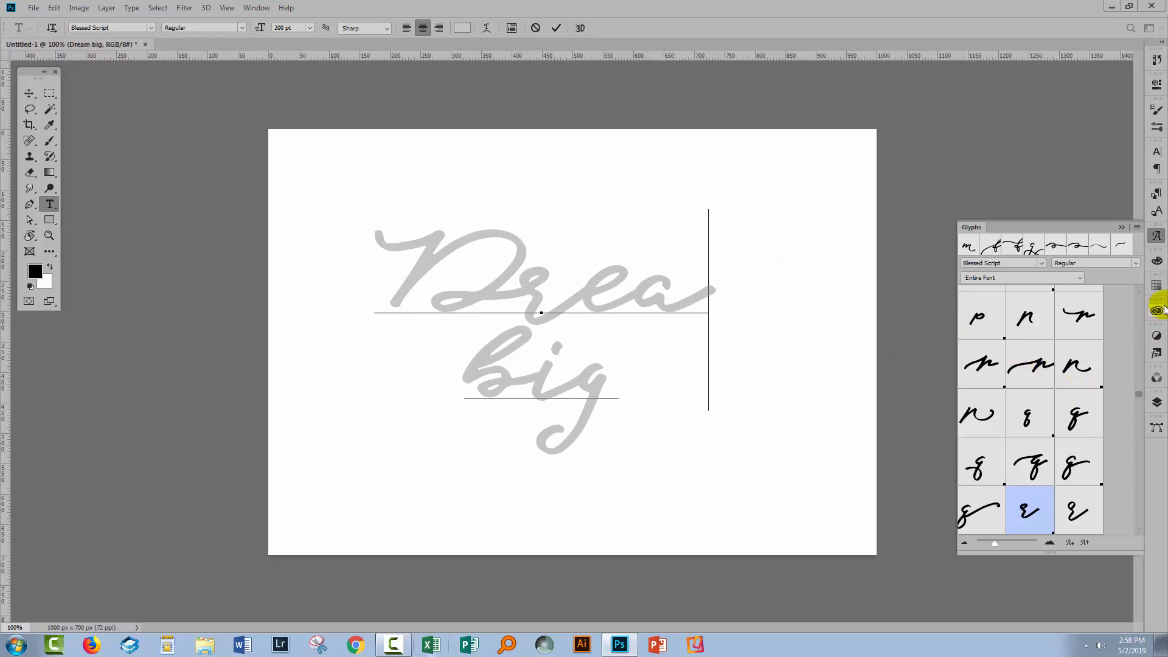
scroll("down", 3)
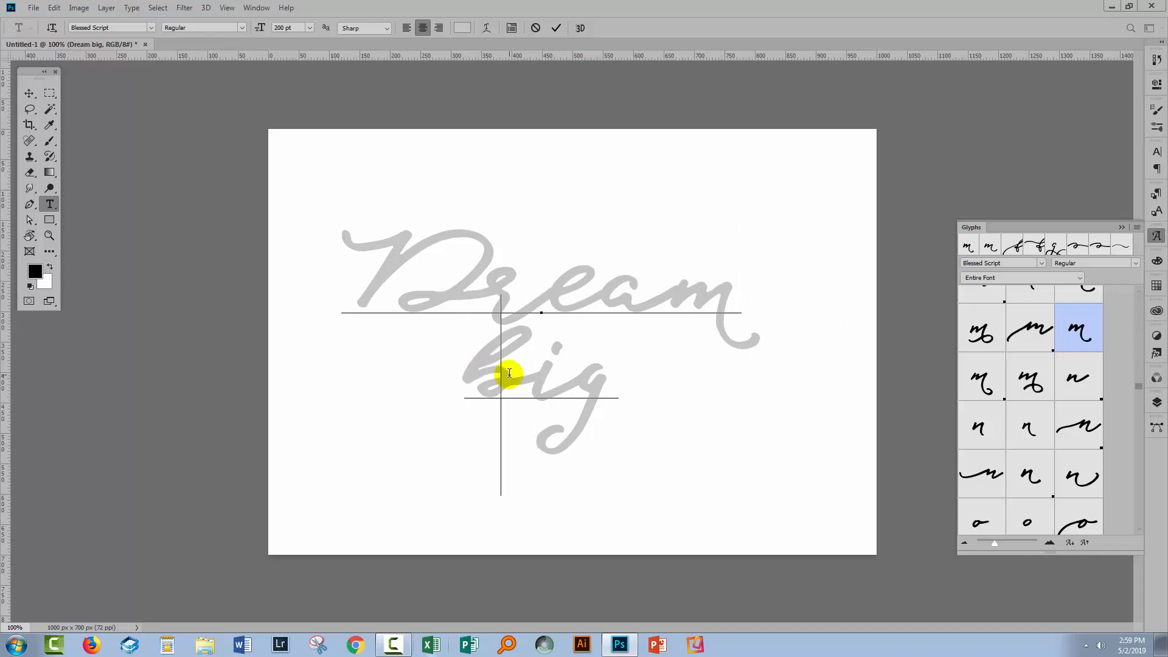
key("Backspace")
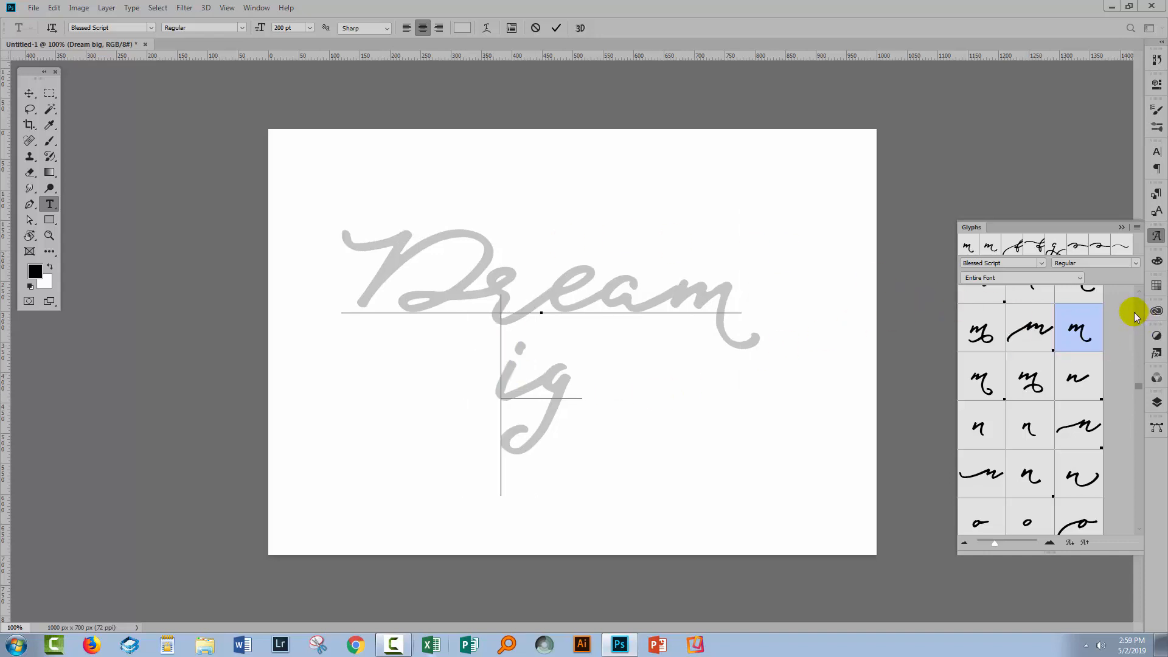
scroll("down", 3)
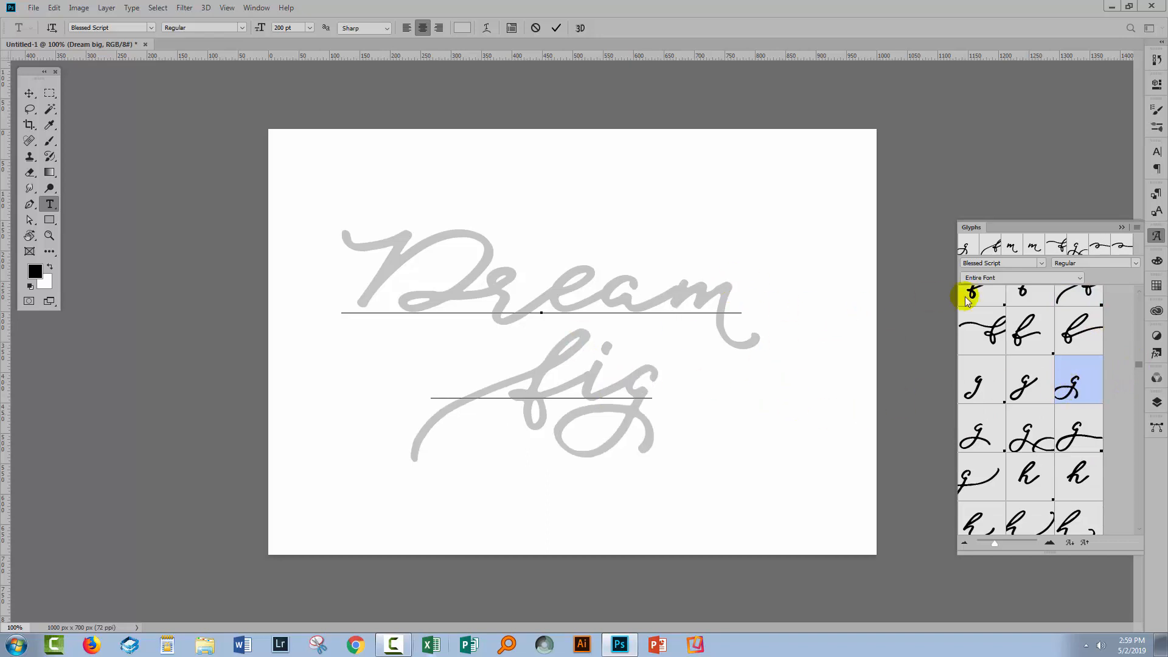
mouse_move(1132, 218)
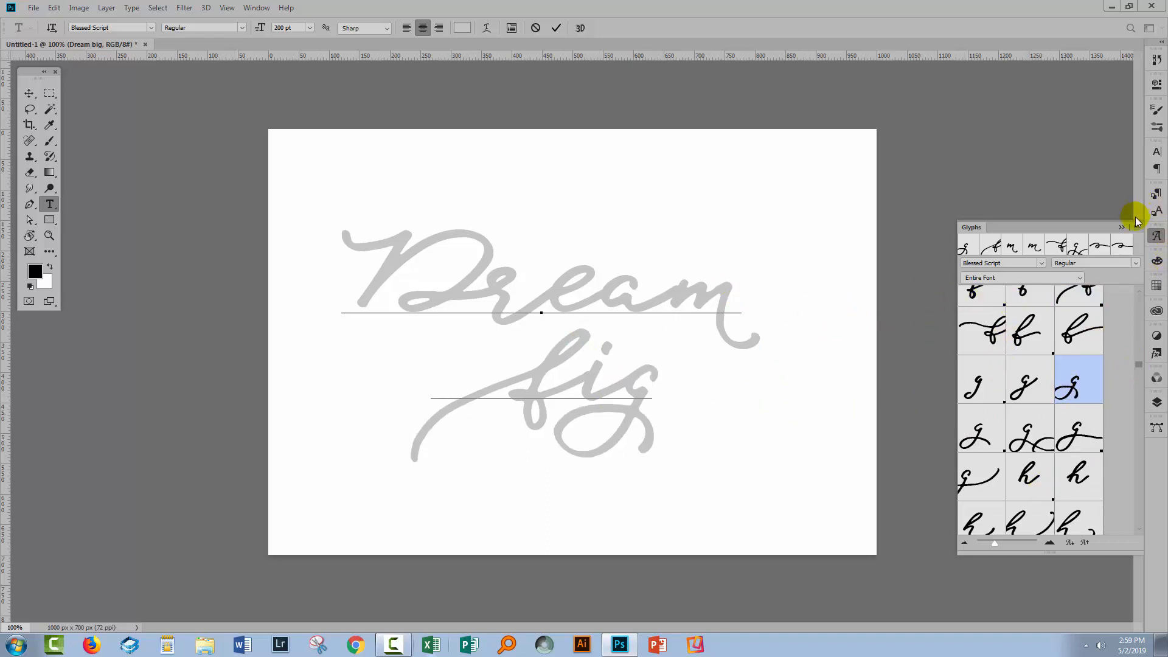
left_click(1123, 228)
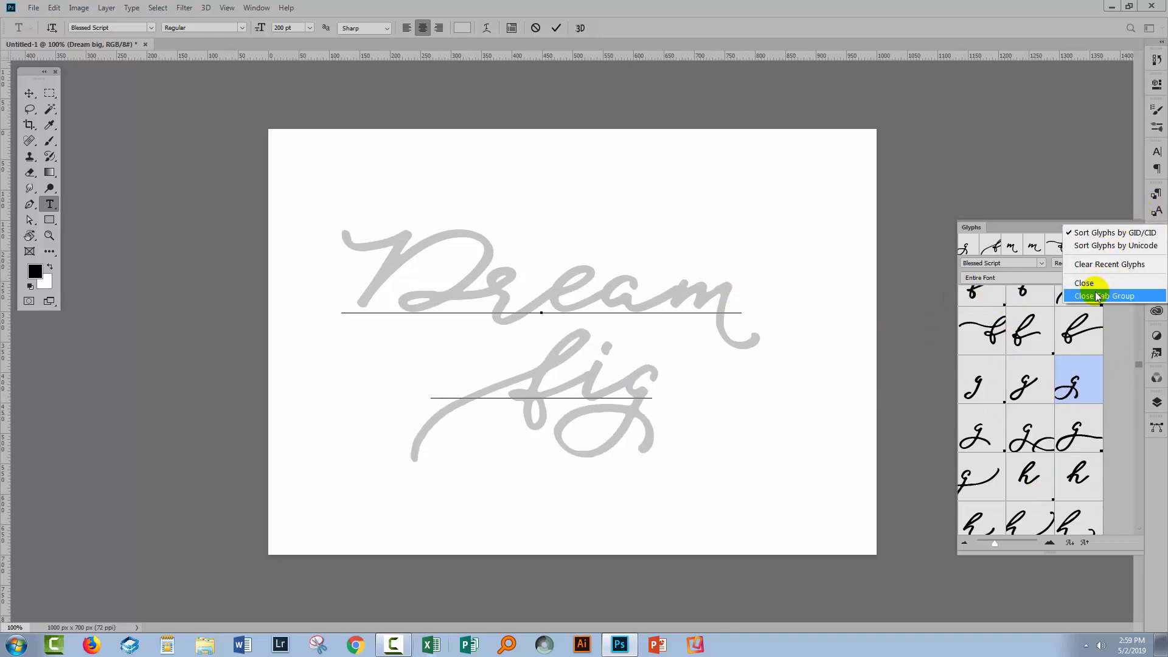
left_click(1085, 283)
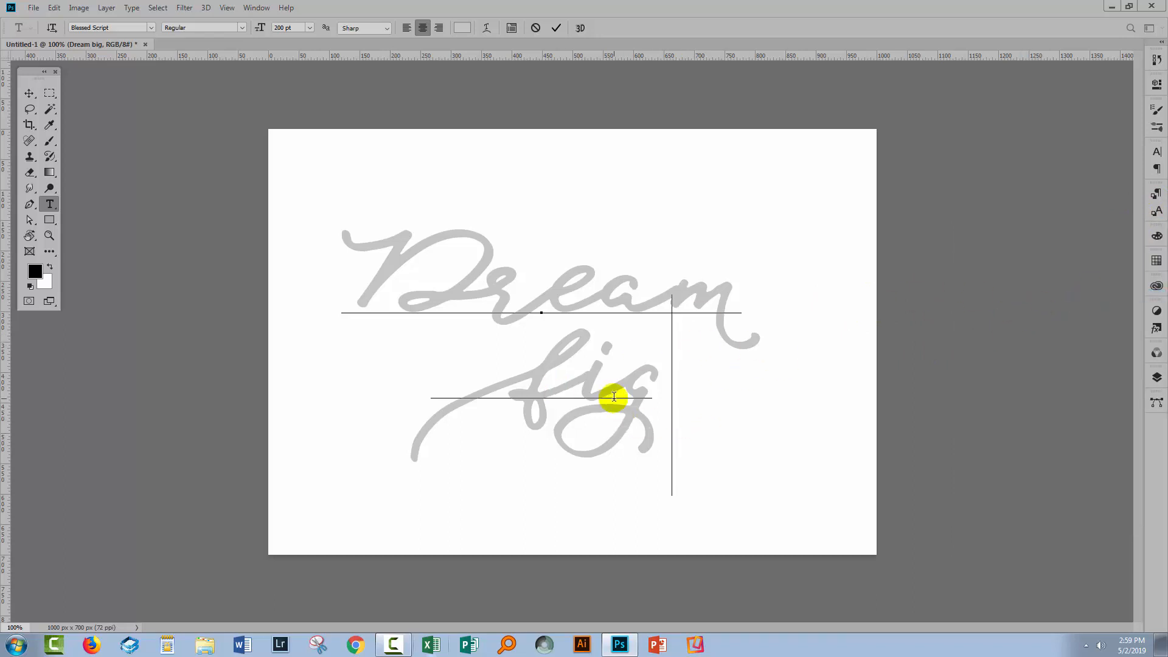
Step: Select all the text, review its colour in the Color Picker and keep the existing grey
left_click(29, 94)
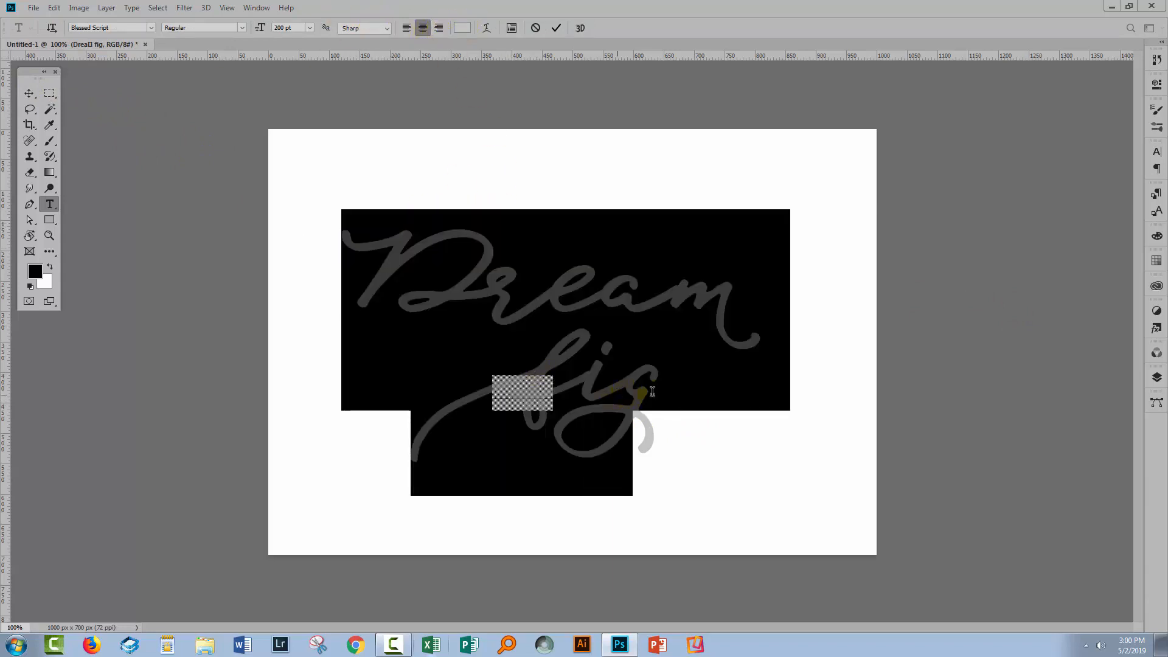
left_click(463, 28)
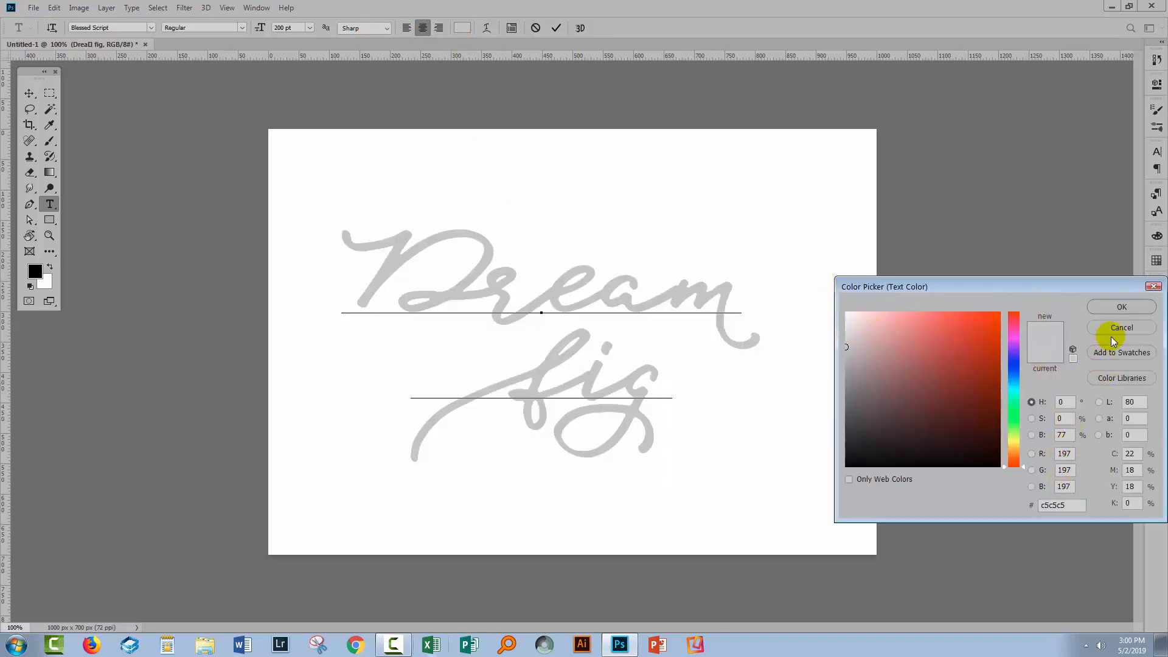
left_click(1120, 327)
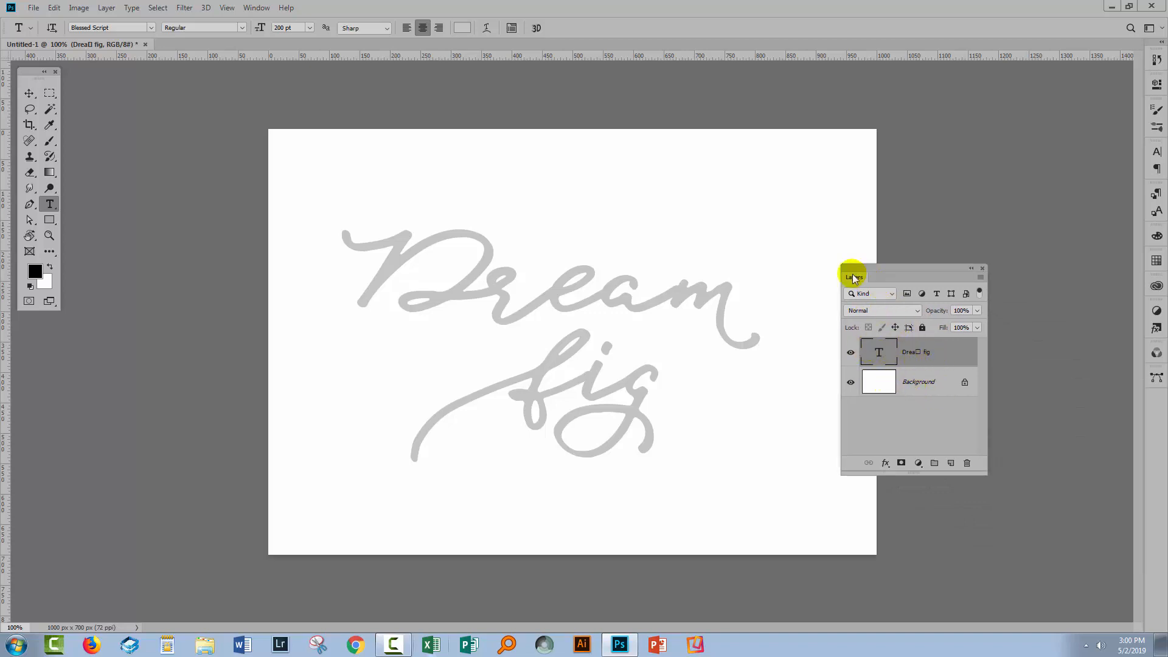
Step: Move the Layers panel aside and request a New 3D Extrusion from the 'Dream big' type layer
left_click_drag(855, 276, 936, 272)
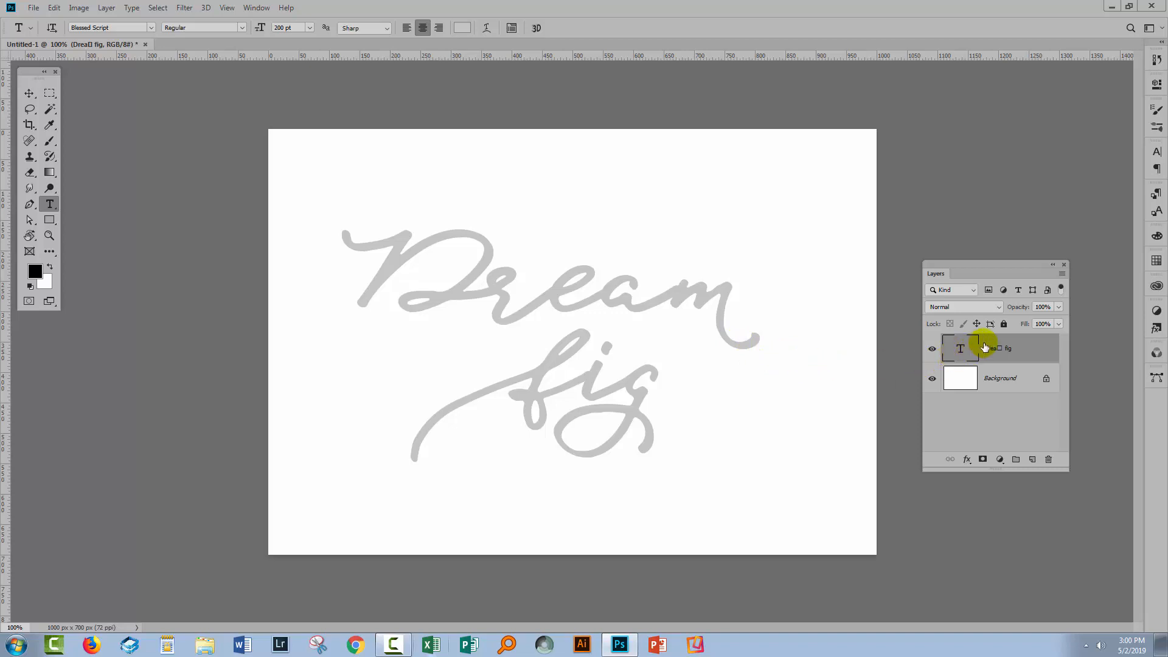
right_click(962, 348)
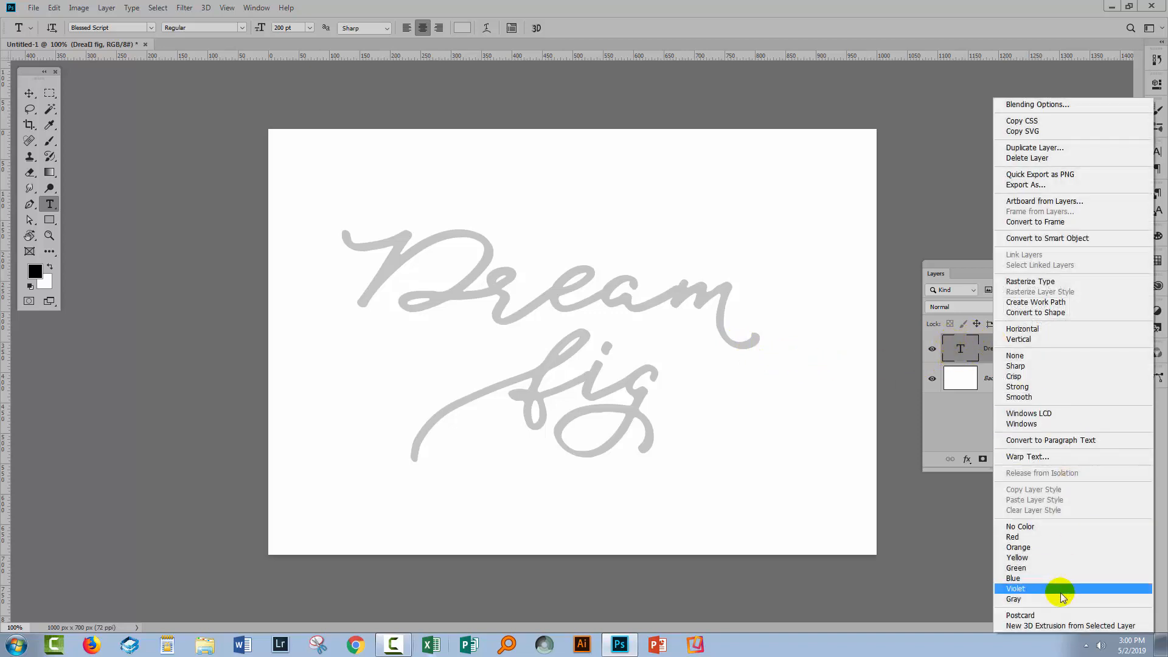
mouse_move(1110, 625)
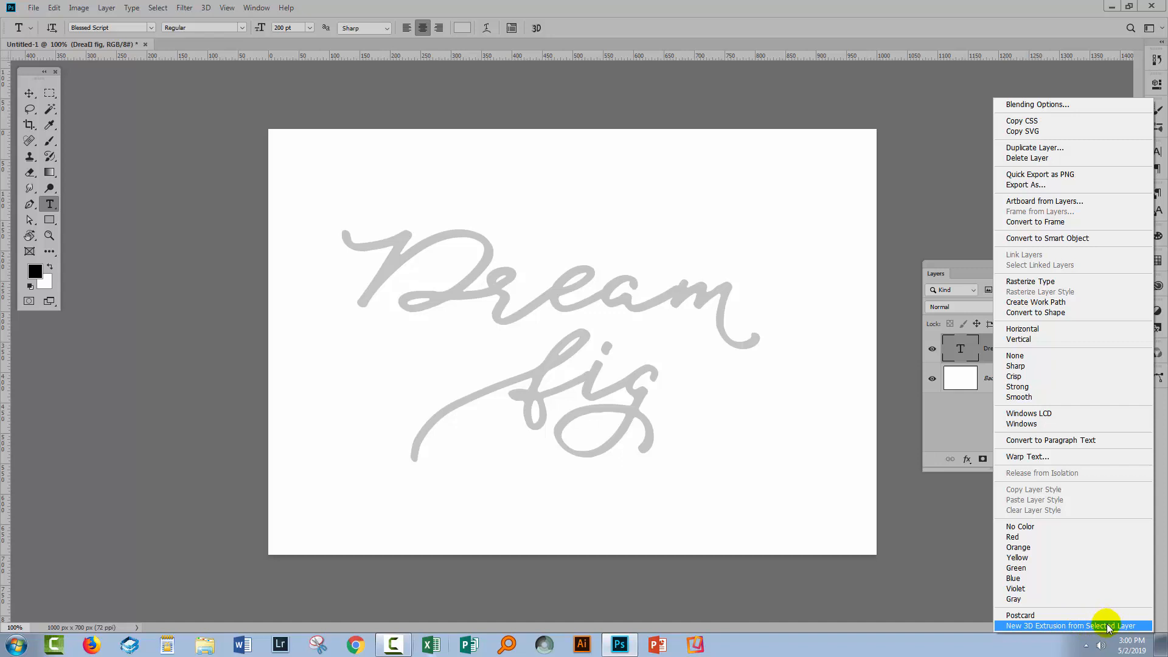
mouse_move(207, 11)
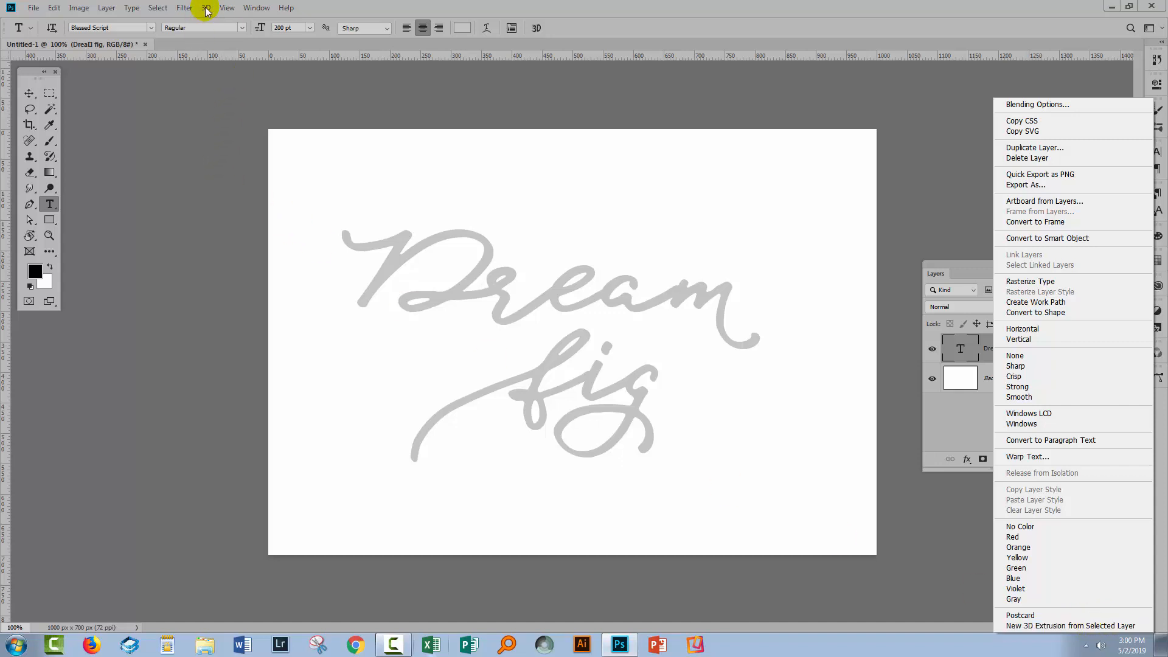
left_click(204, 7)
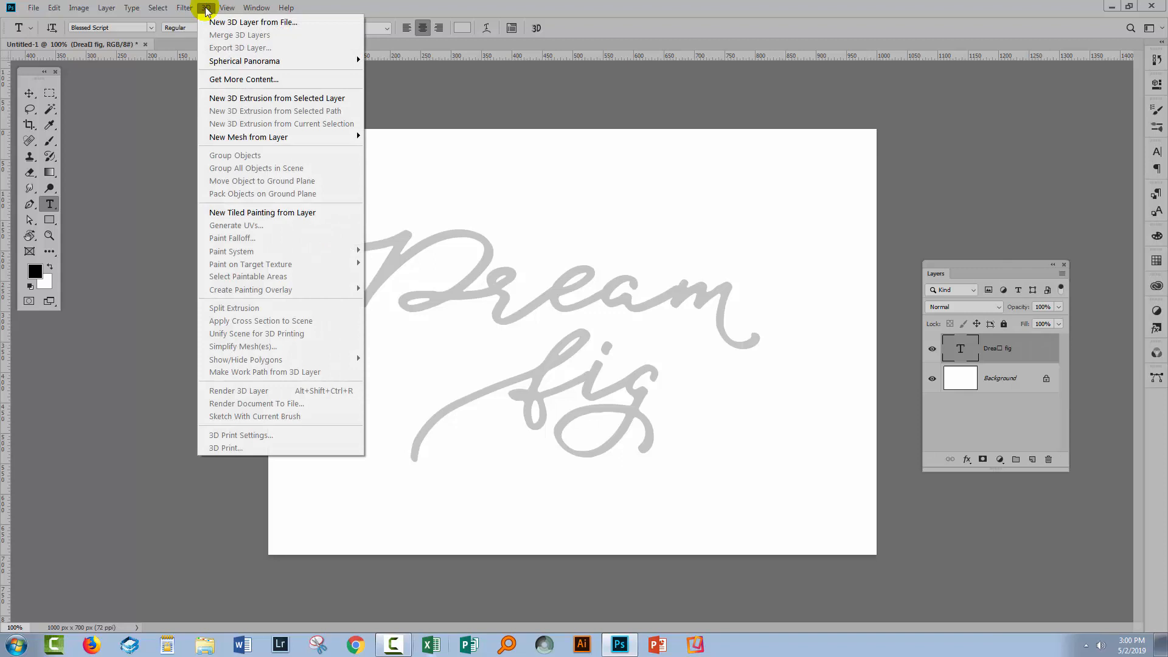
mouse_move(277, 97)
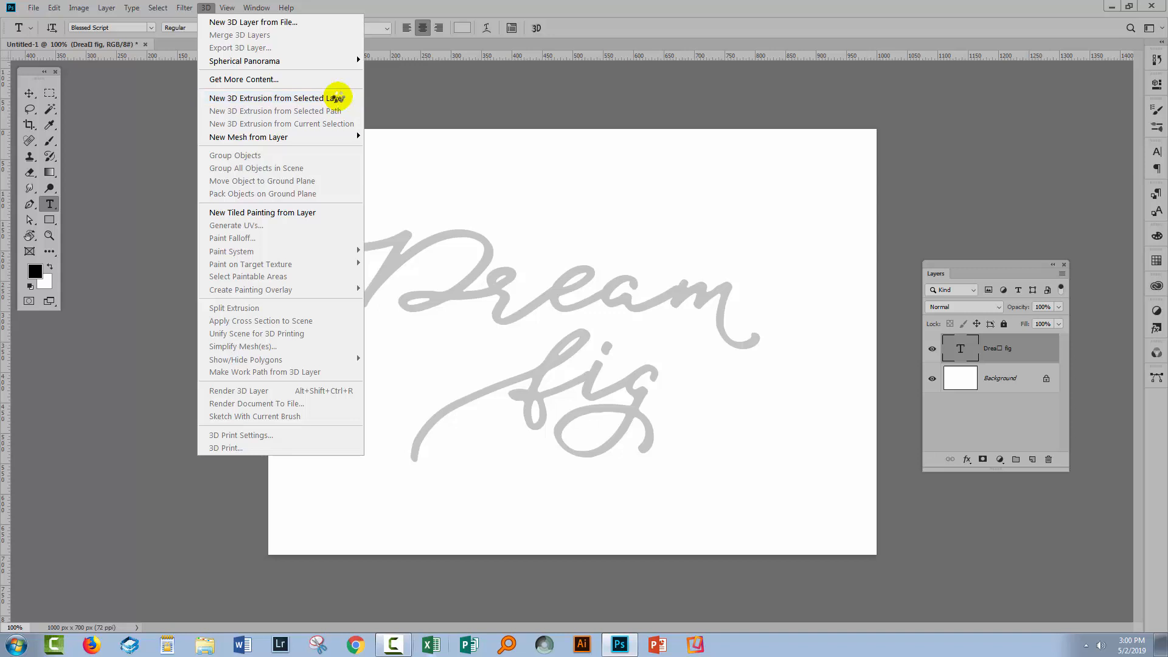
left_click(276, 98)
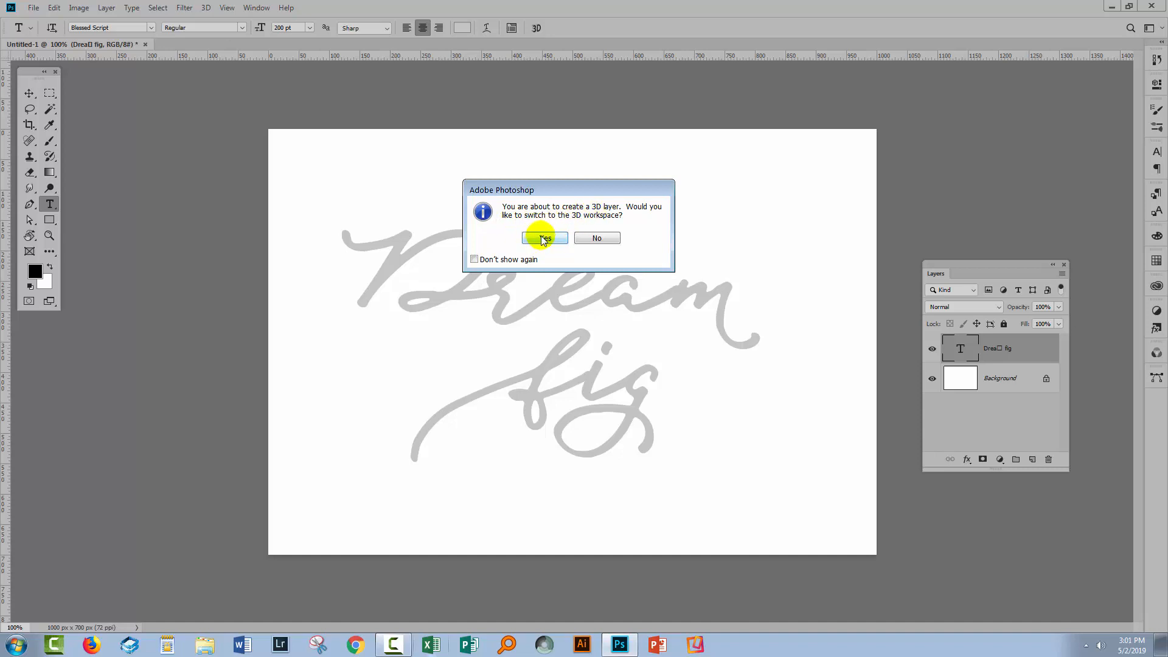
Step: Confirm the 3D extrusion, switch to the 3D workspace and reset it to its default layout
left_click(546, 238)
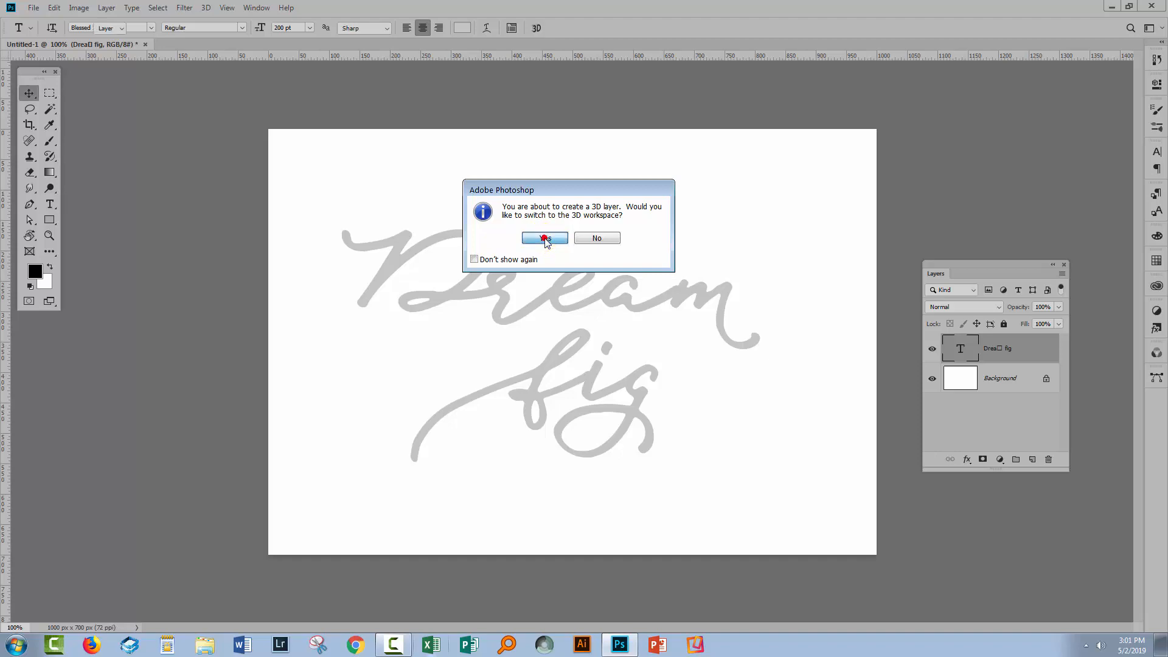
left_click(544, 237)
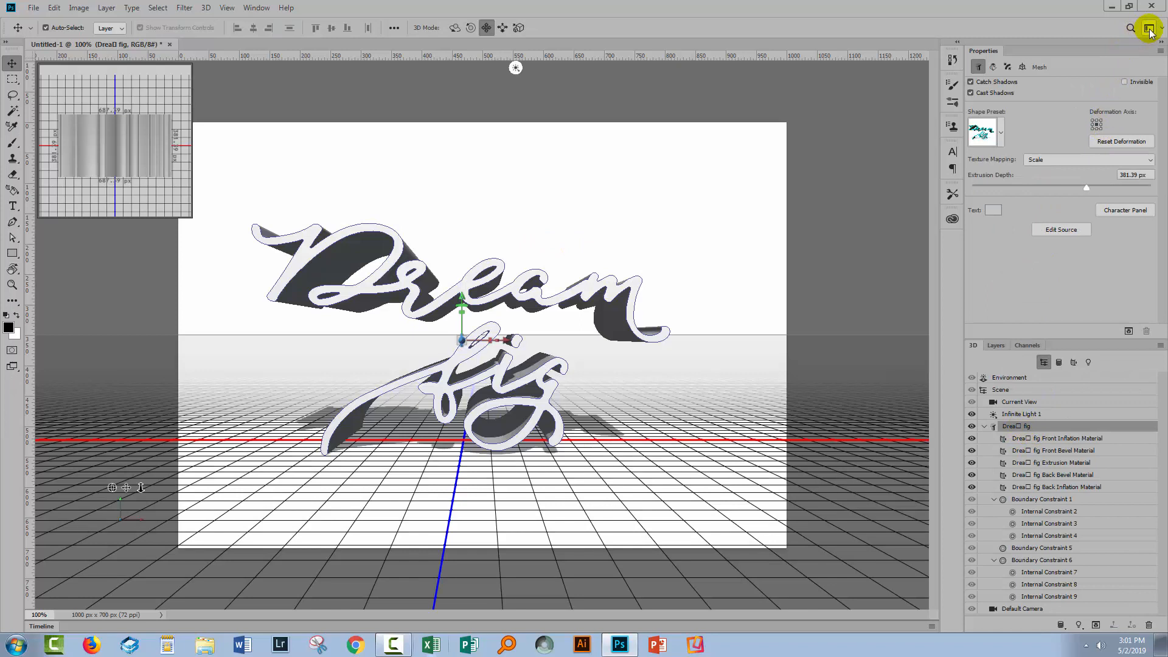
left_click(1150, 28)
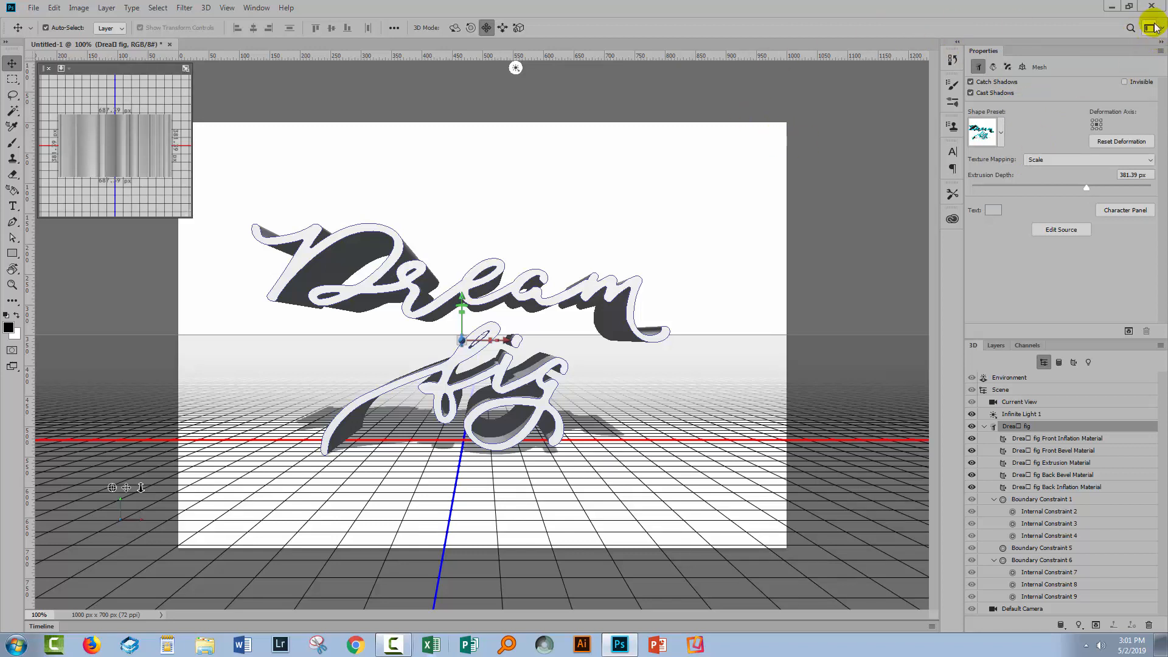
left_click(1153, 28)
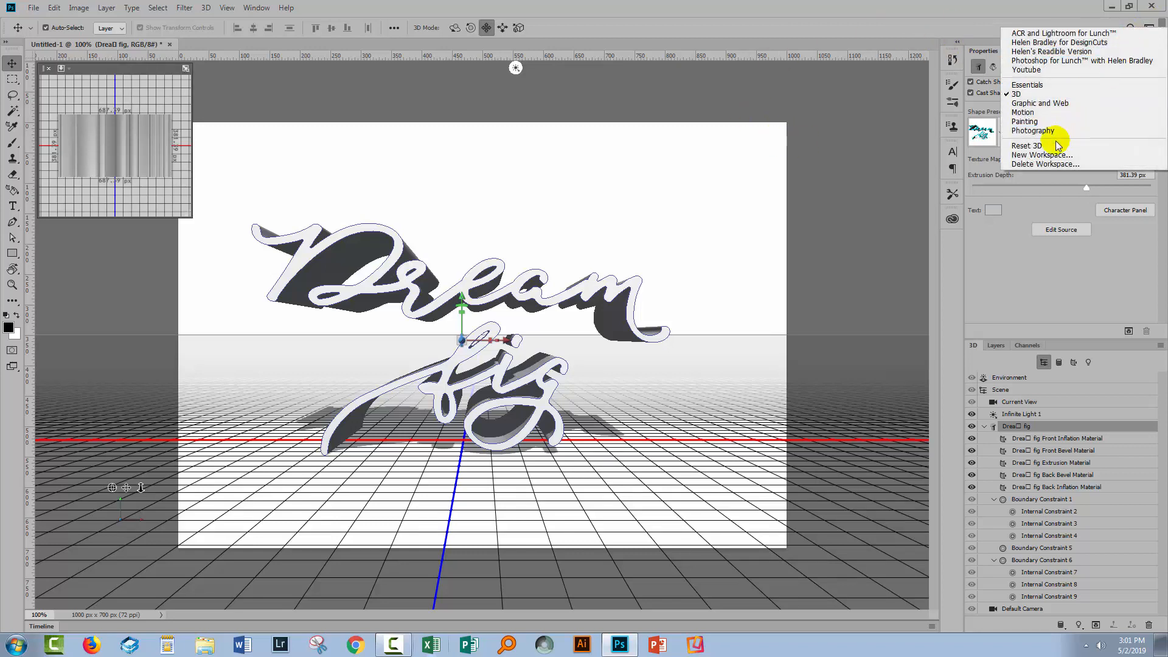
mouse_move(1028, 145)
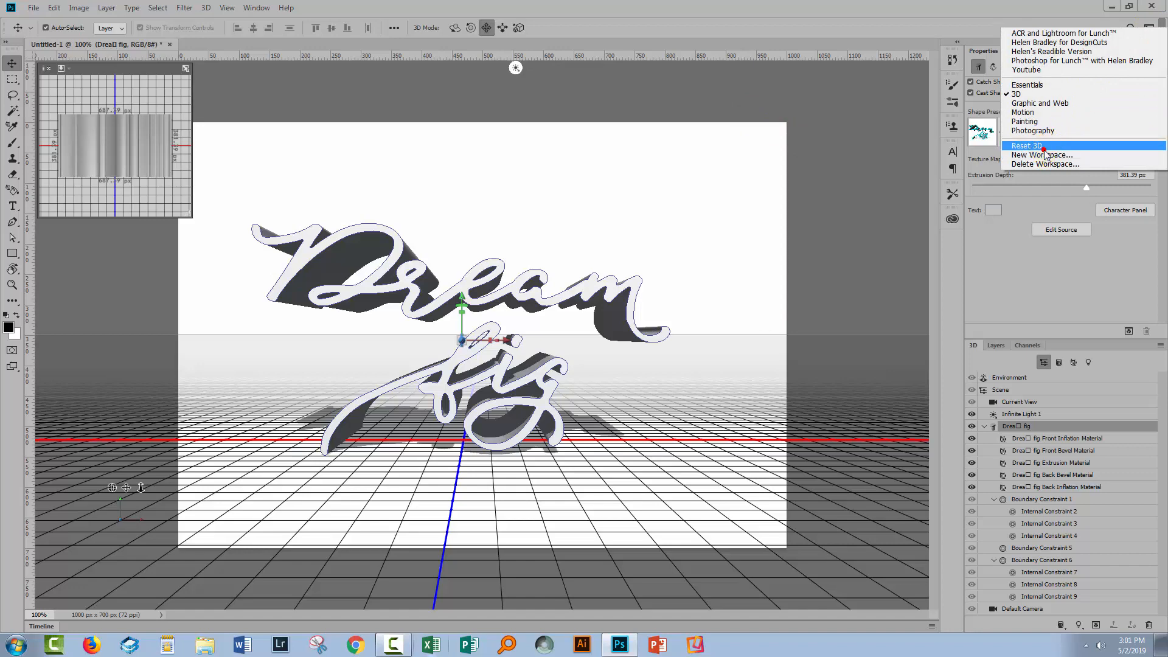
left_click(1027, 145)
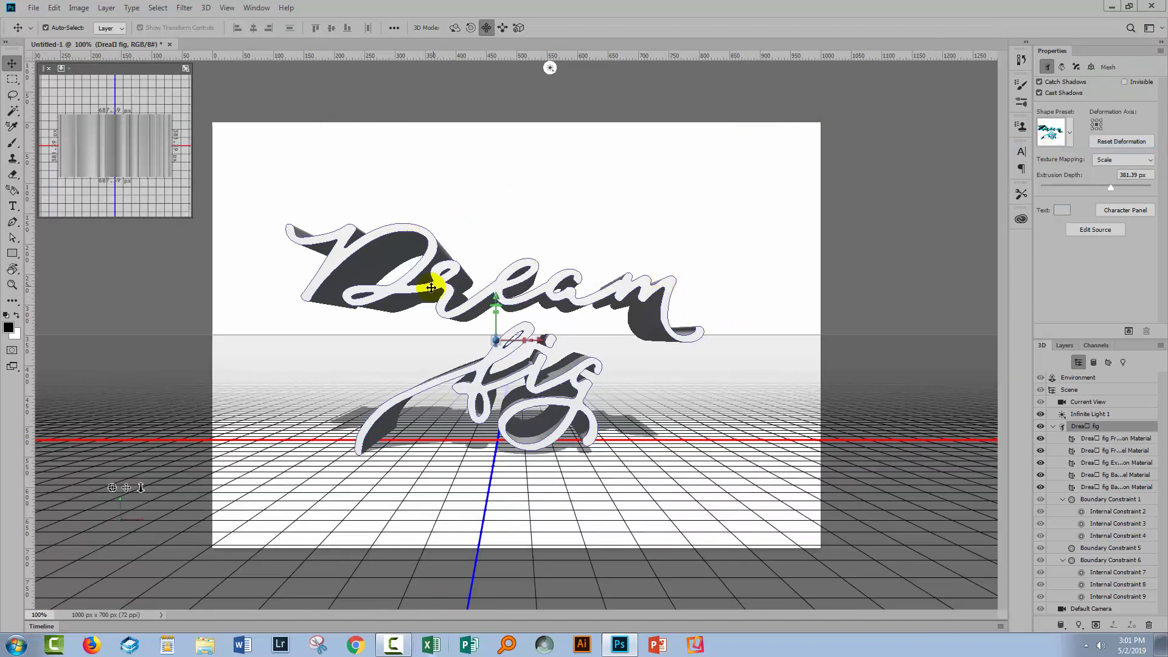
mouse_move(1077, 54)
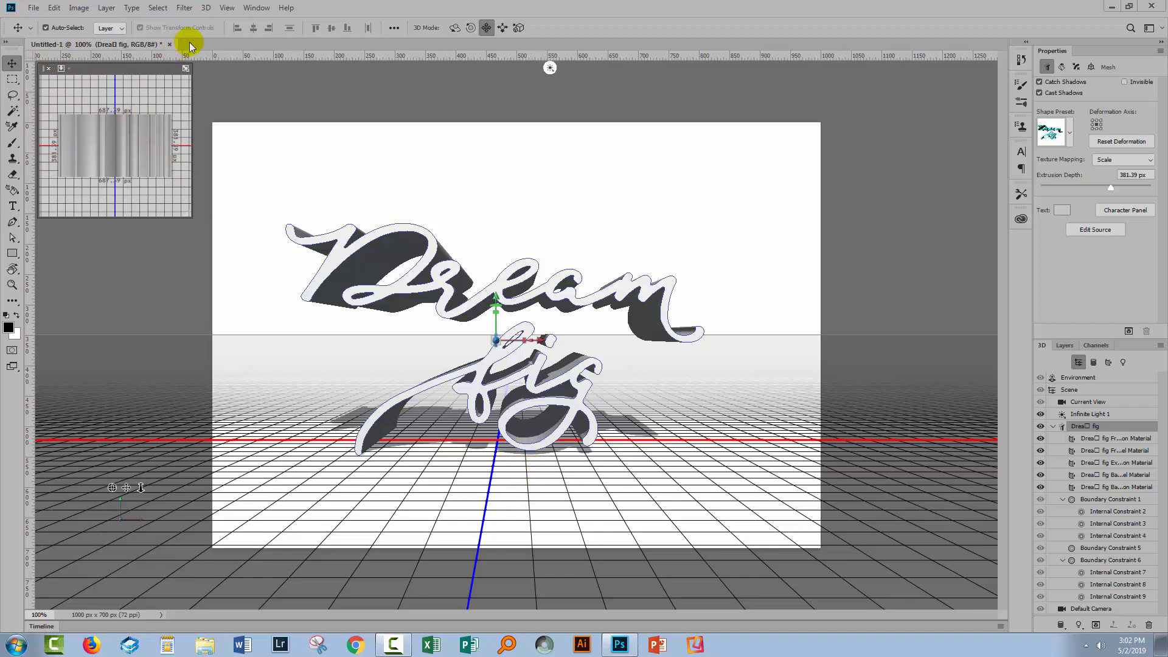
left_click(226, 7)
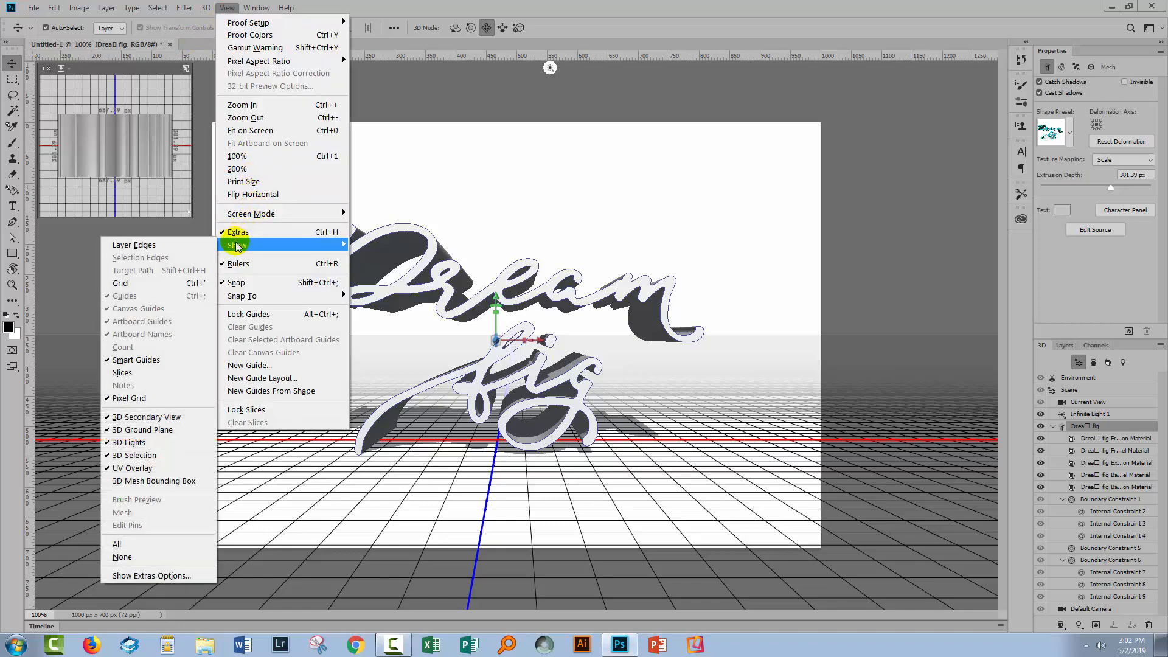
mouse_move(134, 416)
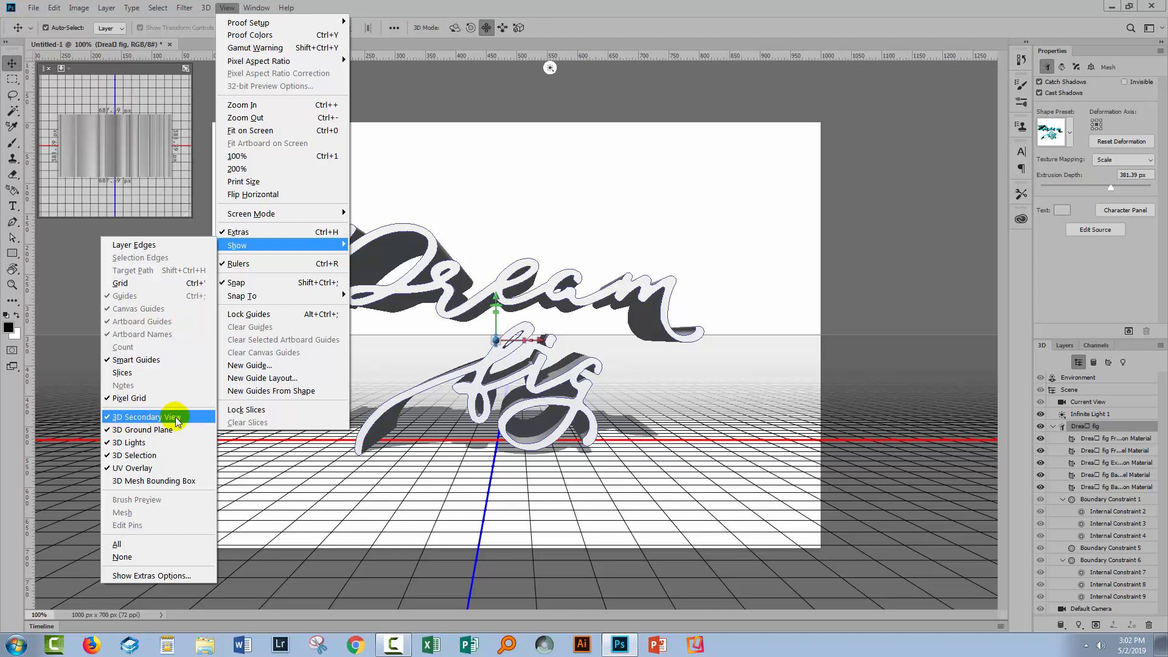
mouse_move(141, 430)
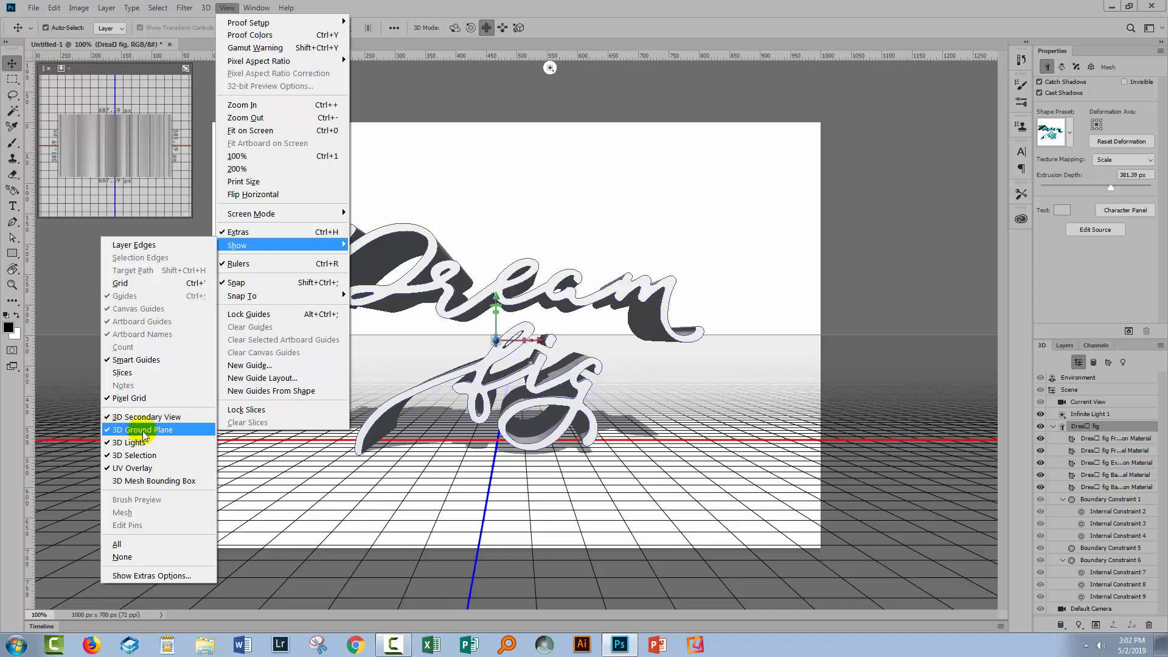
mouse_move(130, 442)
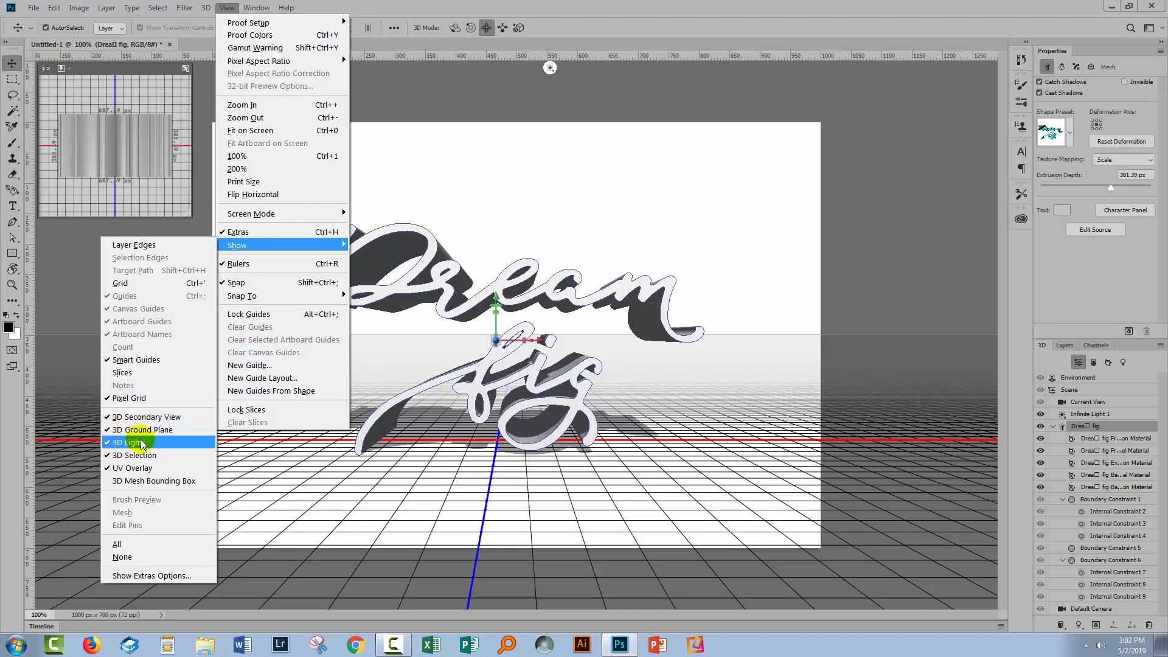
left_click(123, 442)
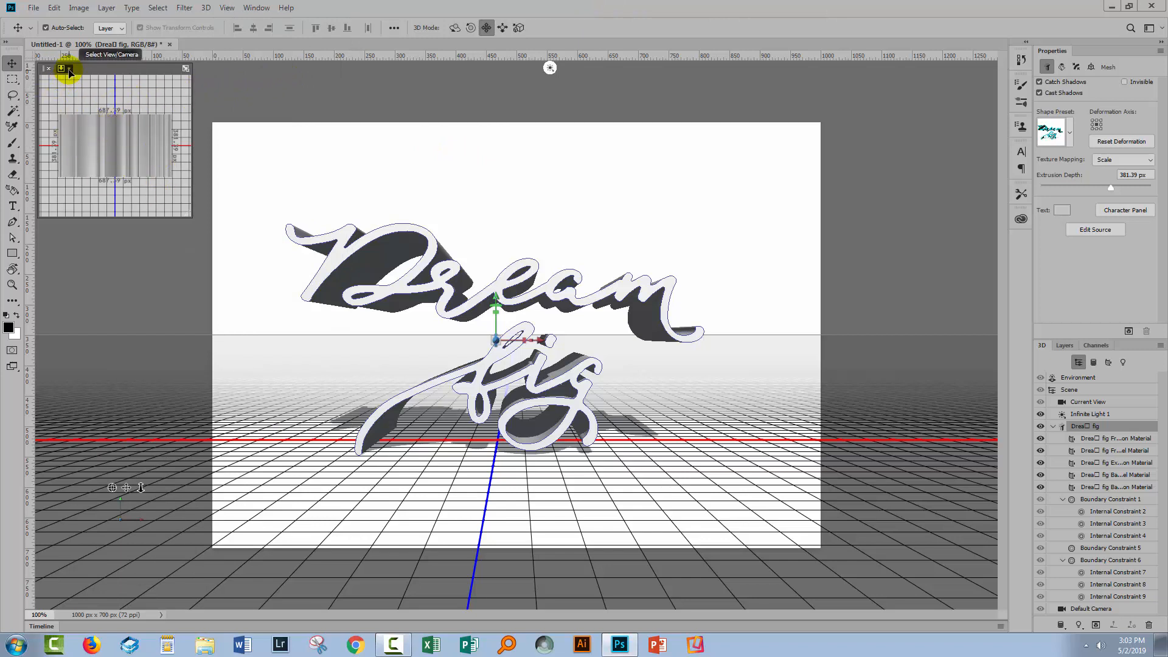
left_click(62, 68)
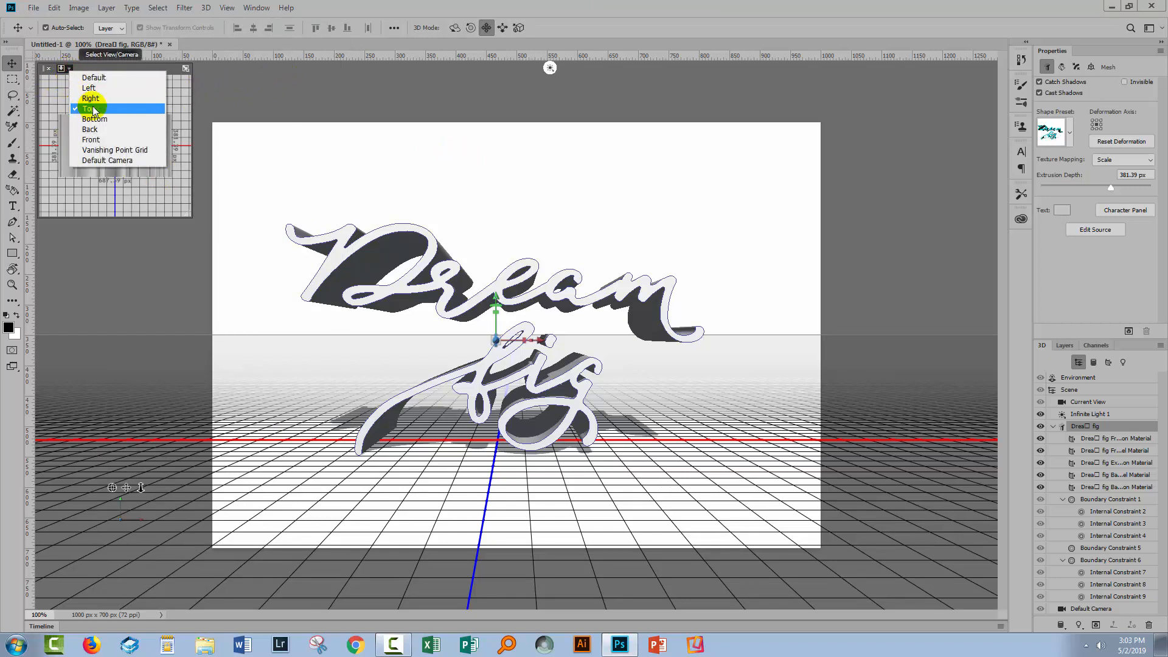
left_click(87, 108)
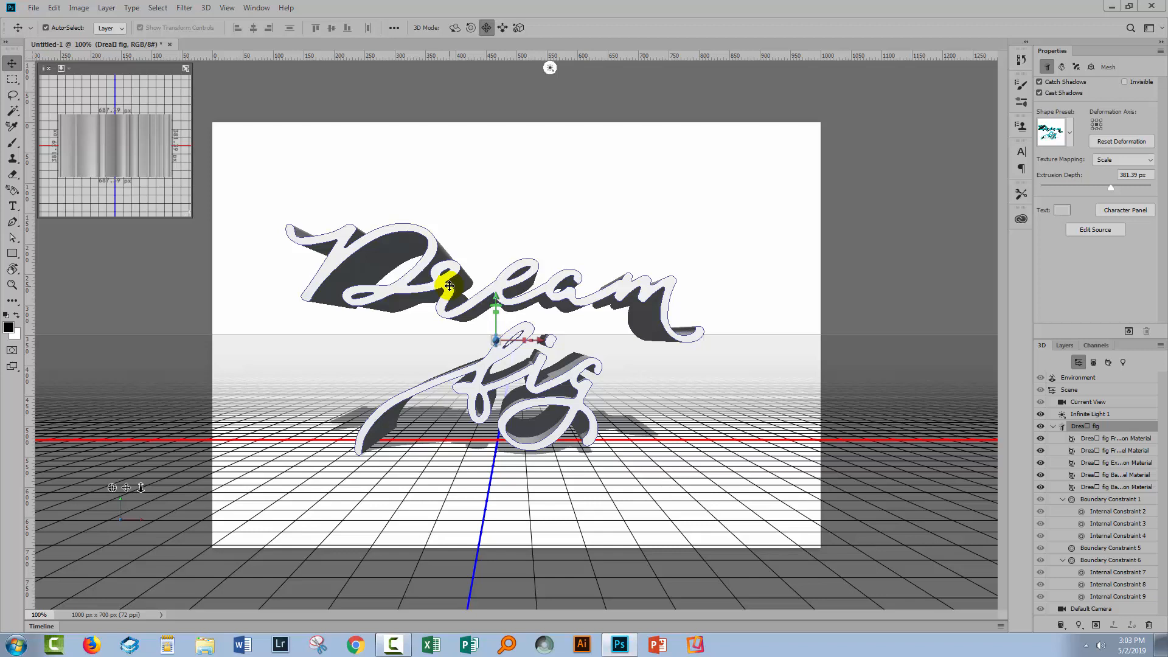
mouse_move(496, 298)
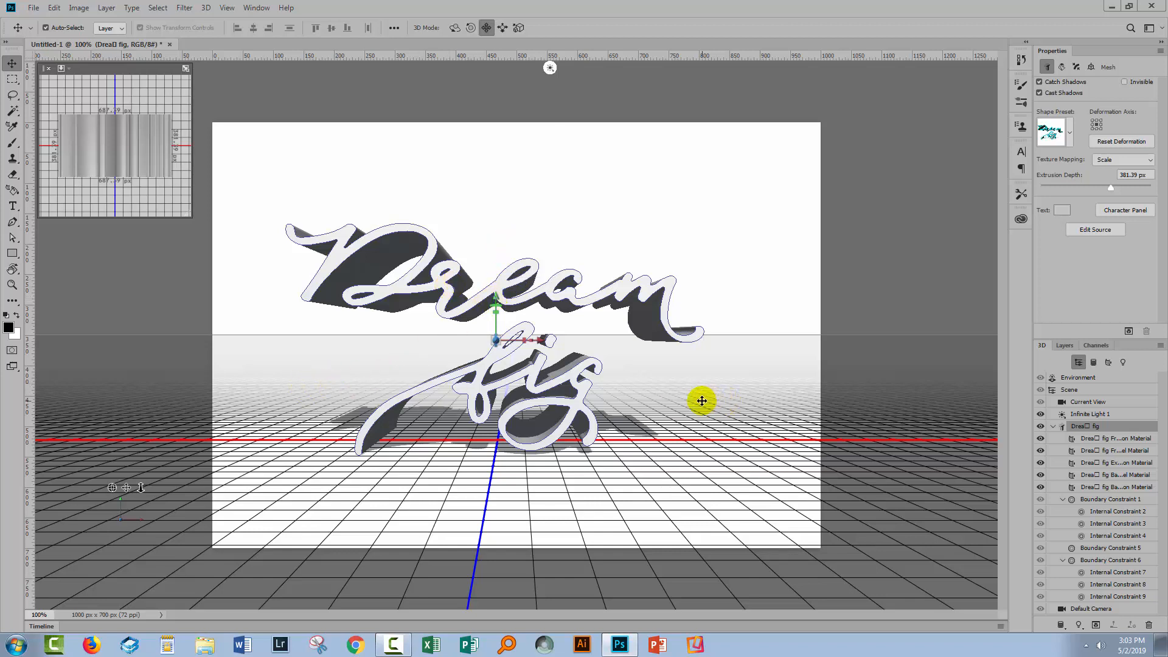
mouse_move(436, 393)
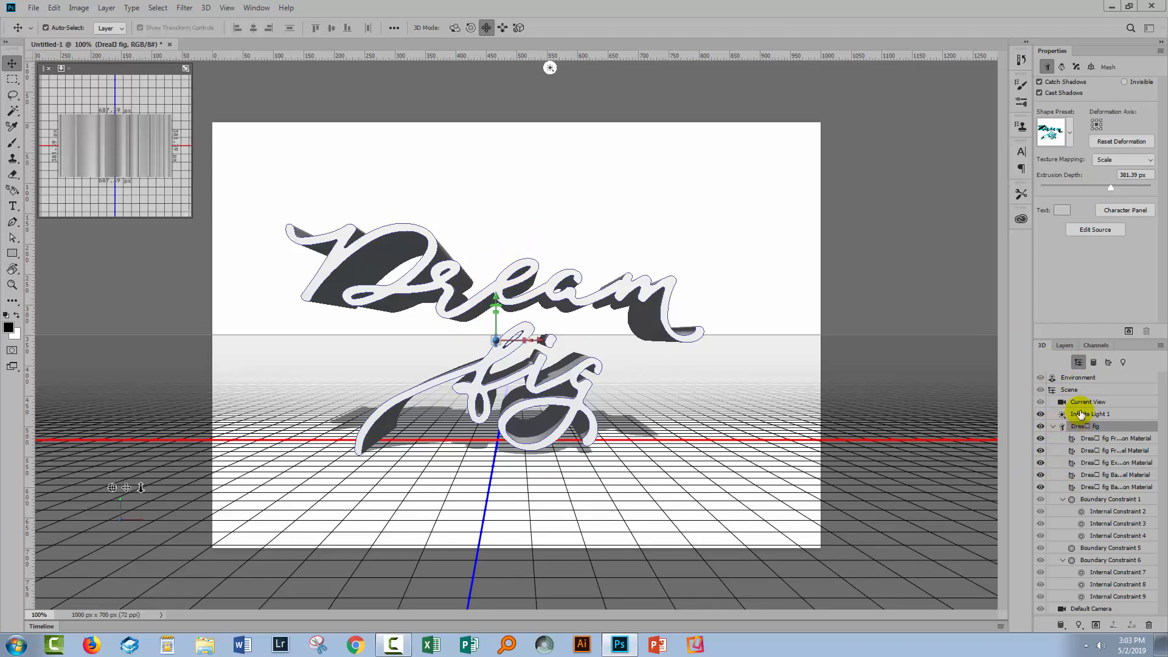
Step: Select the script text mesh and set its X rotation to 90° in the Coordinates properties
left_click(1085, 426)
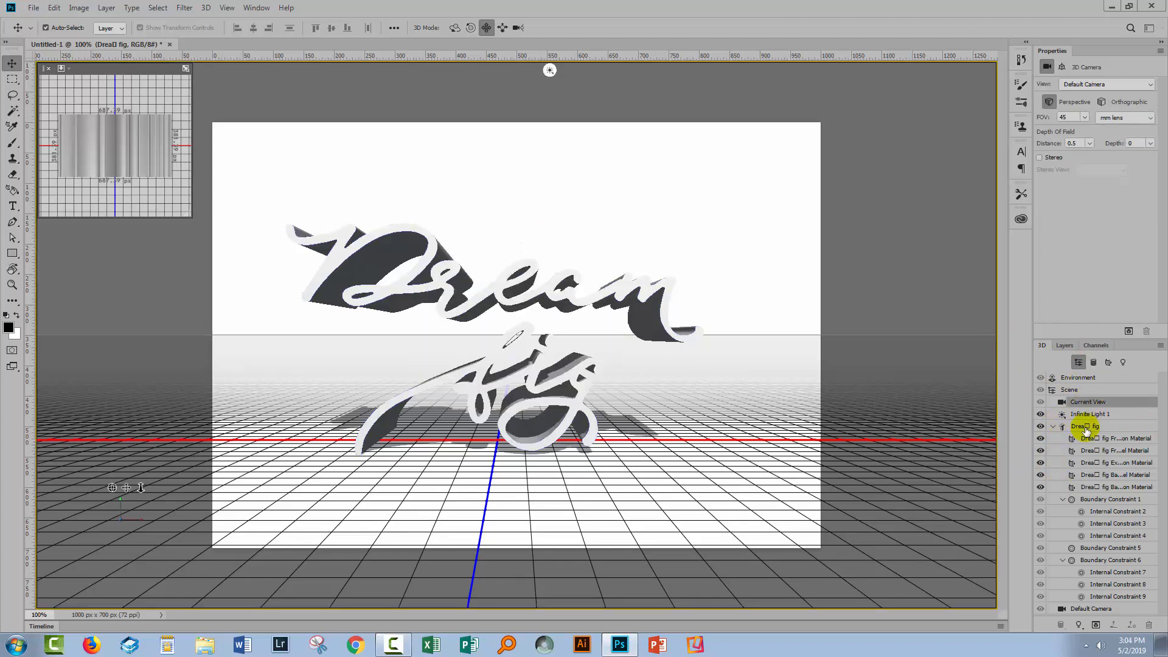
left_click(1084, 426)
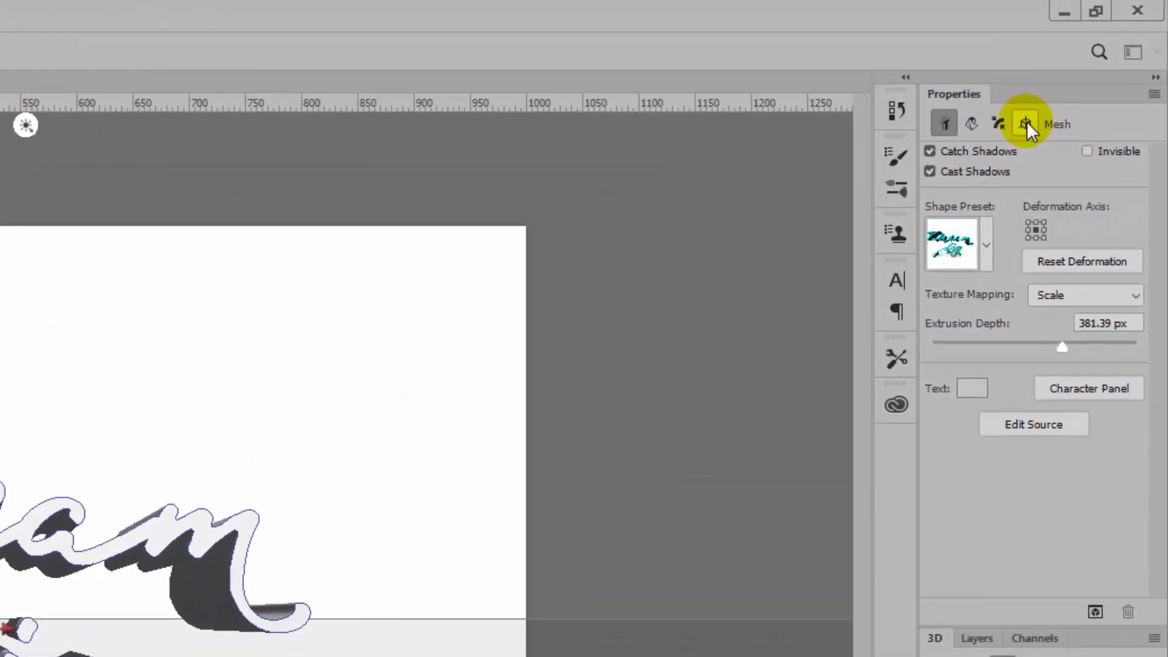
mouse_move(1024, 124)
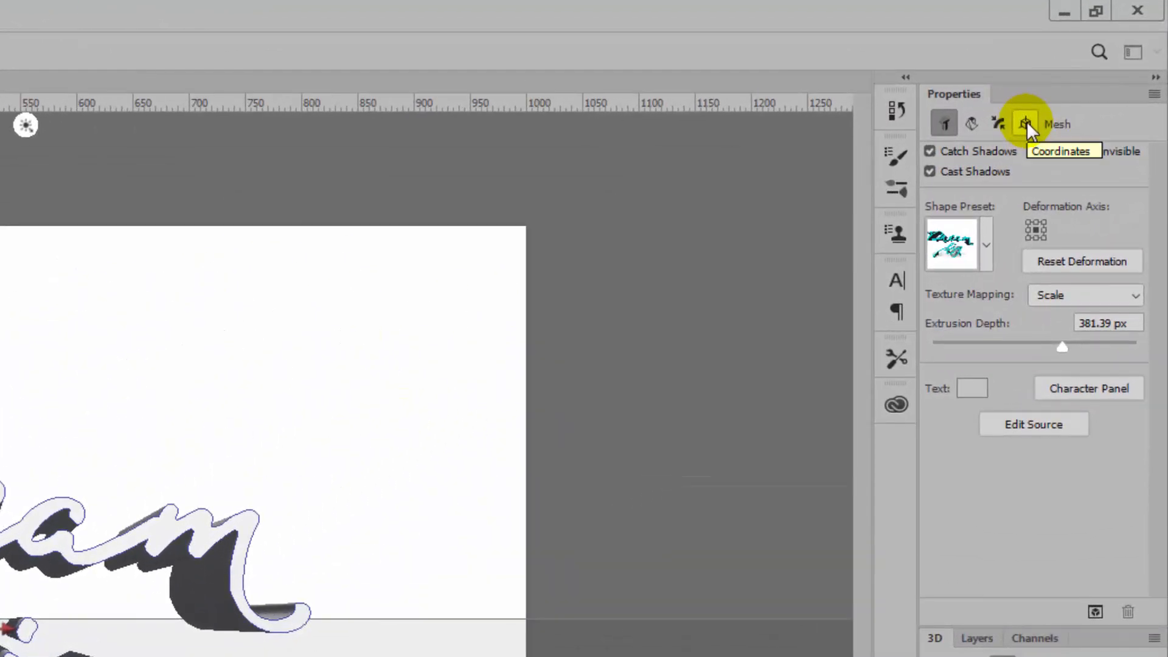
left_click(1025, 124)
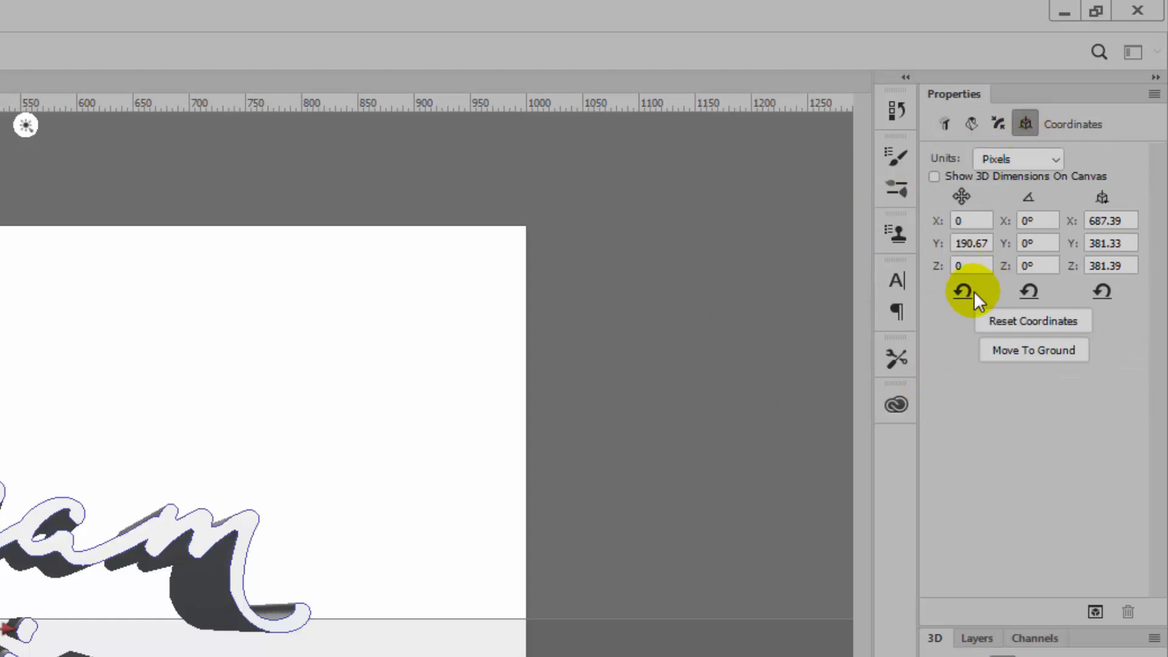
mouse_move(1028, 200)
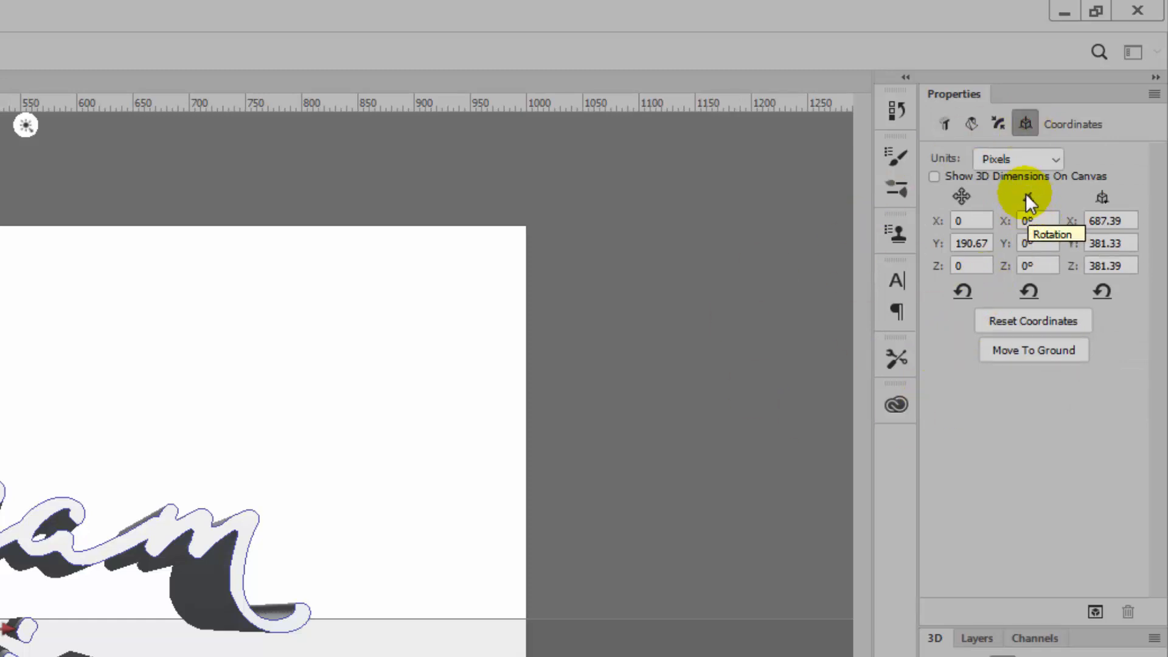
left_click(1037, 220)
type("90")
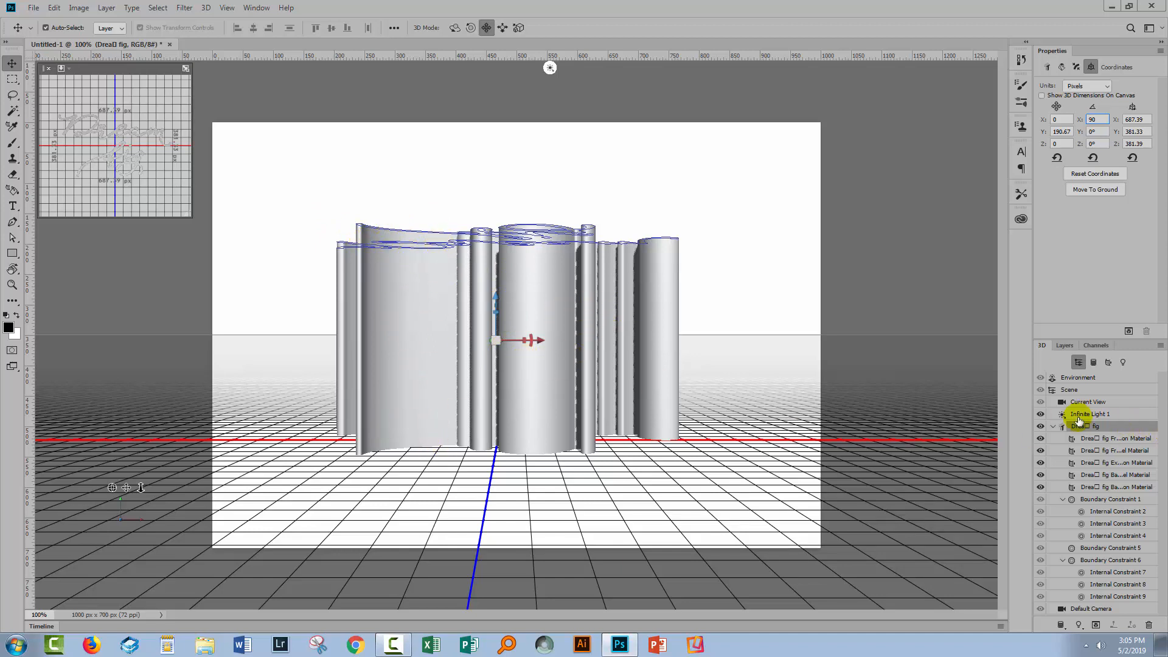
Step: Reduce the text mesh's Extrusion Depth to about 96 px in its Mesh properties
left_click(1092, 426)
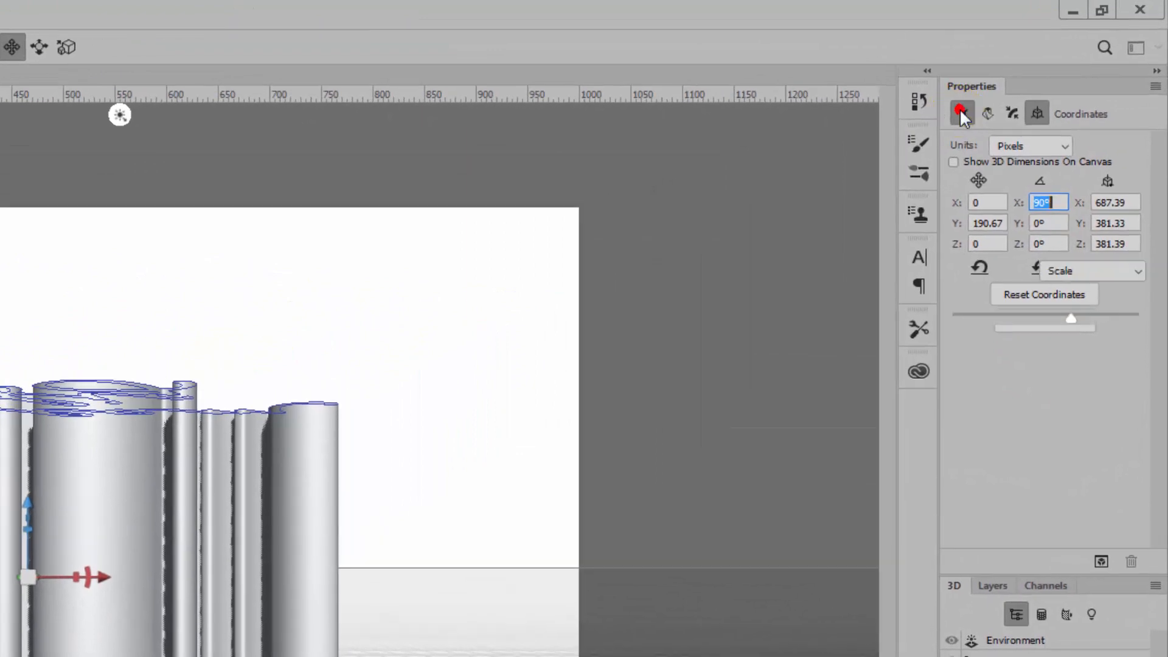
left_click(961, 113)
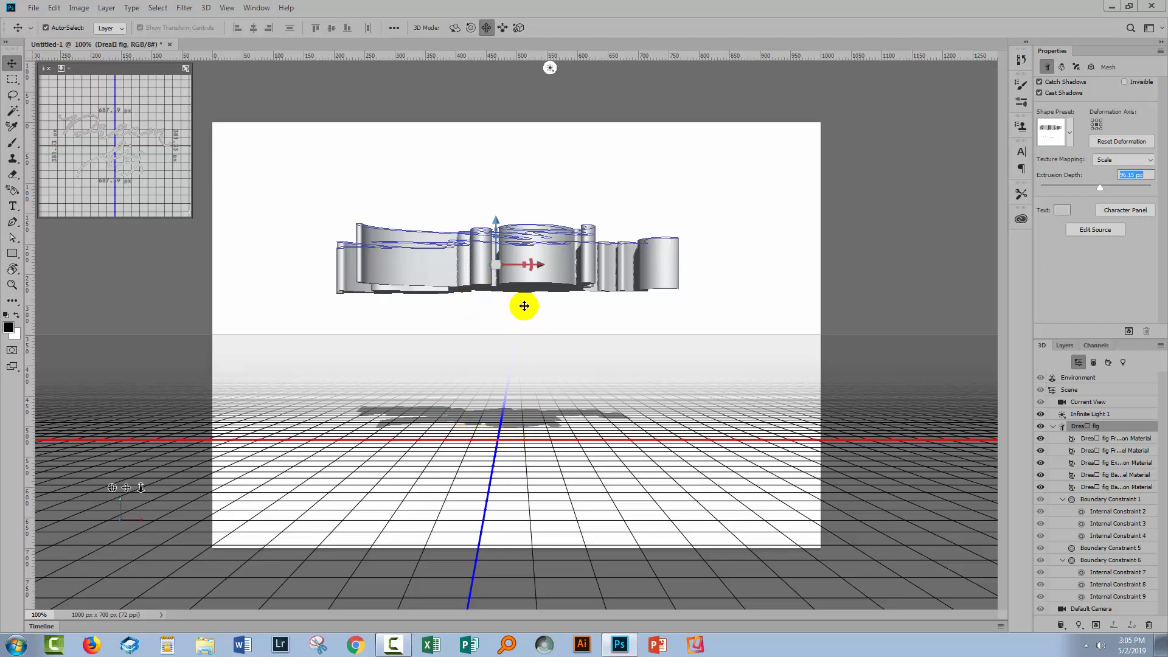
mouse_move(496, 306)
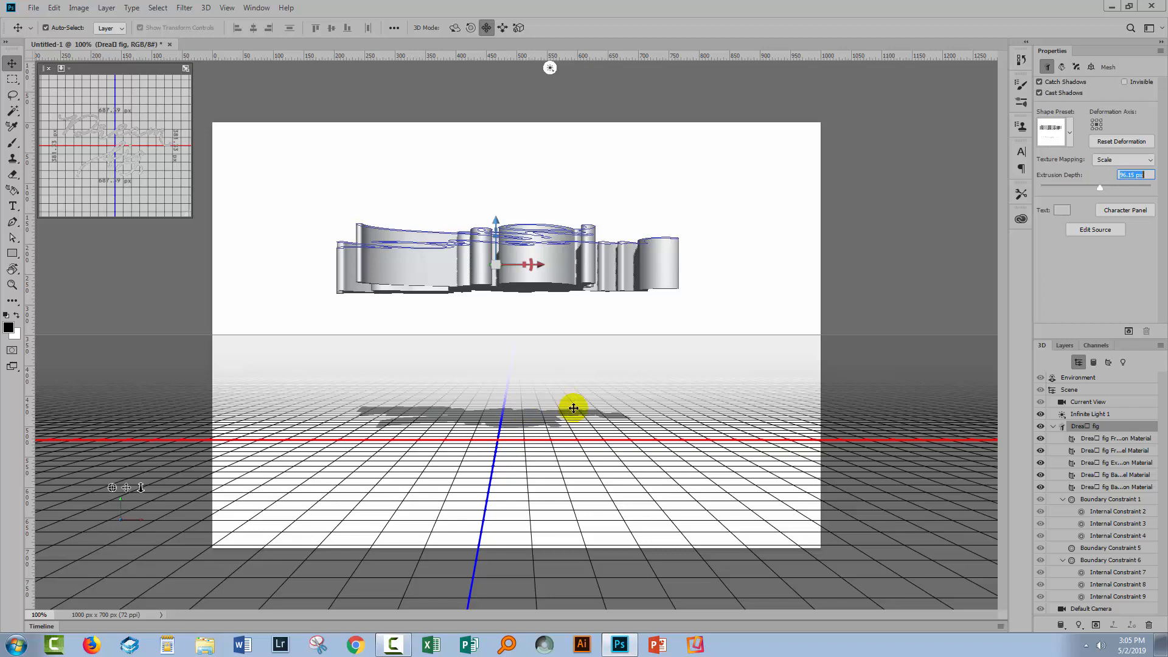
mouse_move(496, 259)
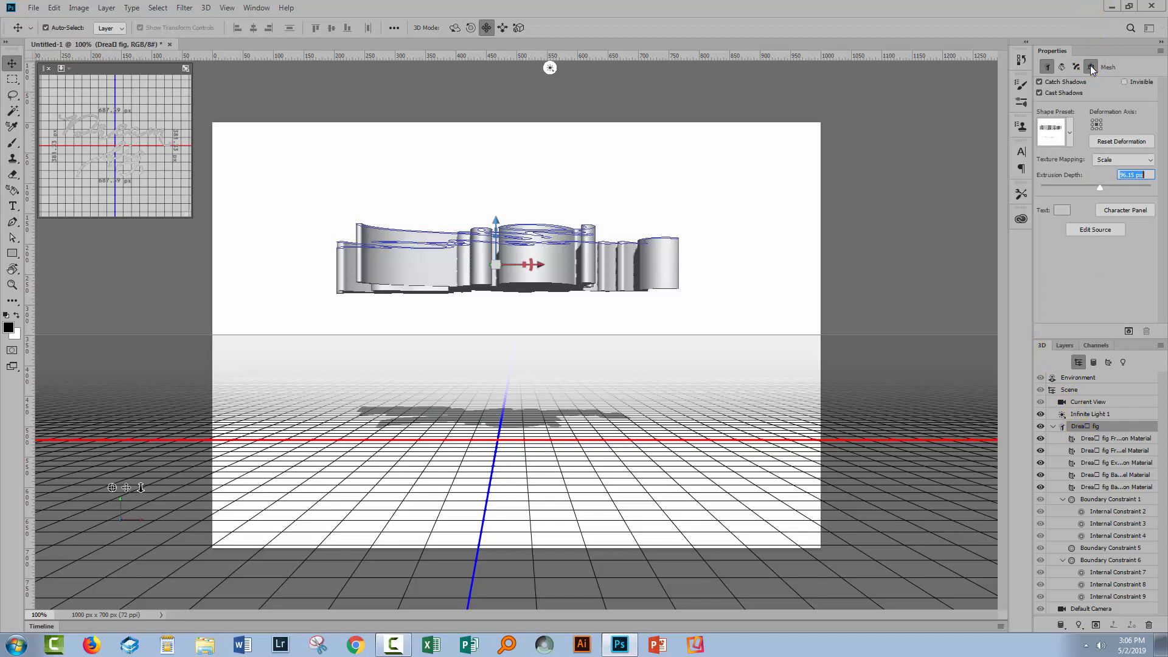
left_click(1090, 66)
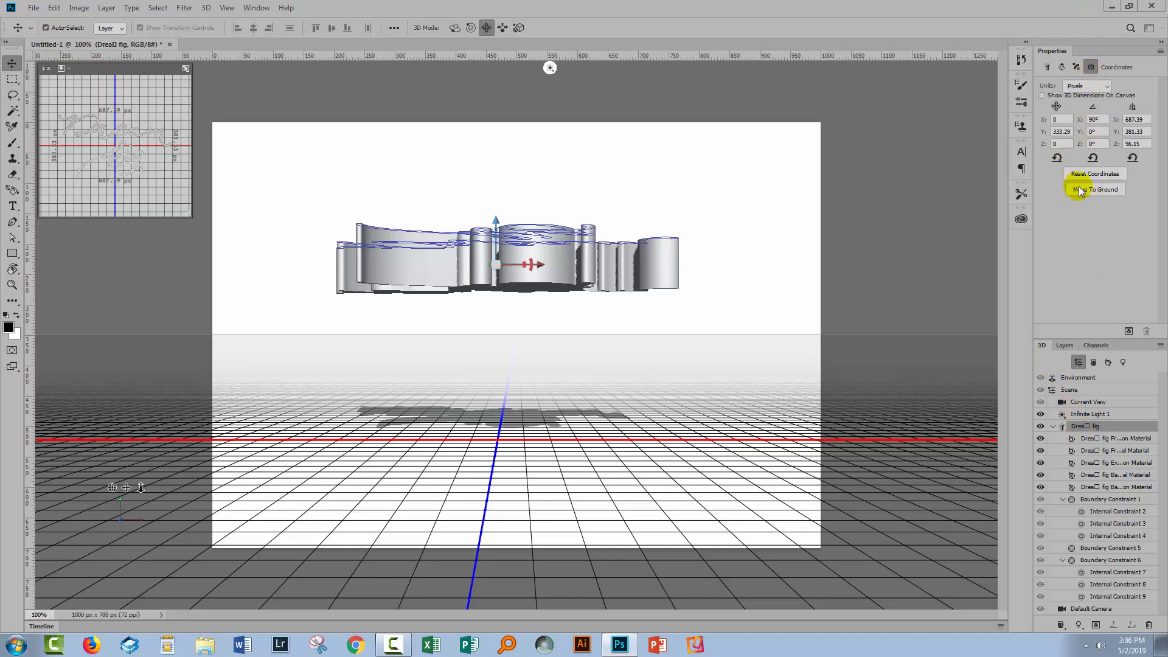
left_click(1094, 190)
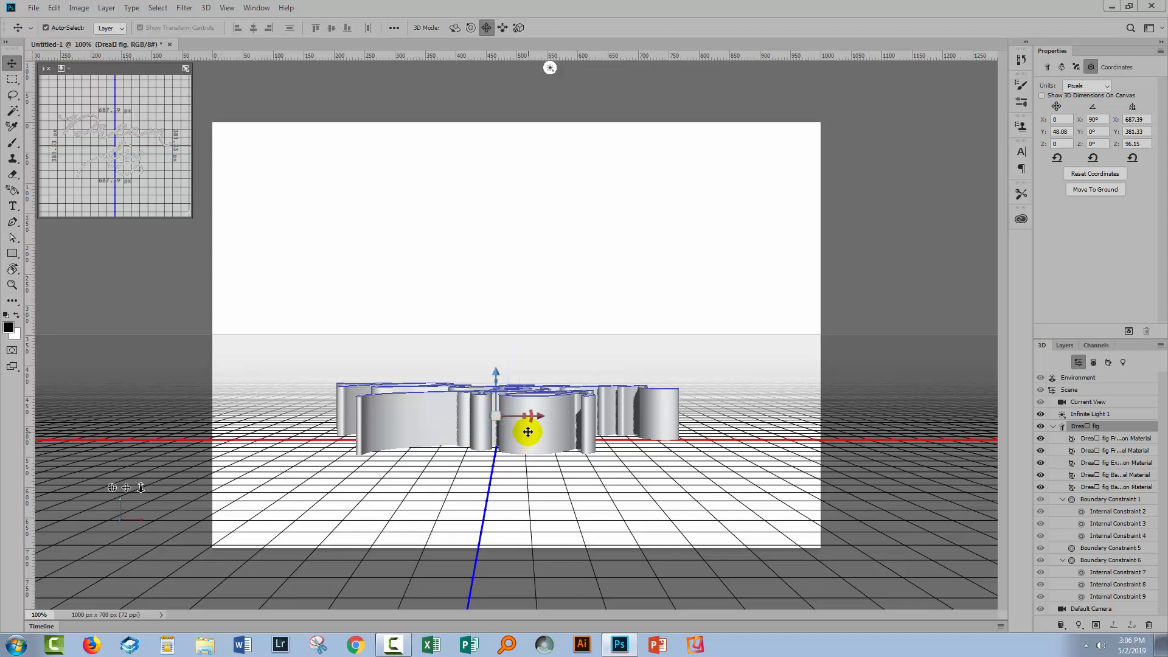
left_click_drag(527, 432, 484, 427)
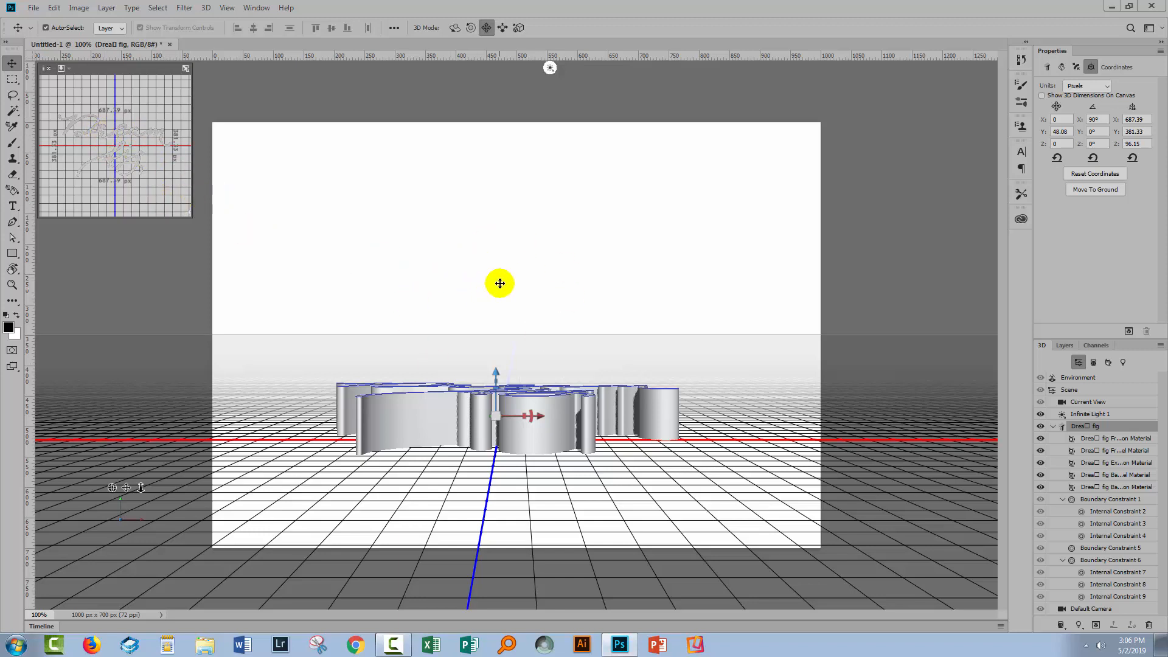
mouse_move(480, 317)
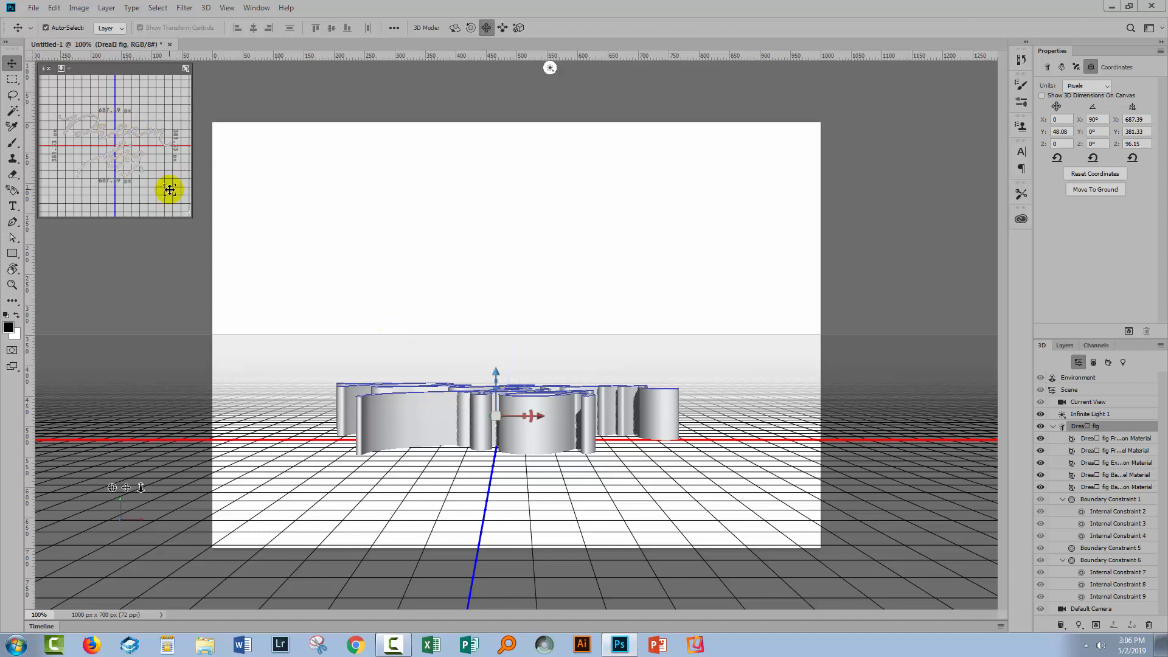
mouse_move(94, 153)
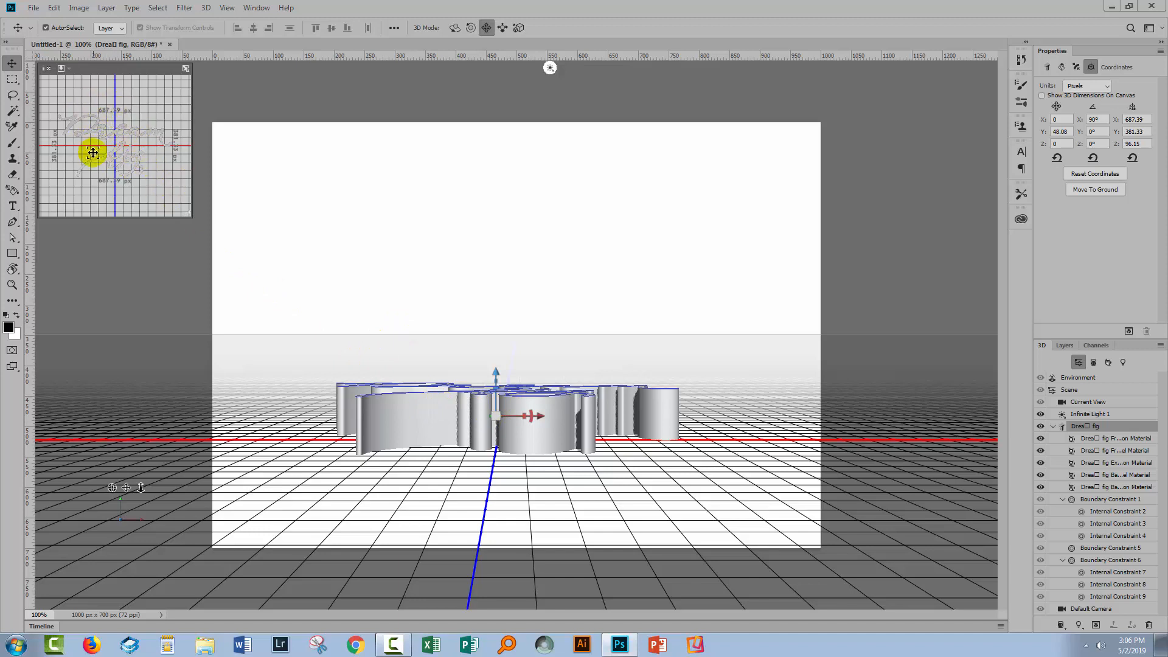
mouse_move(476, 272)
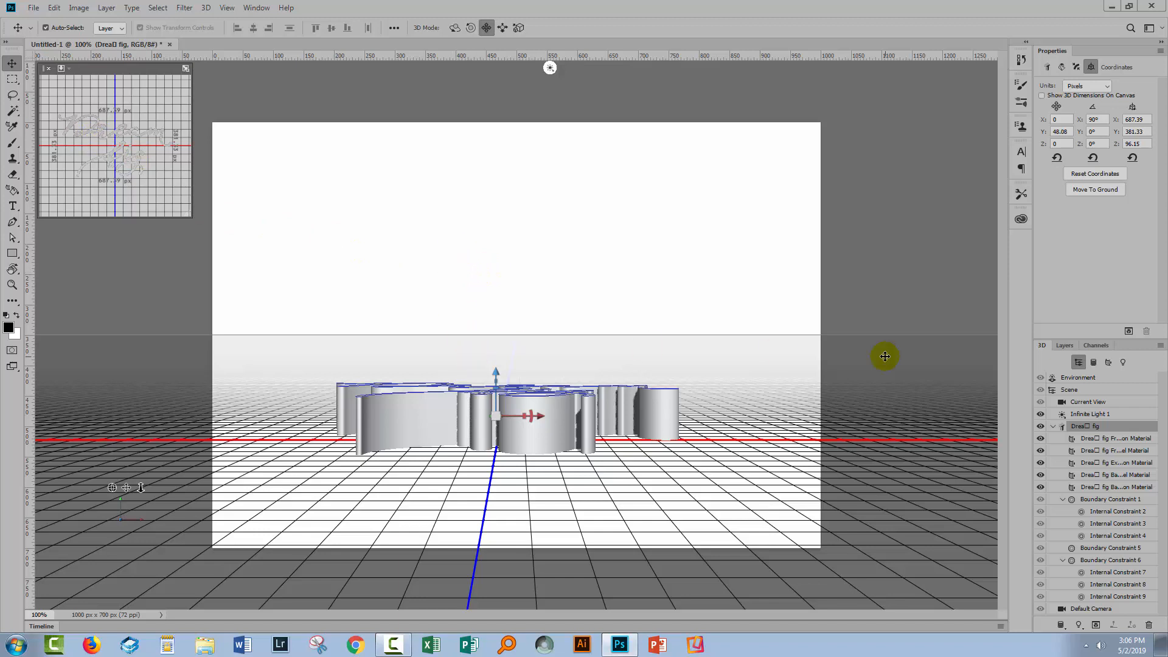
Step: Select Current View and rotate the 3D camera until the flat lettering is seen from above
left_click(1088, 402)
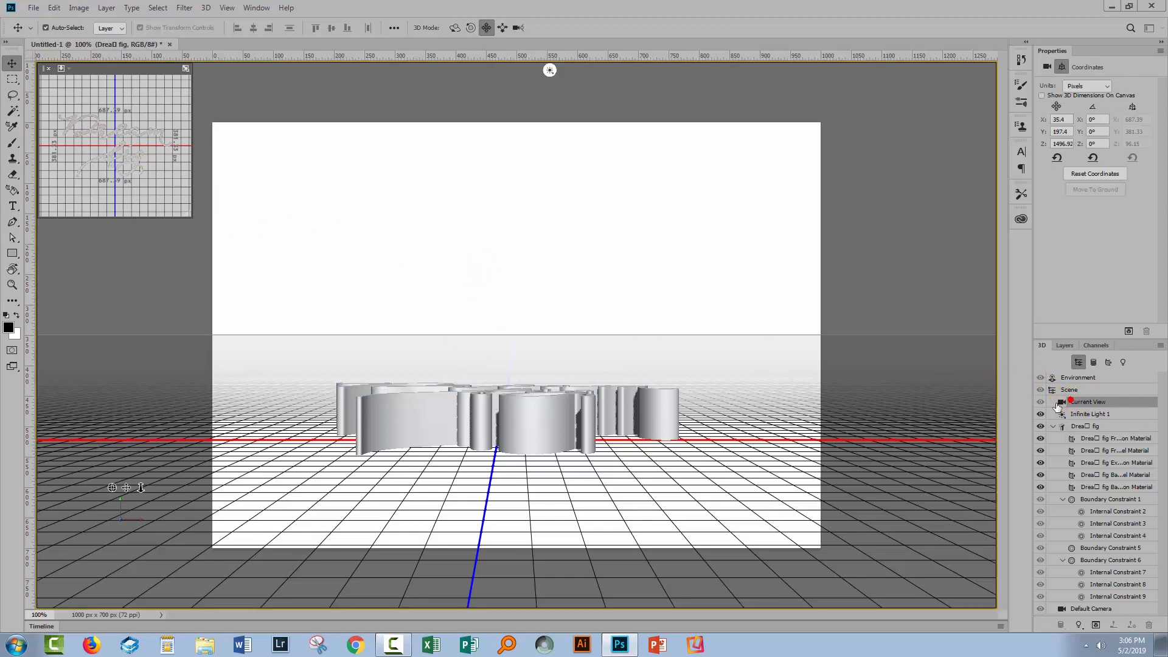
left_click(1061, 402)
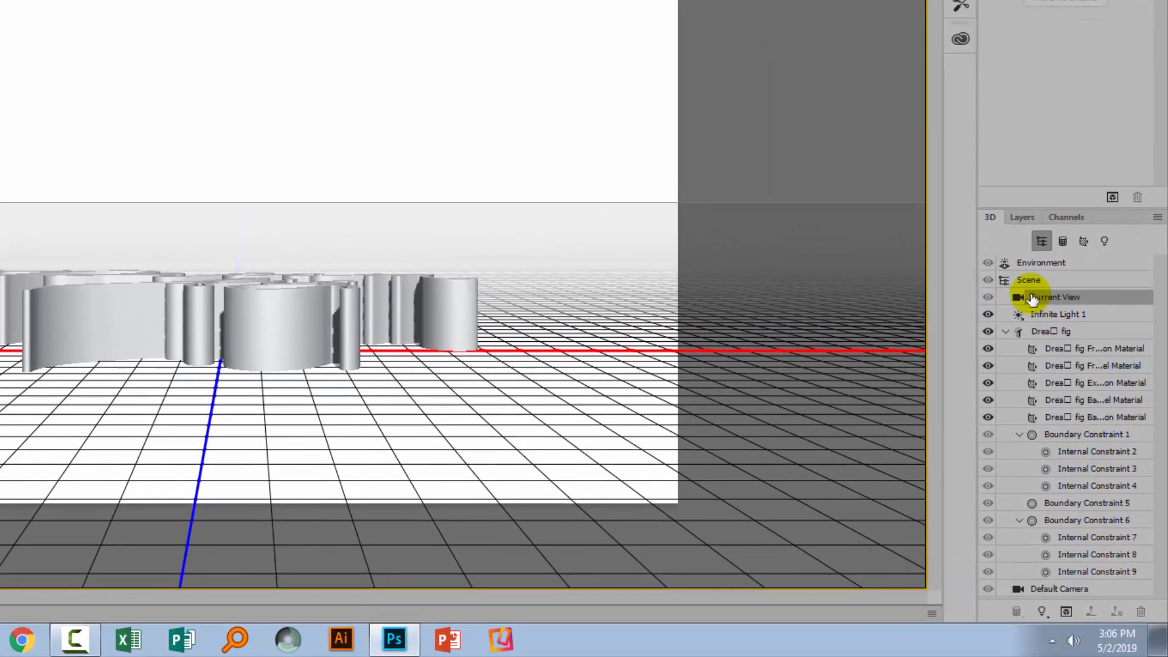
left_click(1054, 297)
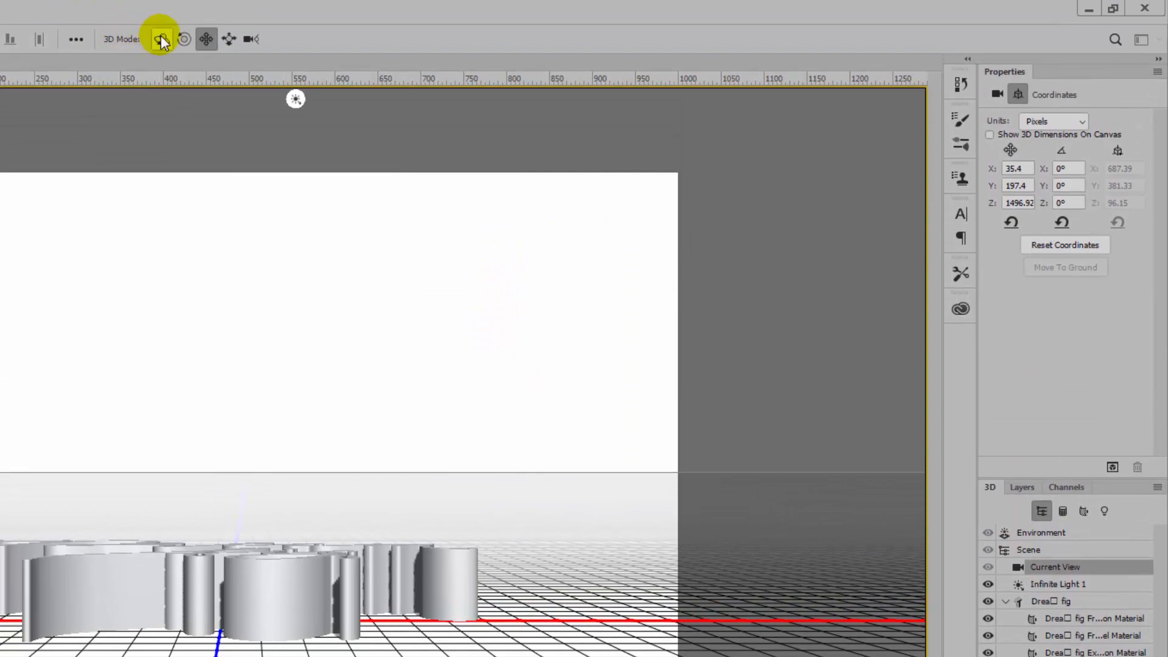
mouse_move(160, 39)
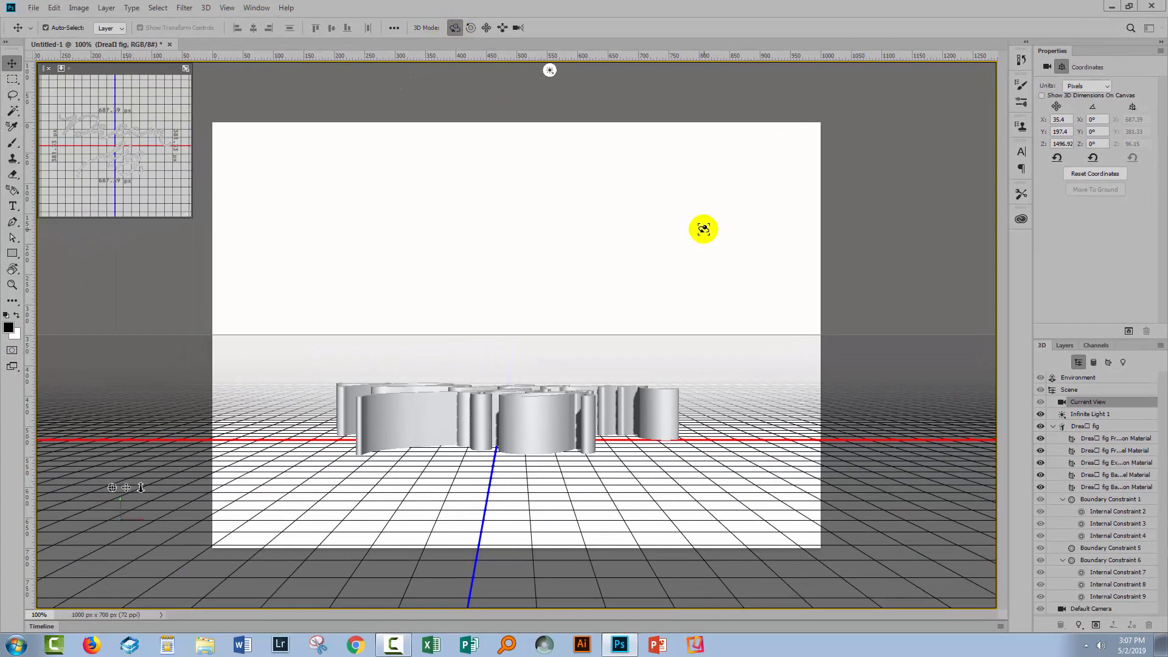
left_click_drag(703, 229, 479, 206)
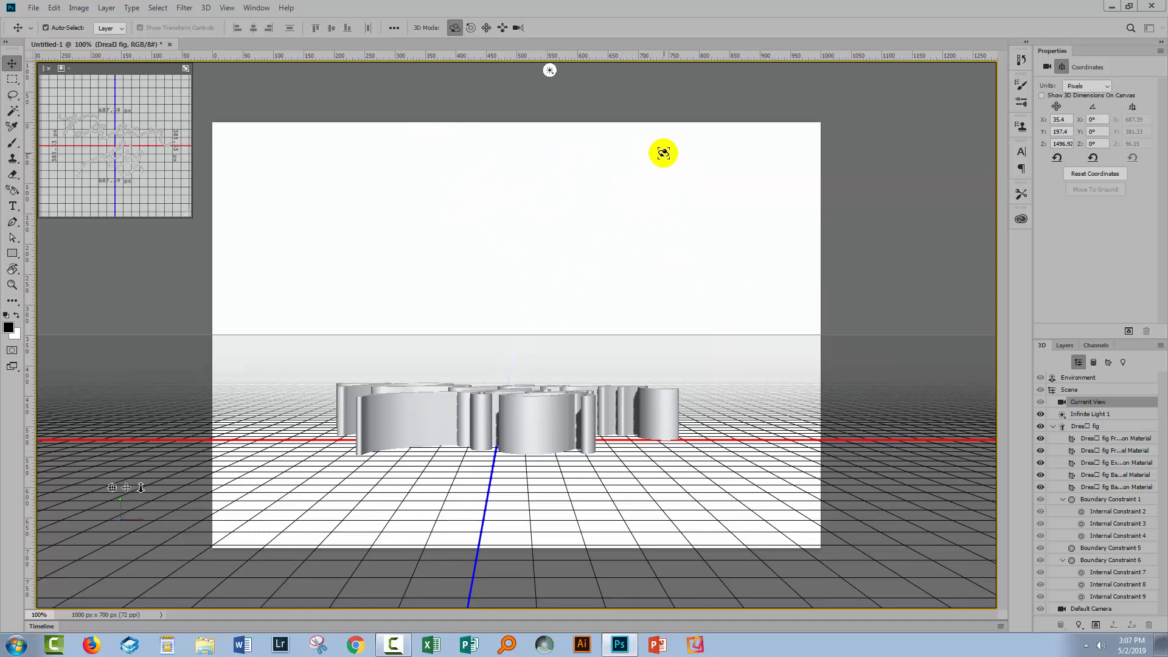
left_click_drag(661, 154, 664, 177)
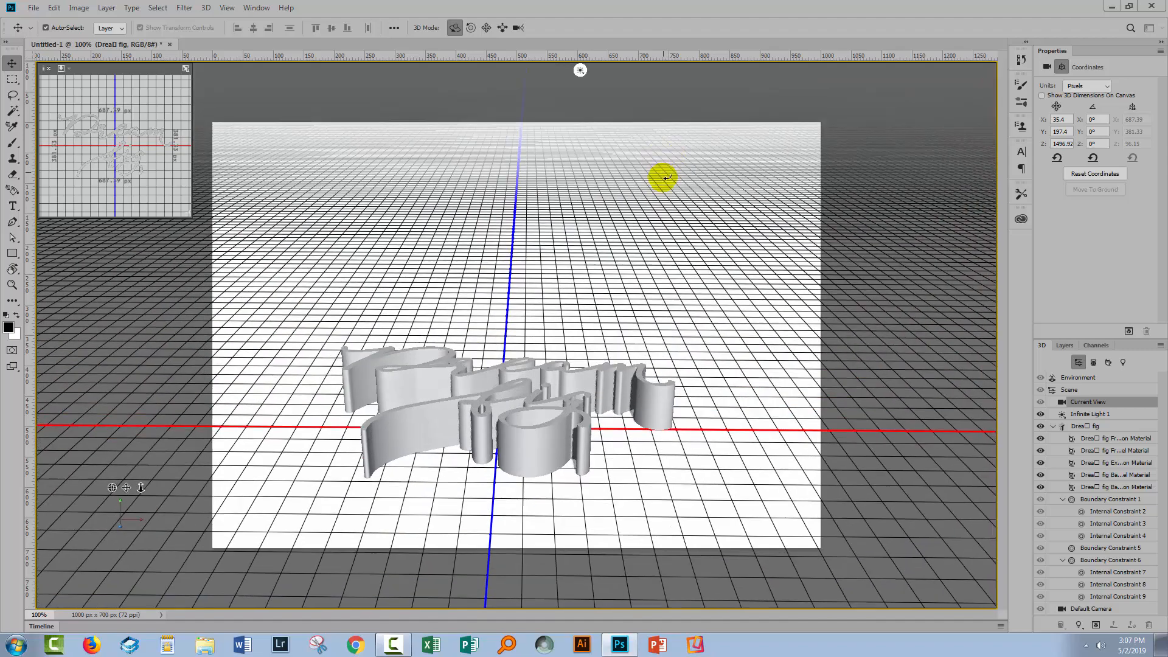
left_click_drag(662, 178, 659, 230)
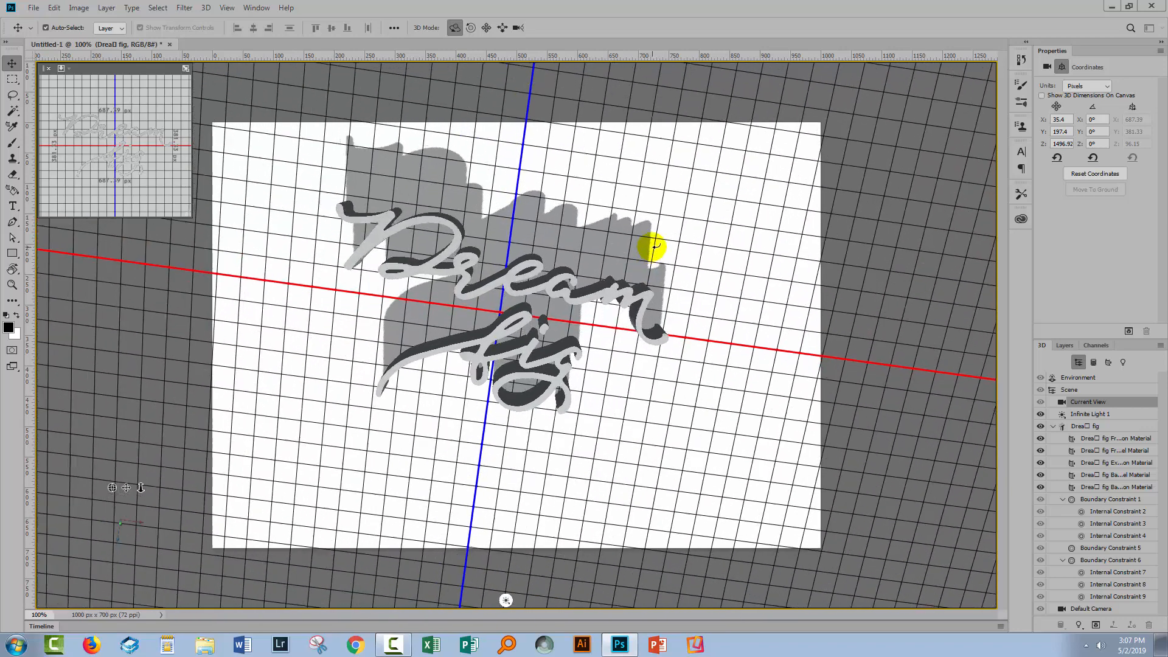
left_click_drag(651, 247, 509, 290)
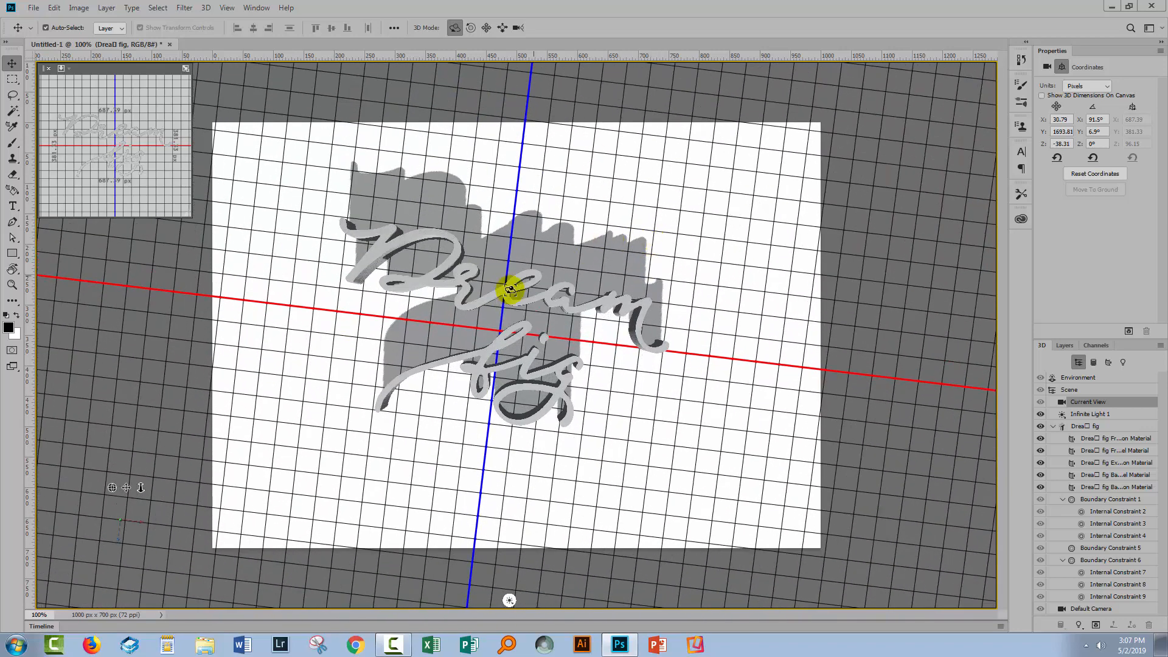
left_click_drag(510, 290, 540, 305)
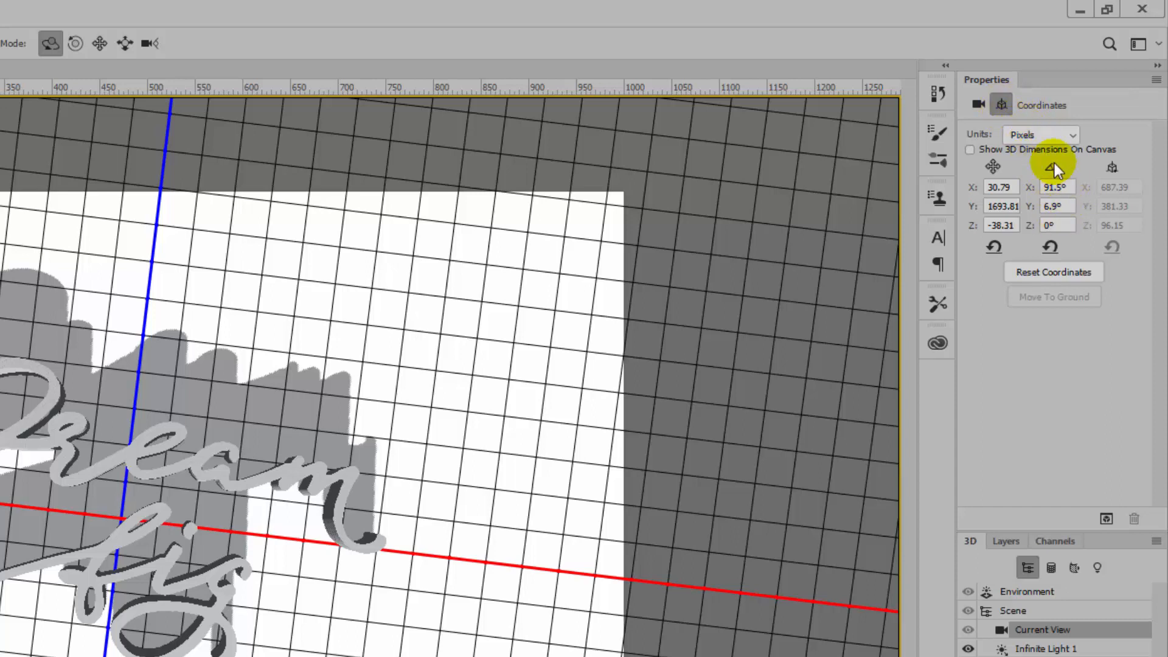
Step: Set the Current View X rotation to 90° so the camera looks straight down, grid square to the canvas
left_click(1056, 186)
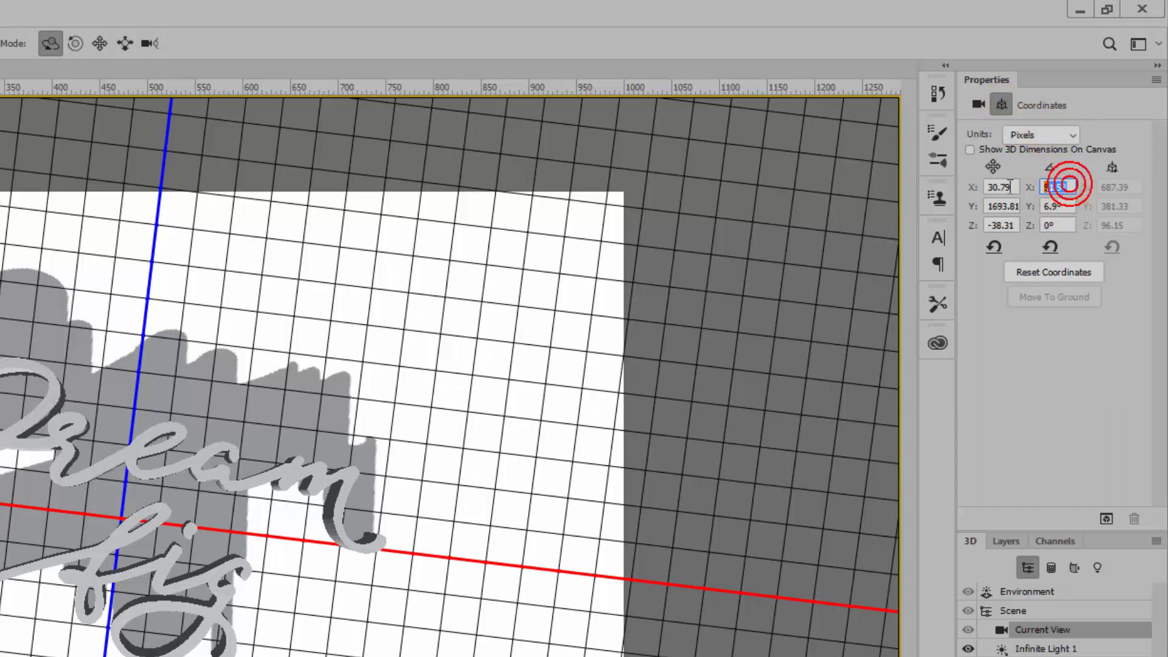
type("90°")
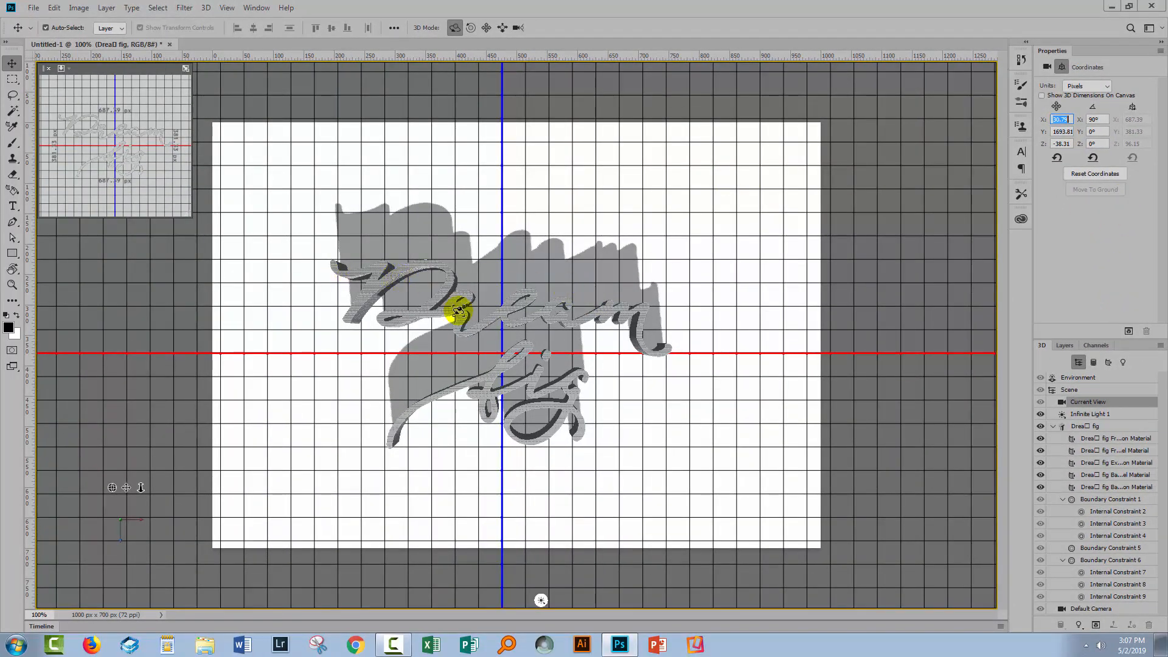
left_click_drag(457, 312, 483, 331)
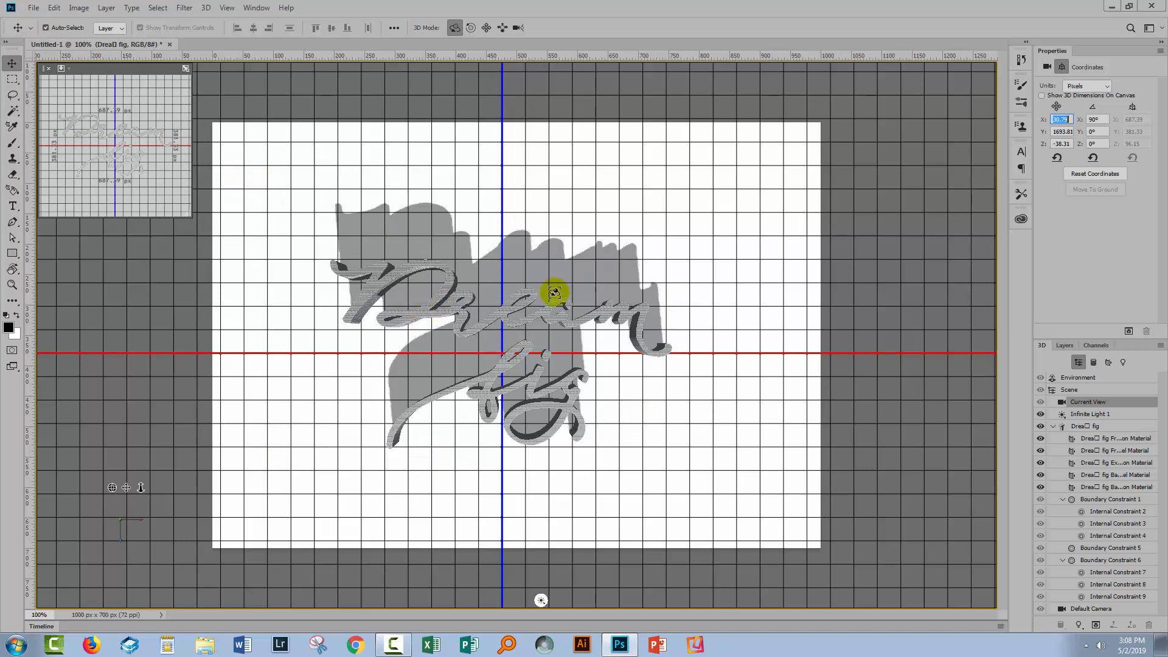
left_click_drag(555, 291, 497, 305)
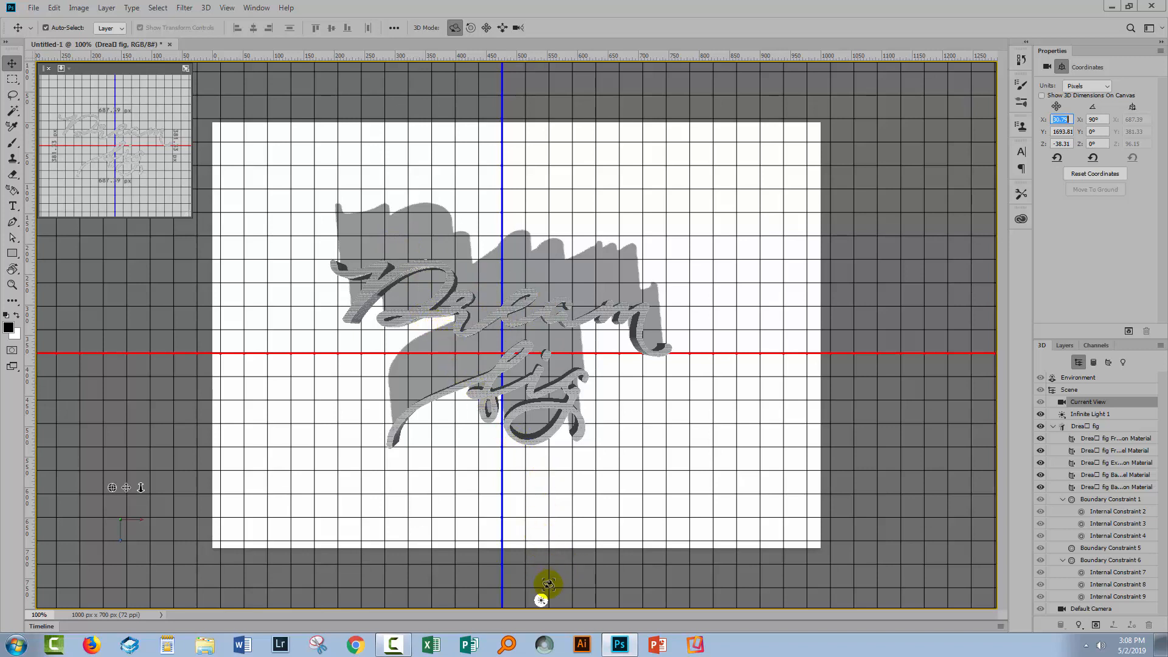
mouse_move(542, 602)
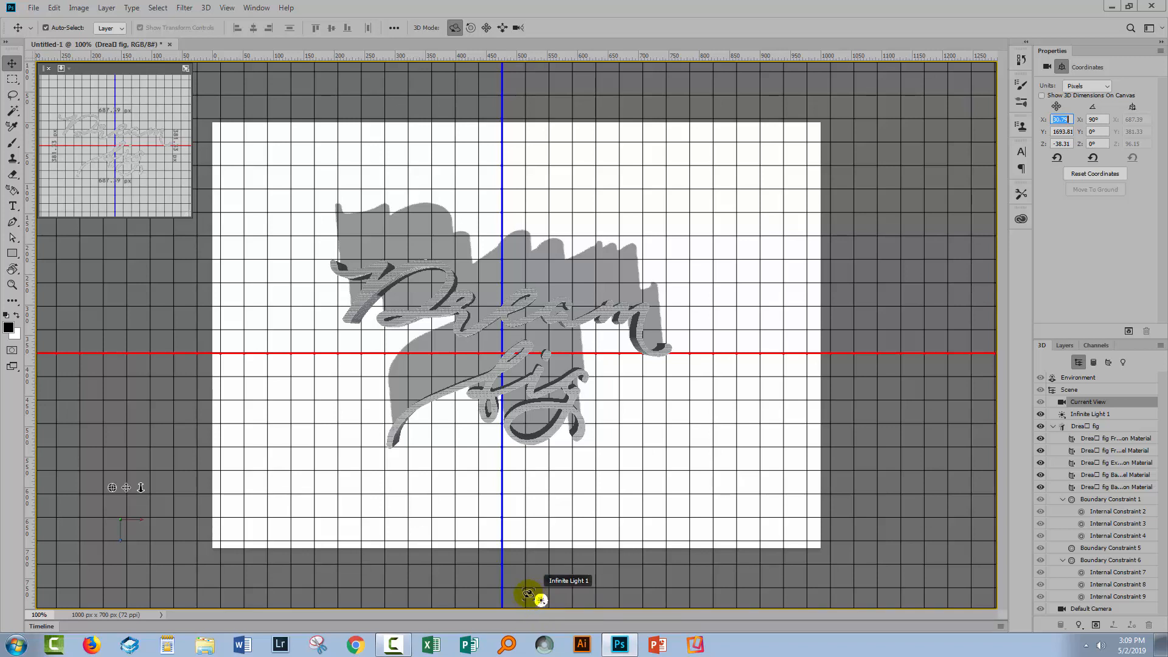
Step: Select Infinite Light 1 and swing its widget until it shines nearly overhead with a slight shadow offset
left_click_drag(529, 596, 407, 340)
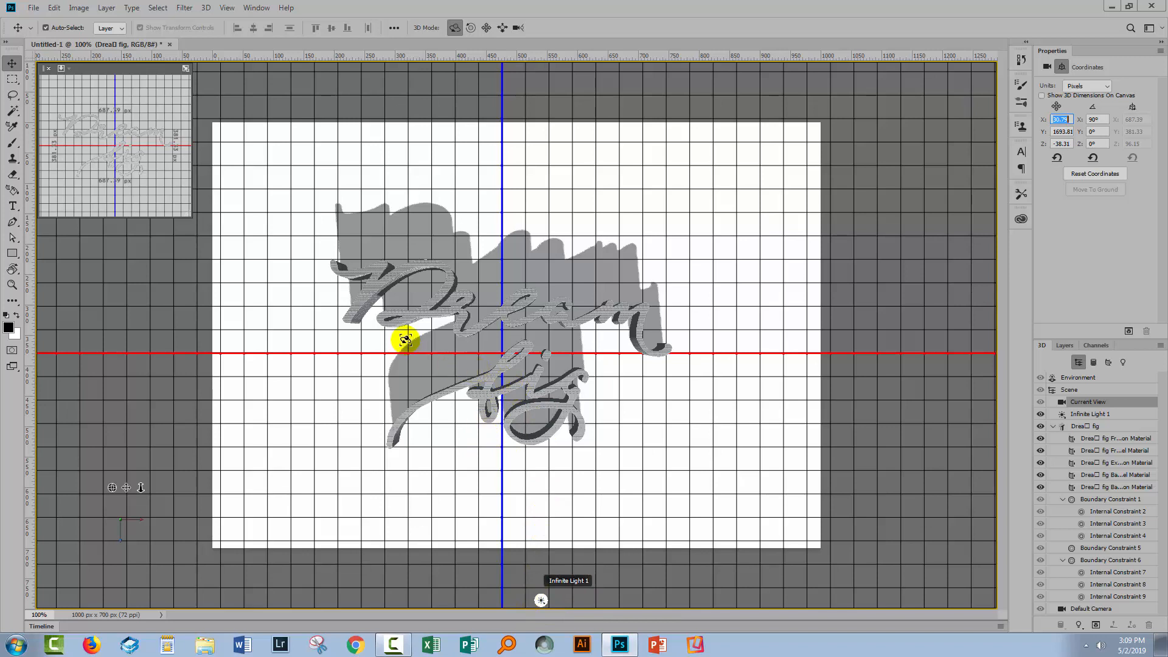
left_click_drag(404, 340, 484, 348)
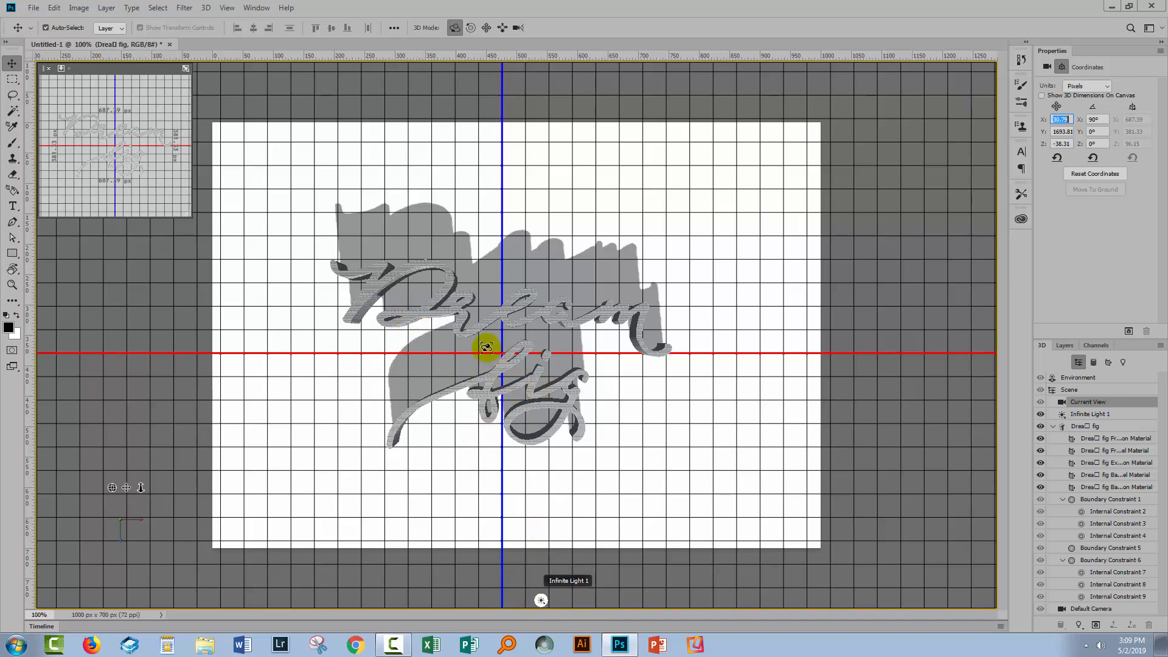
left_click_drag(485, 349, 428, 215)
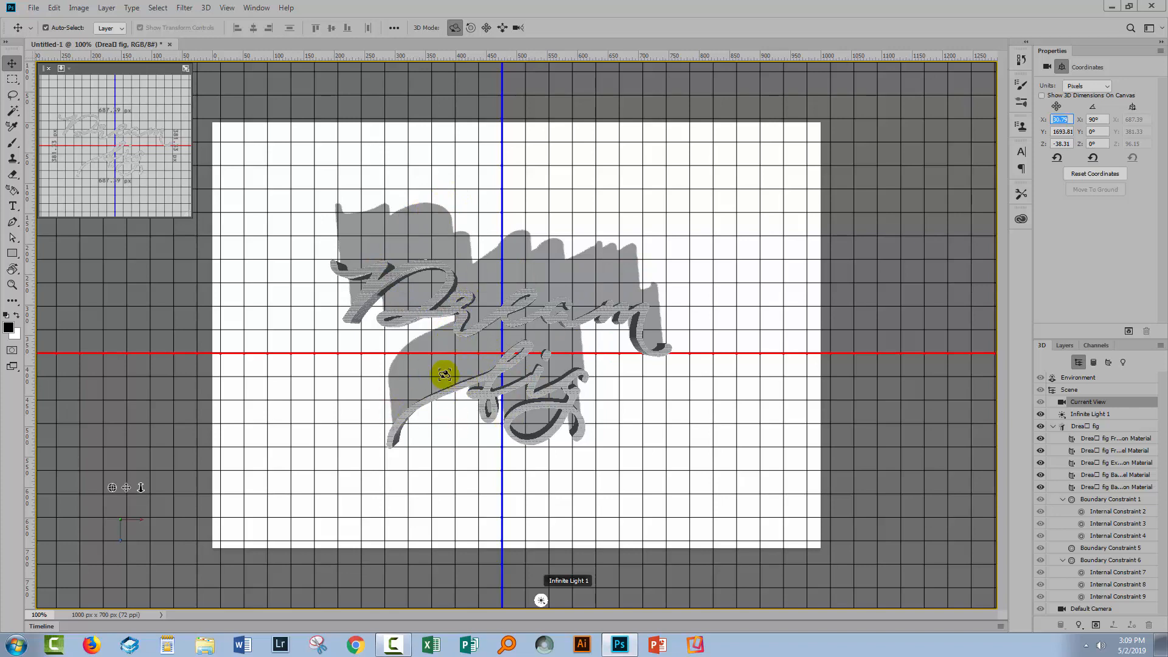
left_click_drag(443, 373, 450, 340)
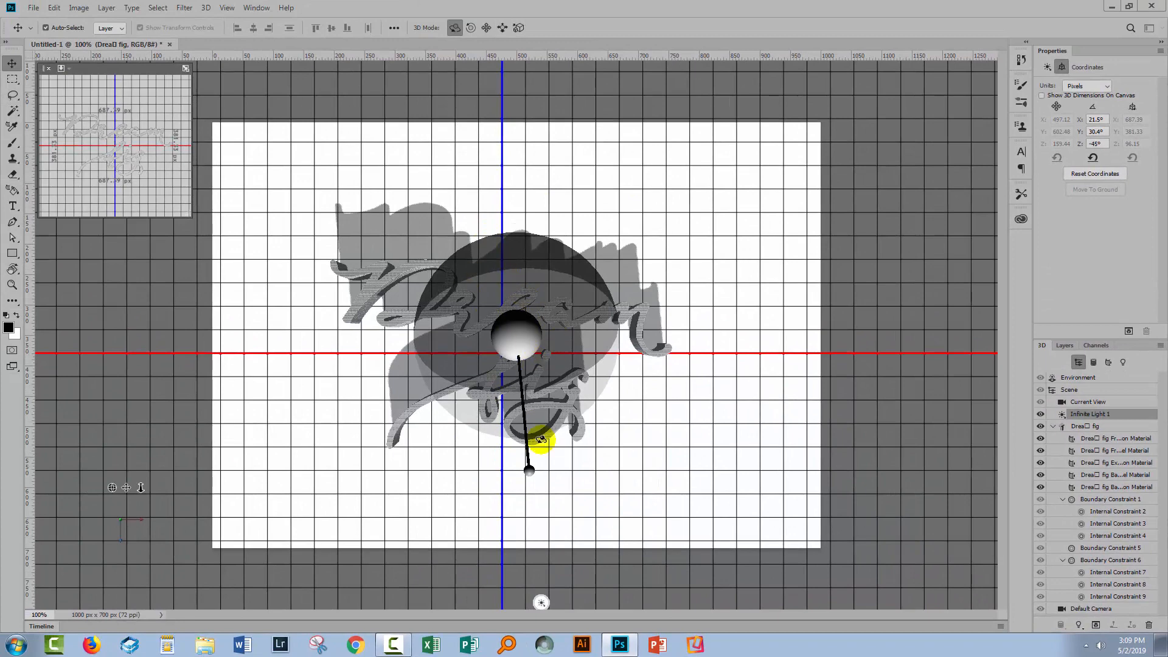
left_click_drag(540, 440, 535, 516)
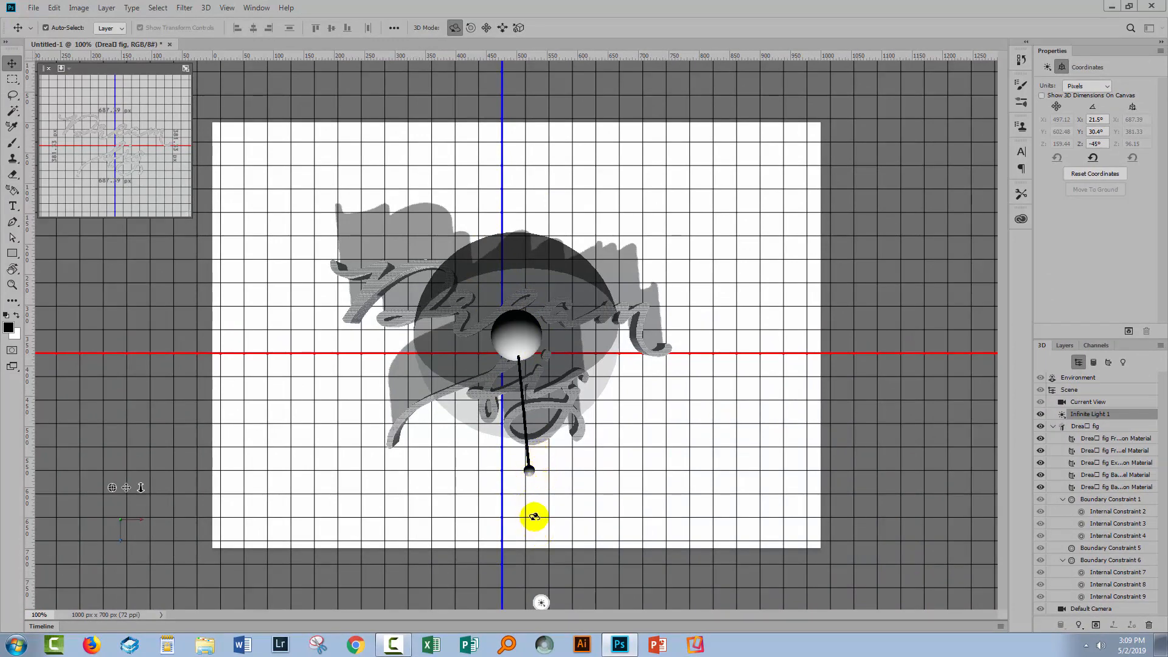
left_click_drag(533, 517, 506, 336)
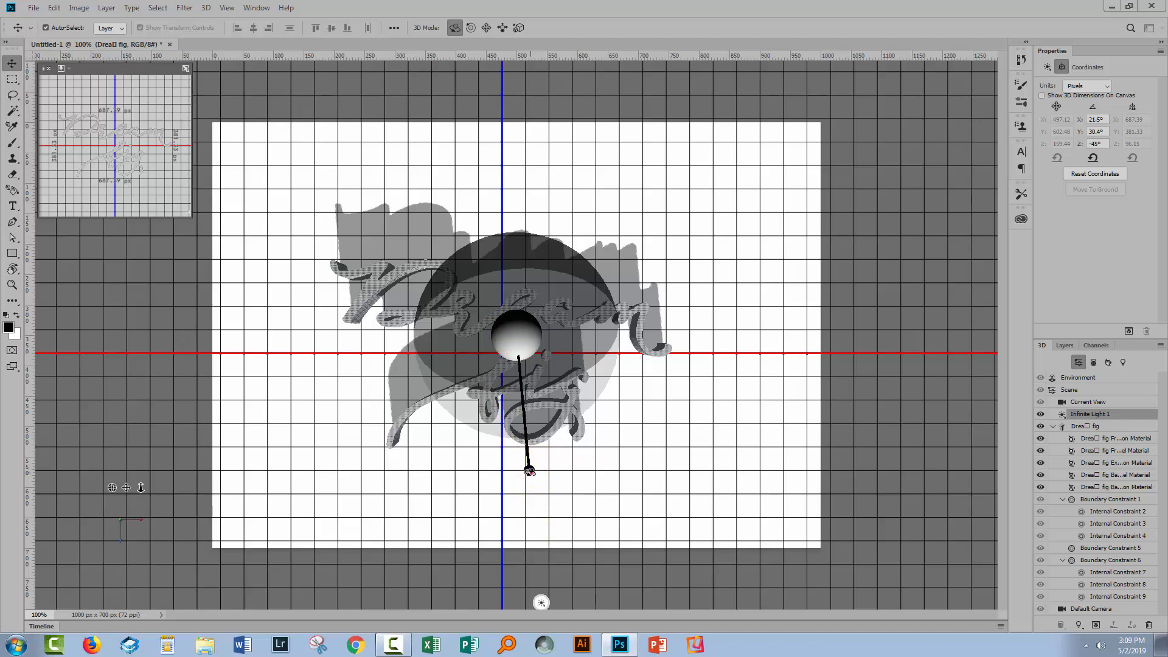
left_click_drag(530, 469, 586, 353)
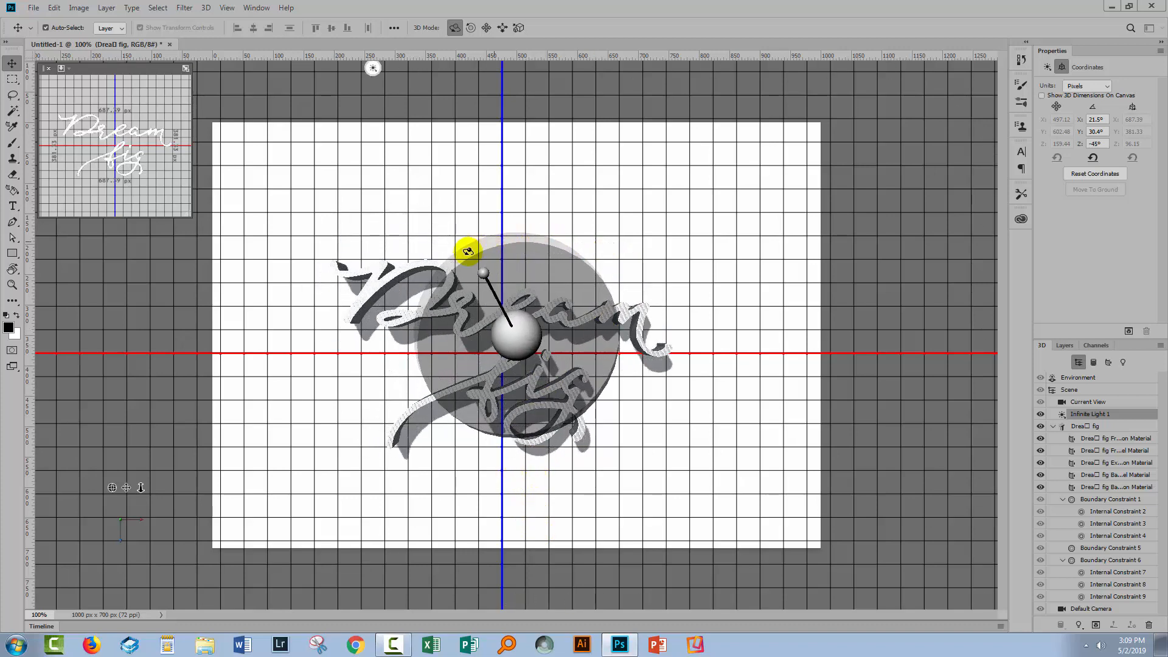
left_click_drag(468, 251, 467, 302)
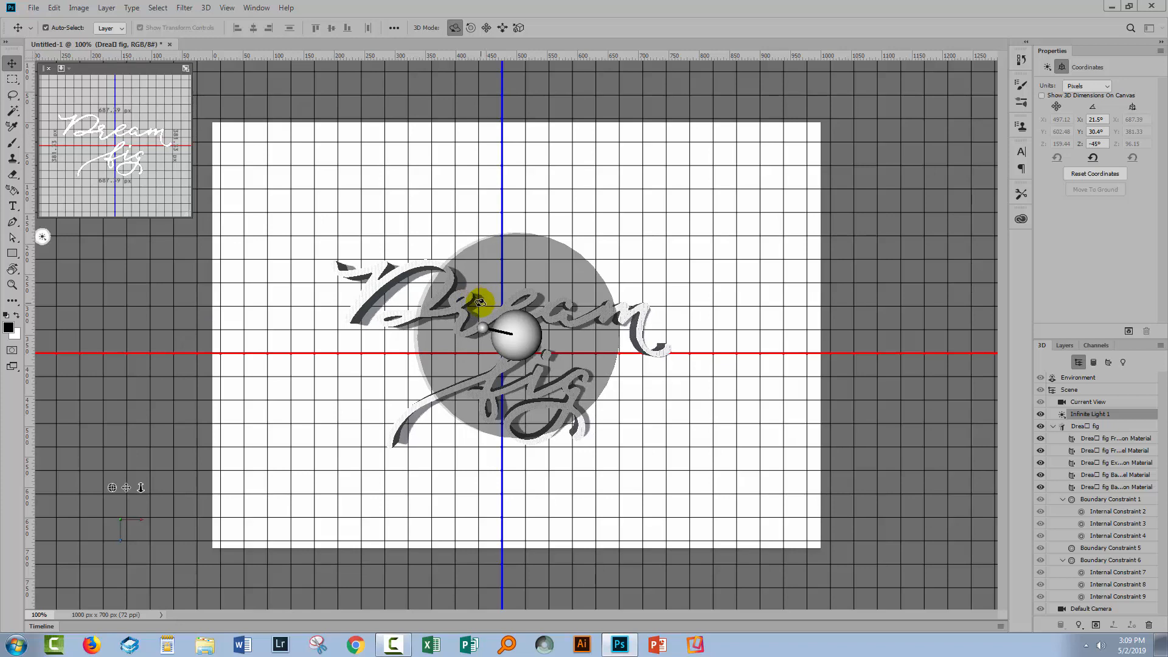
left_click_drag(477, 302, 376, 169)
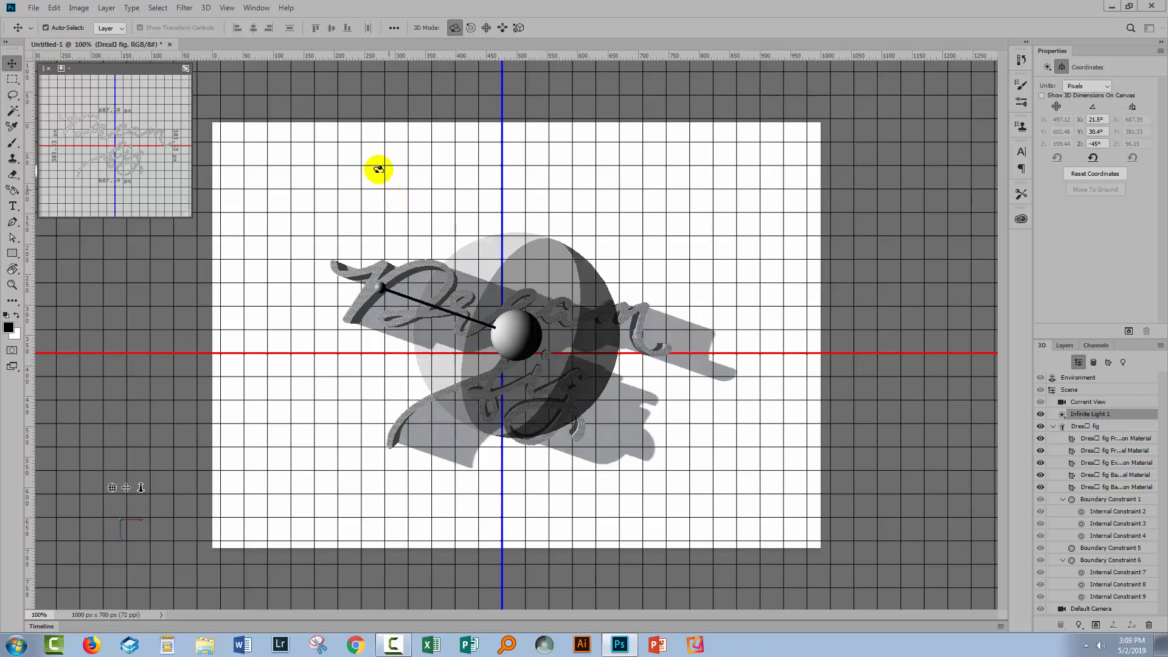
left_click_drag(379, 168, 401, 184)
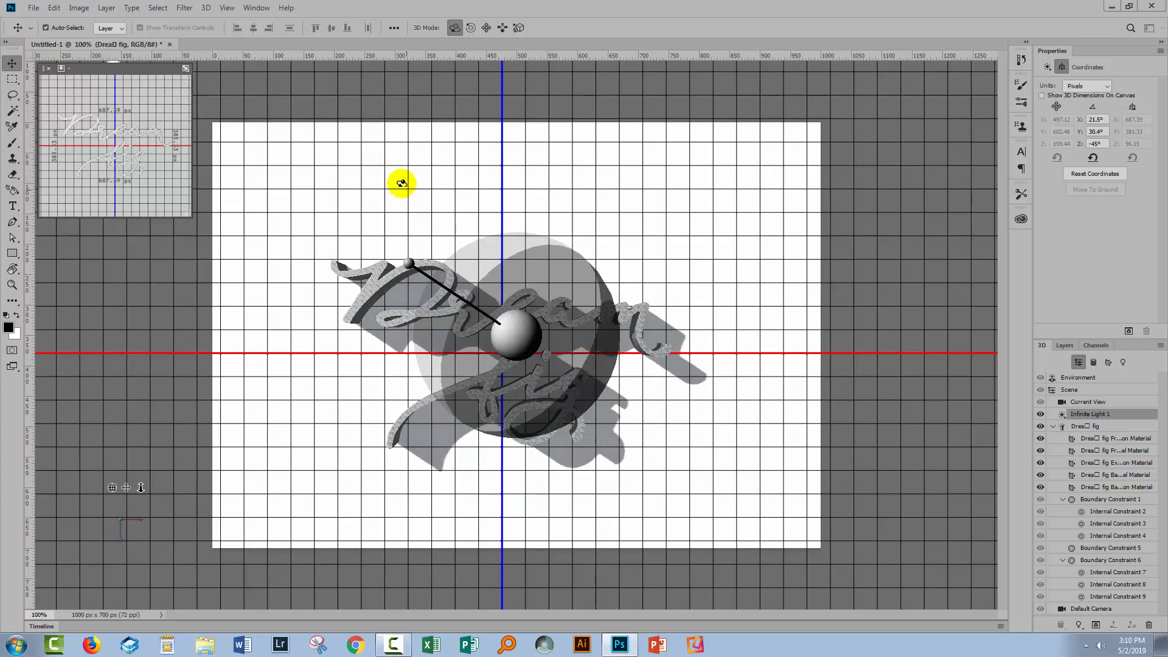
left_click_drag(400, 183, 437, 235)
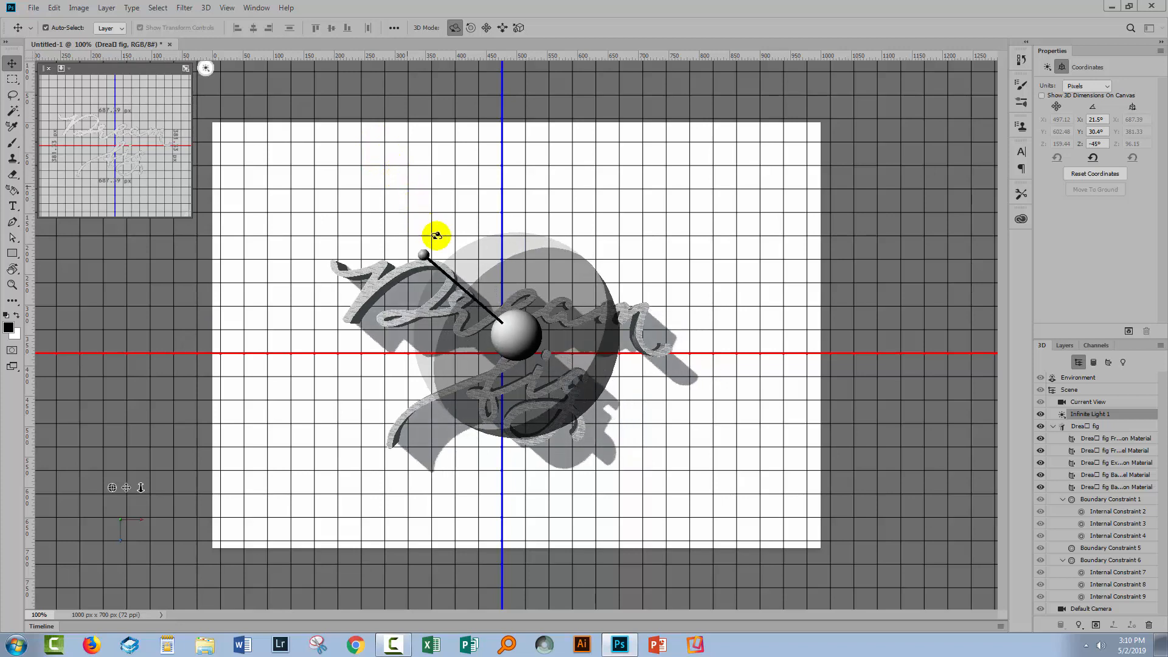
left_click_drag(436, 235, 477, 291)
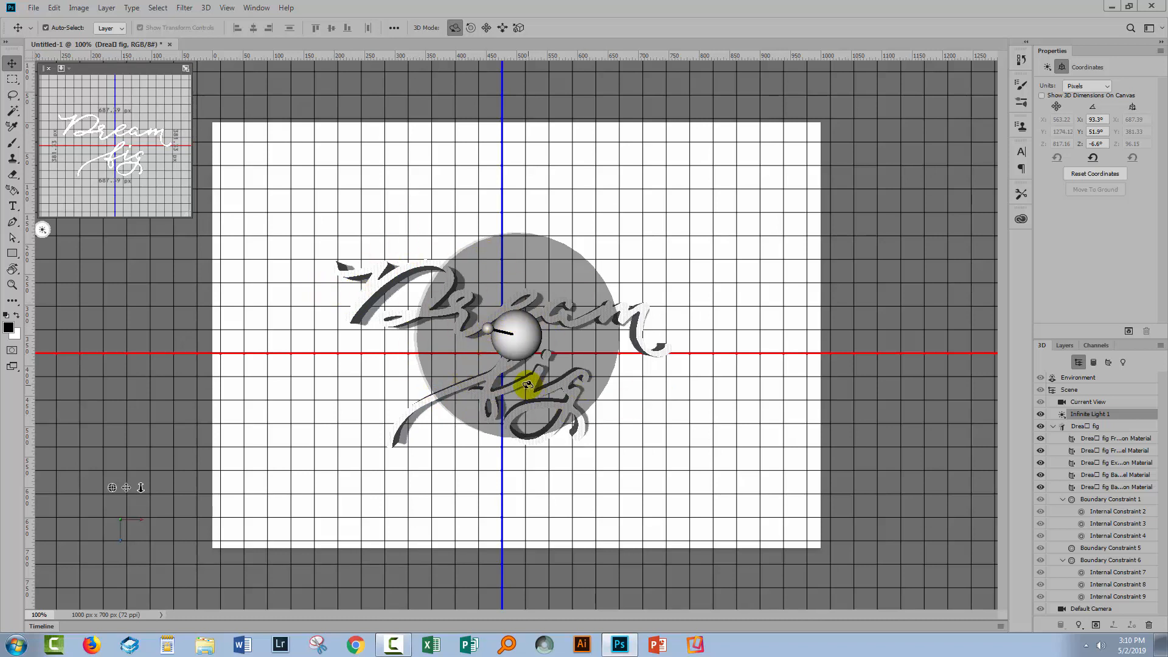
Step: Increase Shadow Softness on Infinite Light 1 so the text's shadow edges diffuse
left_click(1087, 401)
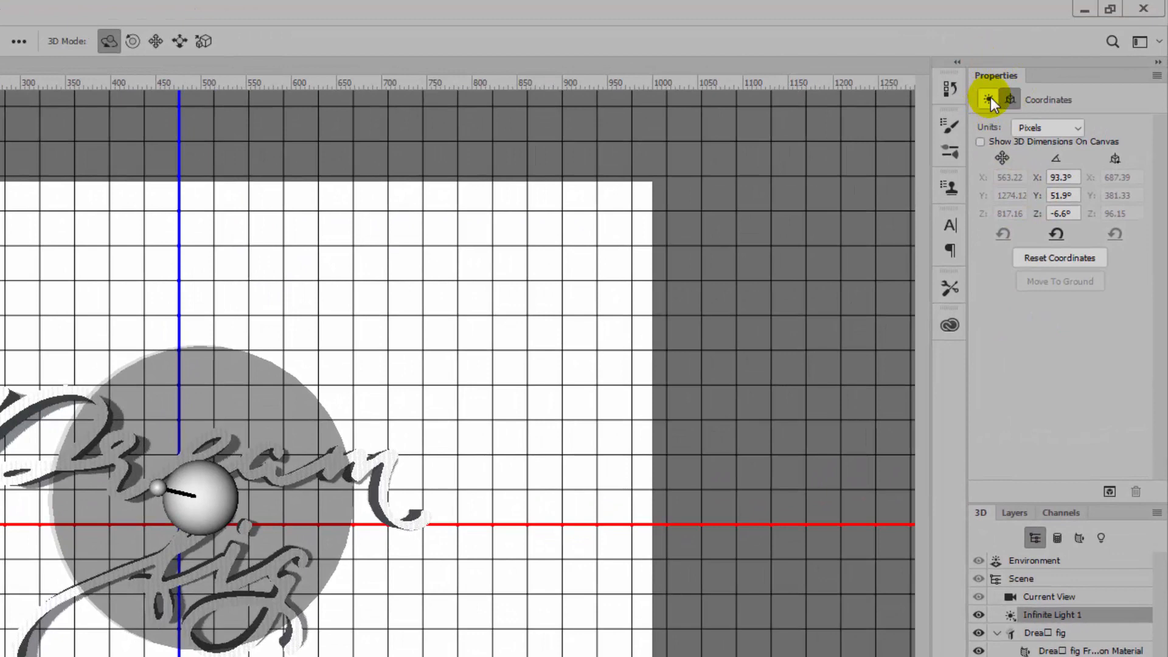
mouse_move(990, 98)
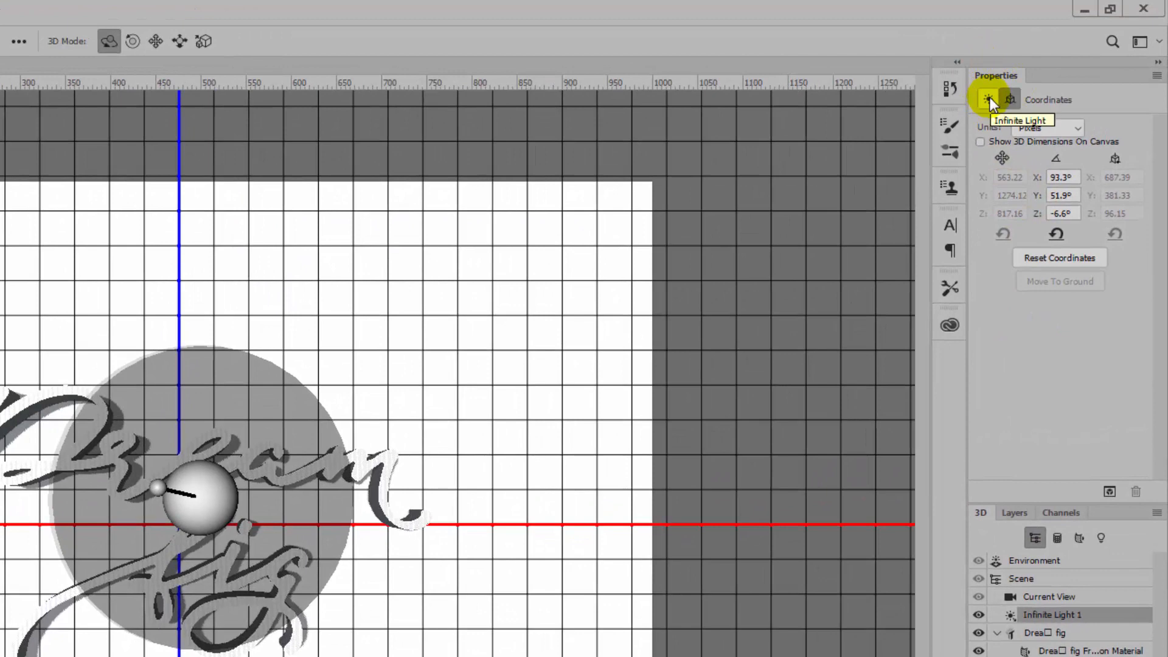
mouse_move(988, 98)
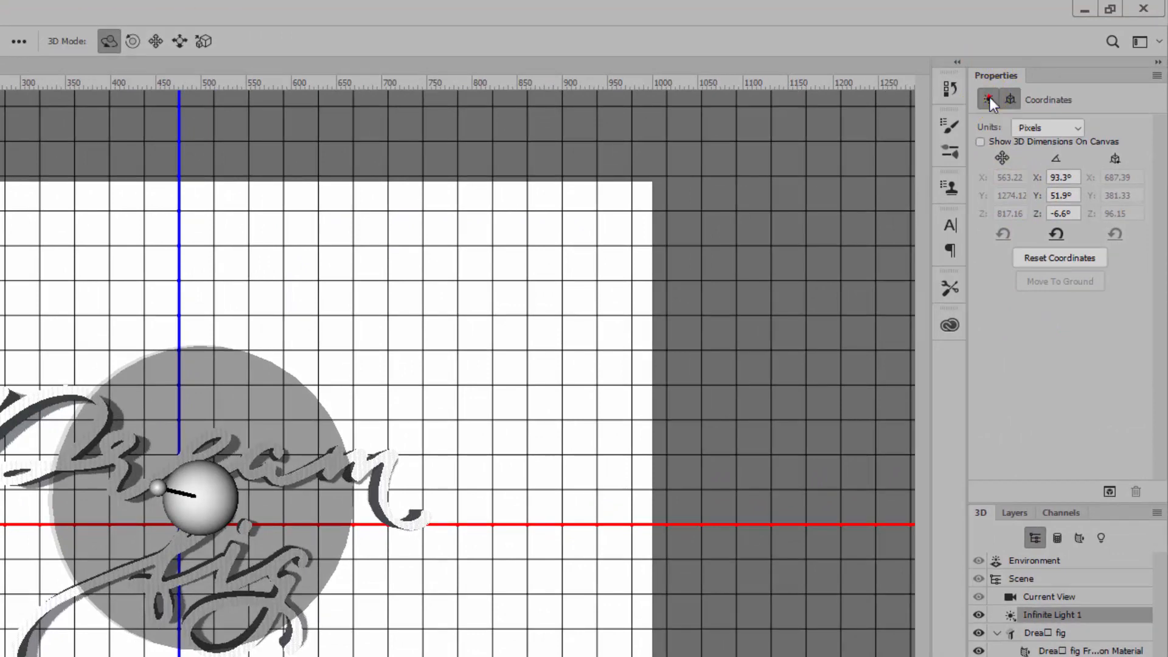
left_click(988, 98)
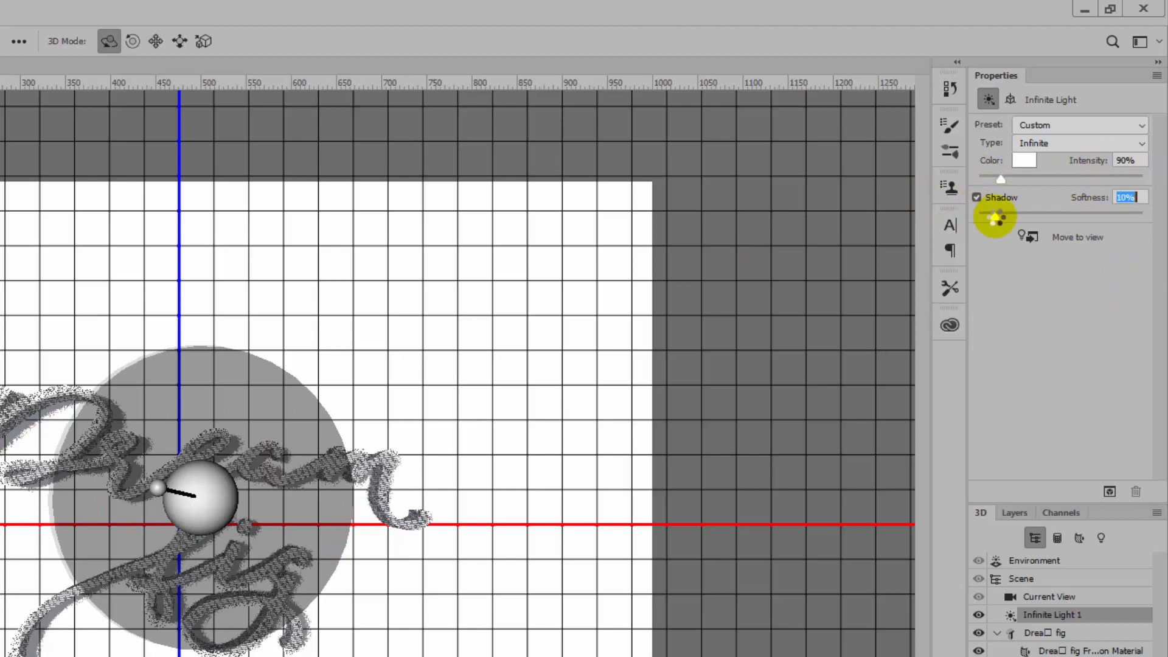
left_click_drag(998, 217, 1007, 216)
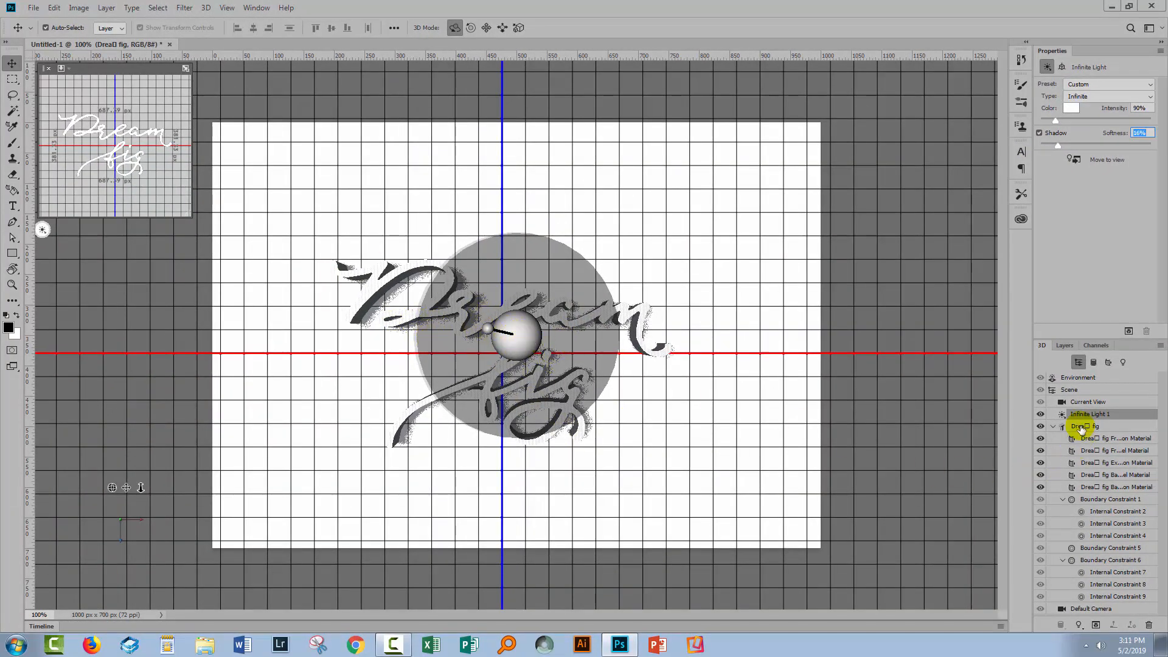
Step: Scale the 3D text mesh up on the canvas until it spans most of the width
left_click(1084, 425)
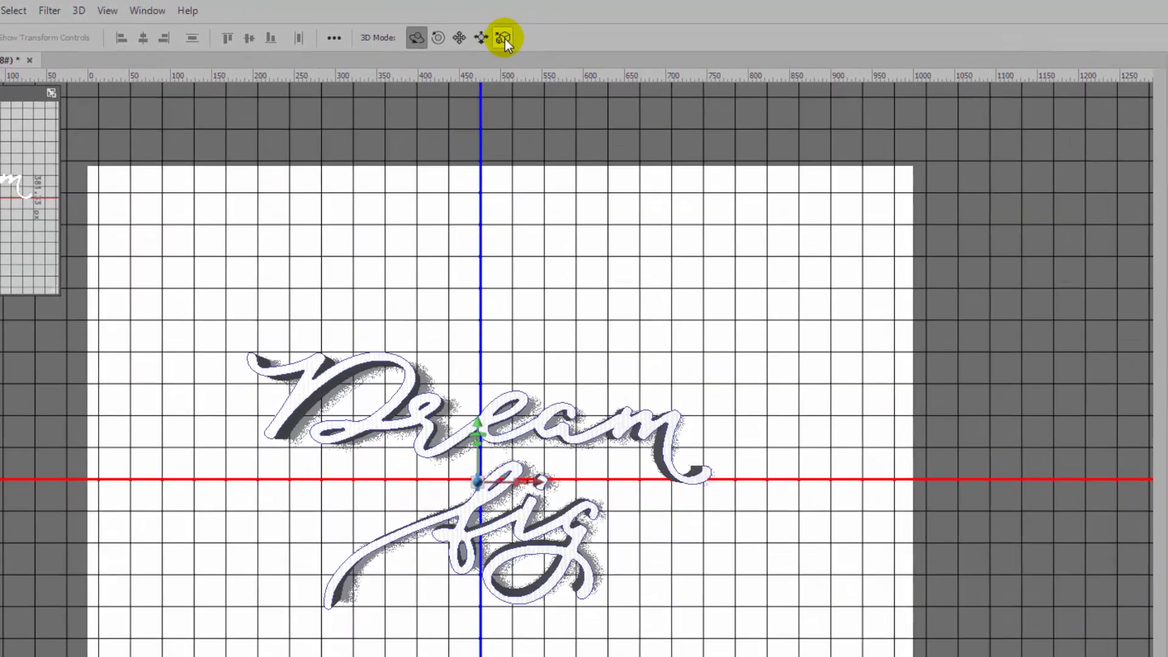
mouse_move(504, 37)
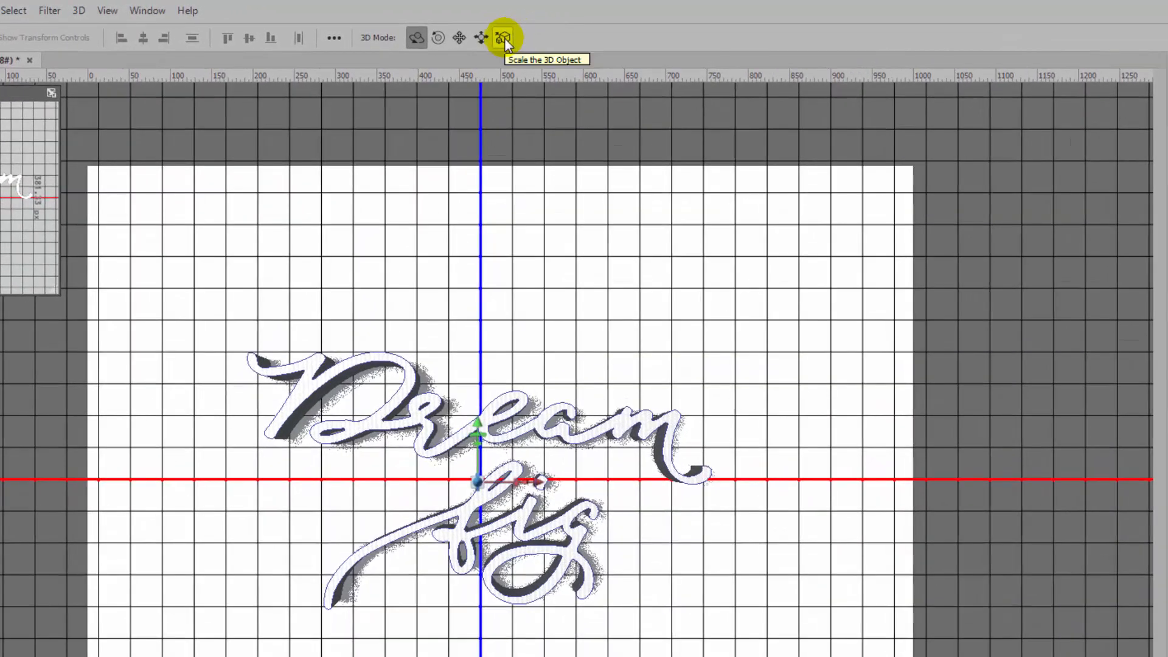
left_click(504, 37)
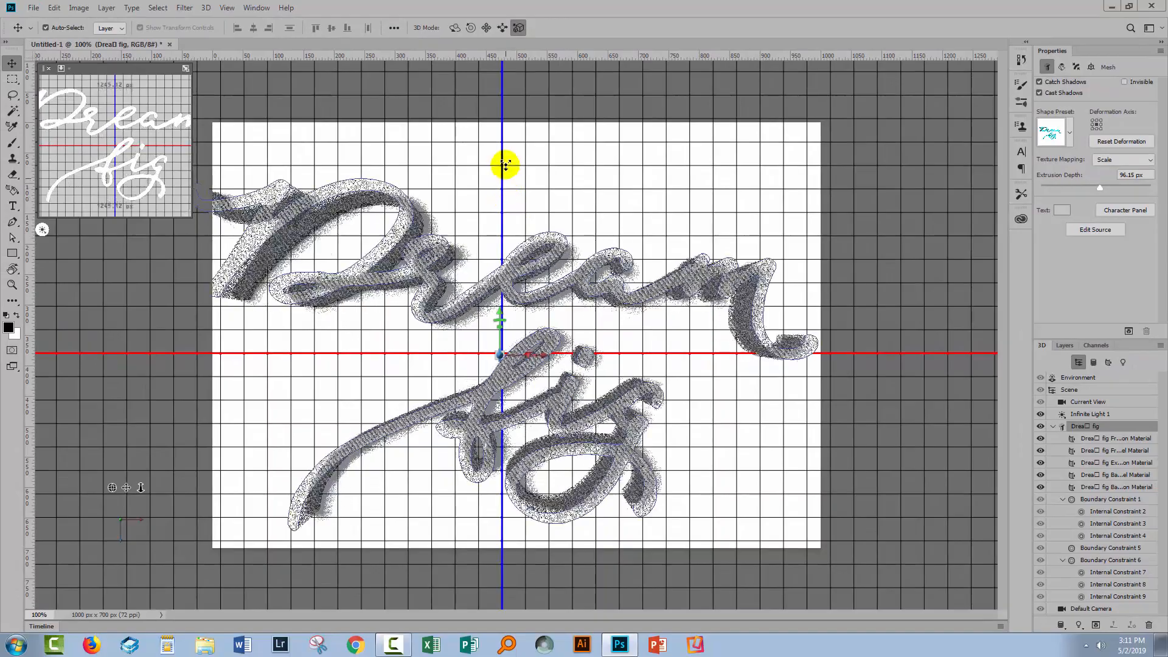
left_click_drag(505, 165, 522, 127)
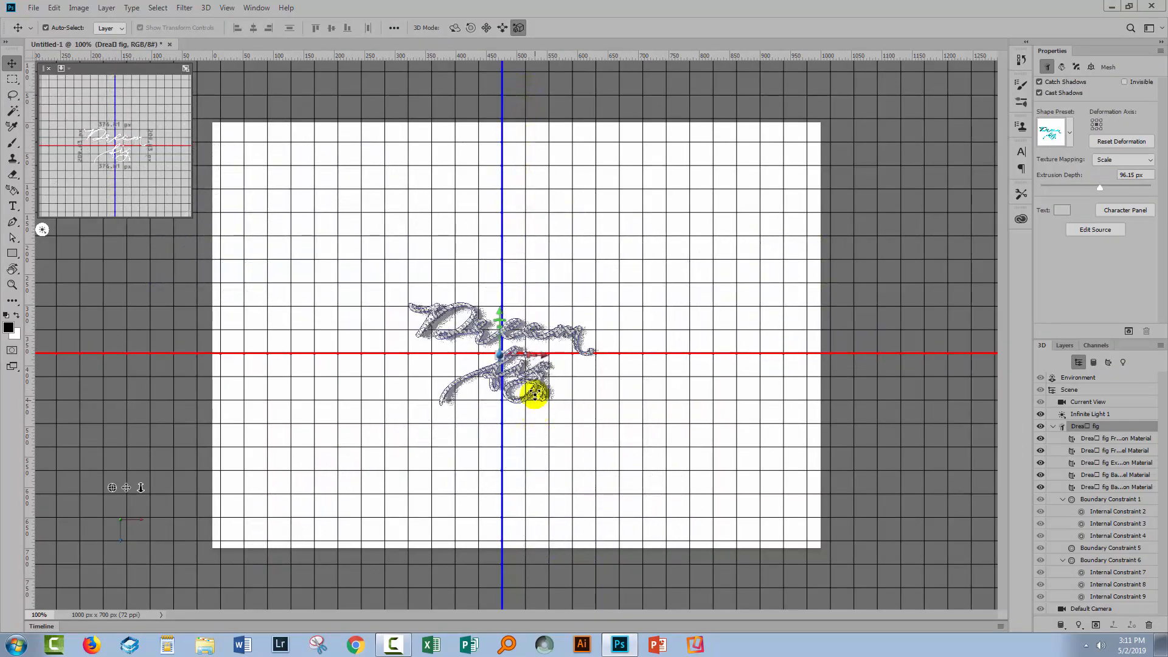
left_click_drag(537, 394, 573, 203)
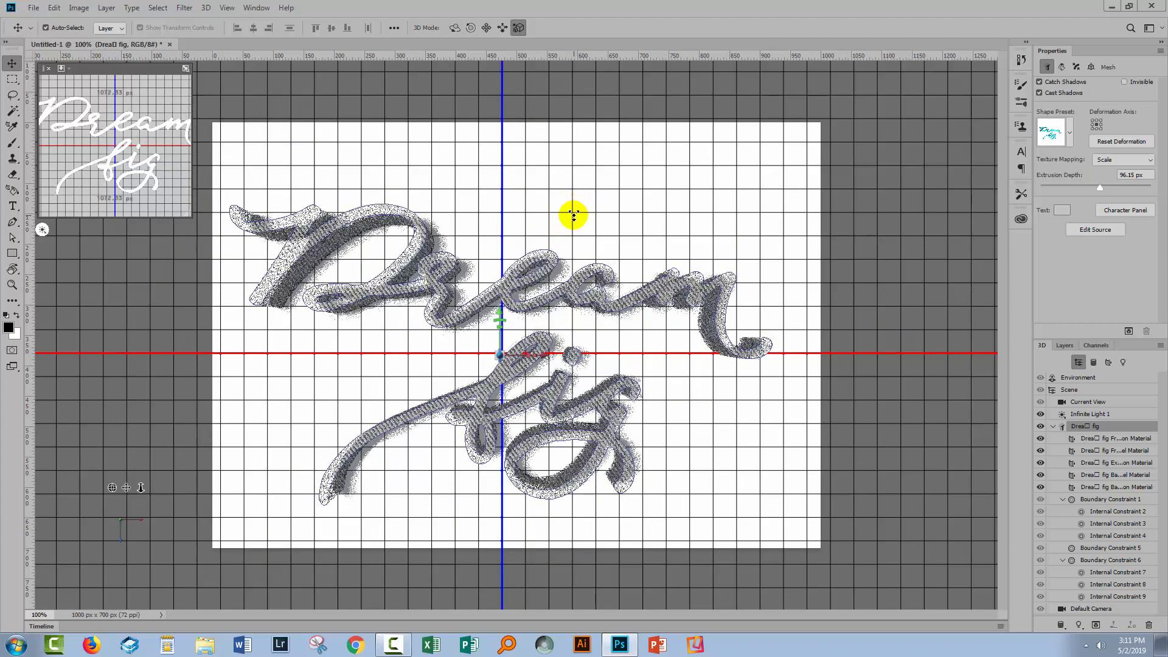
left_click(1088, 426)
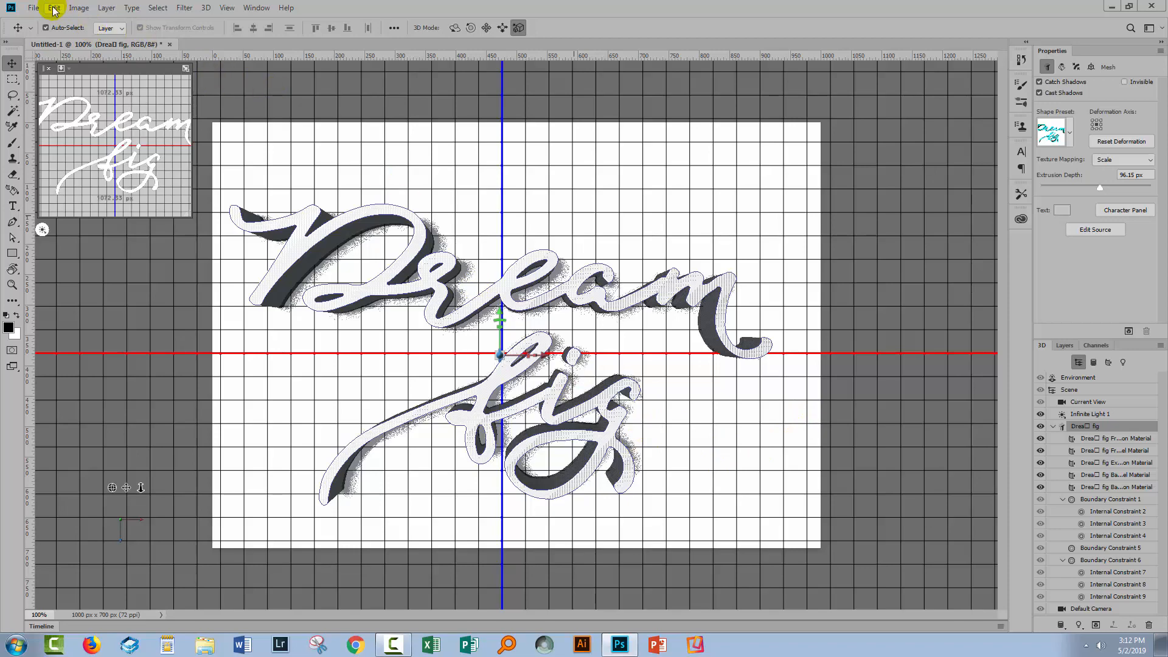
Step: In 3D preferences, try Medium tiles, Very High shadow quality, a higher threshold, then Small tiles
left_click(54, 7)
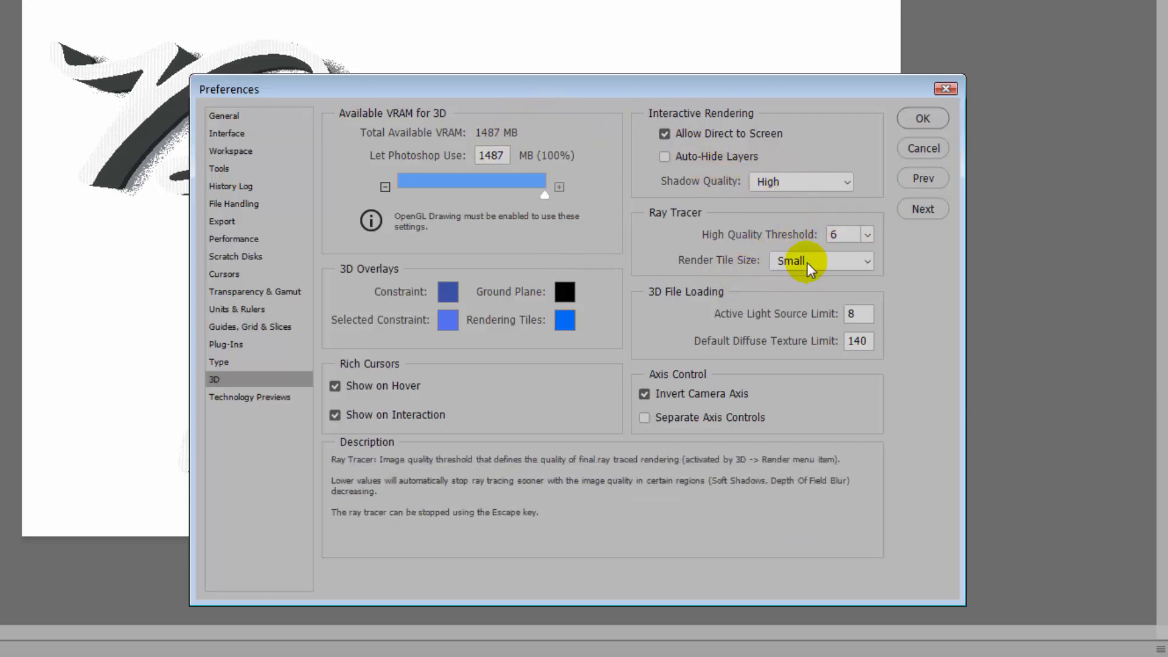
left_click(819, 260)
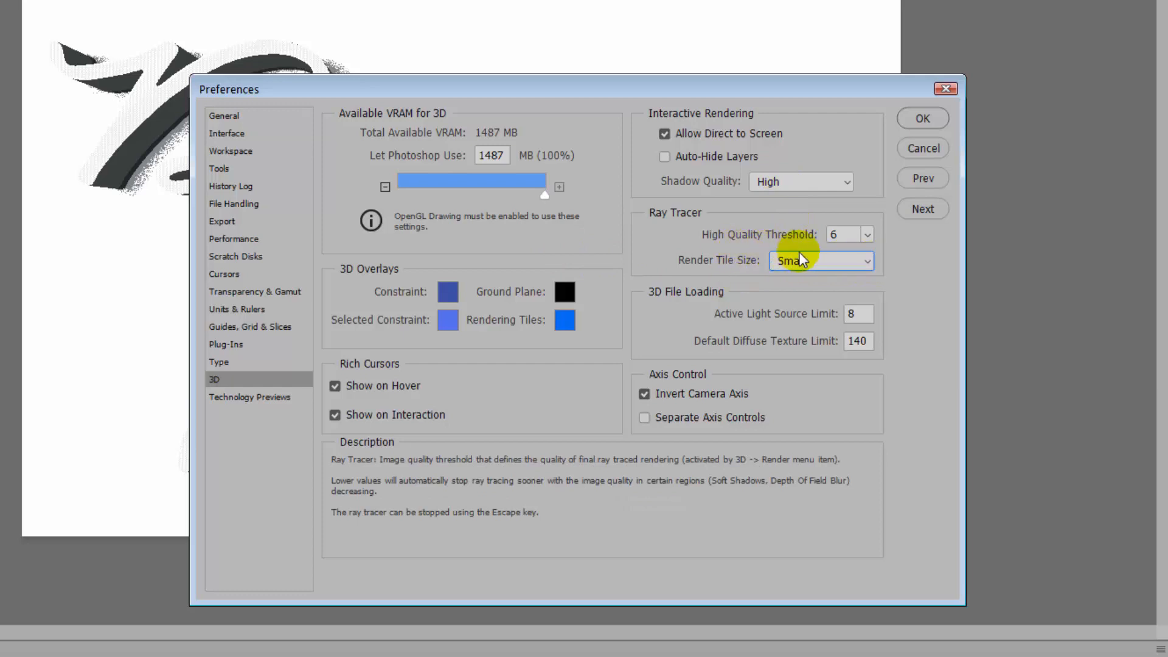
left_click(820, 260)
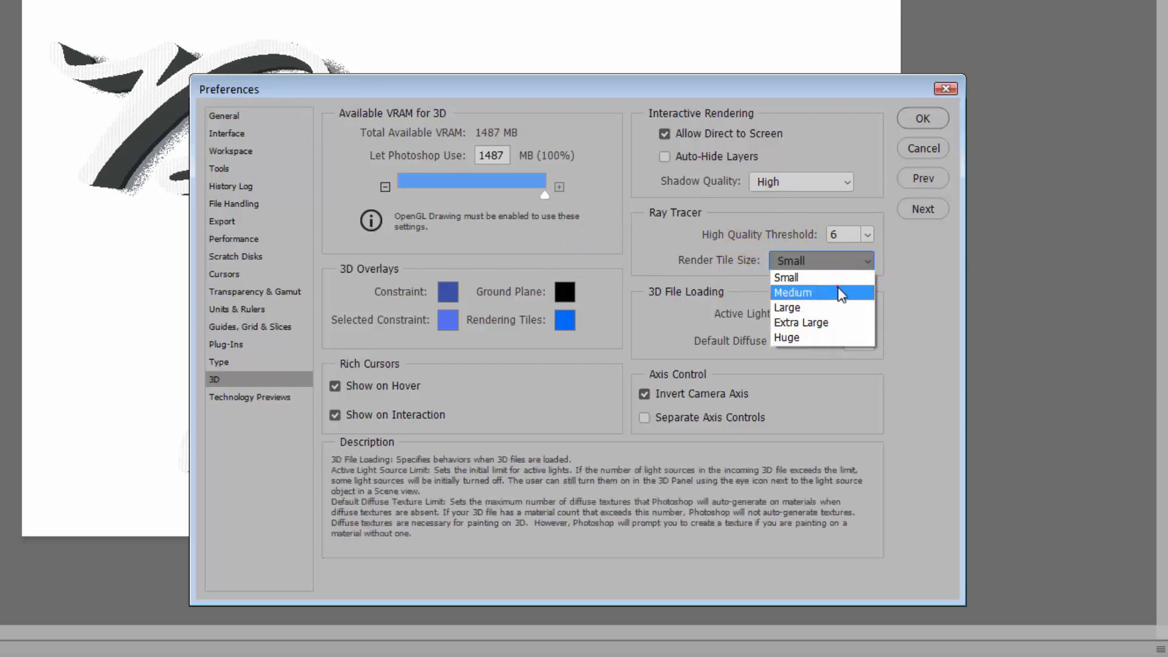
left_click(792, 292)
type("5")
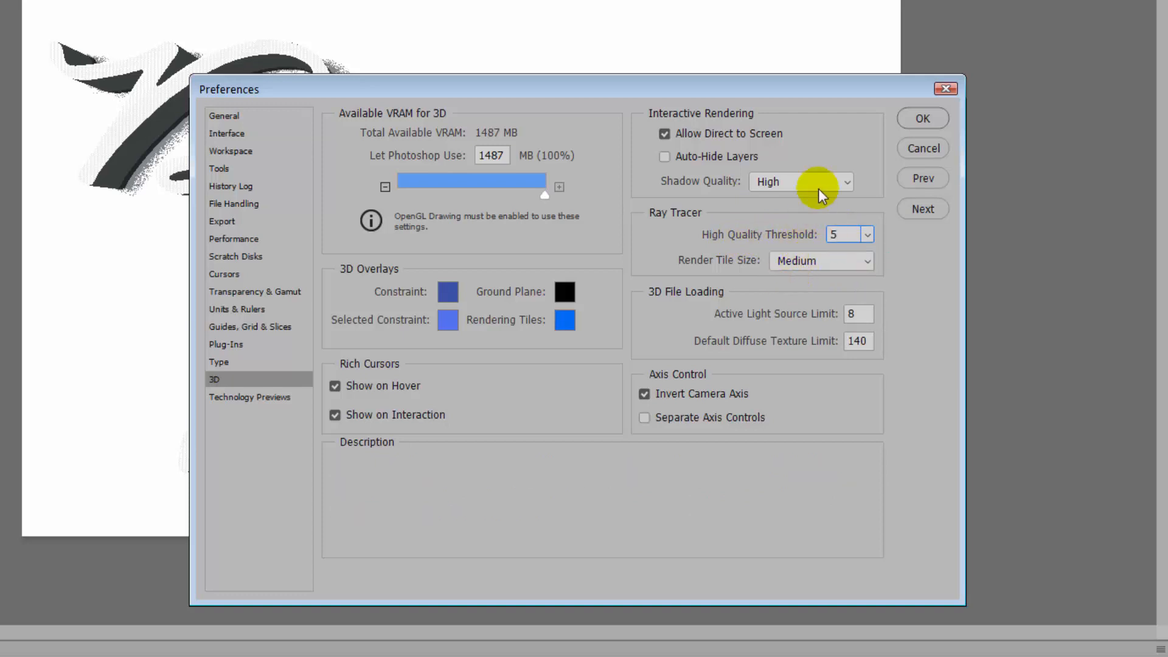
left_click(800, 182)
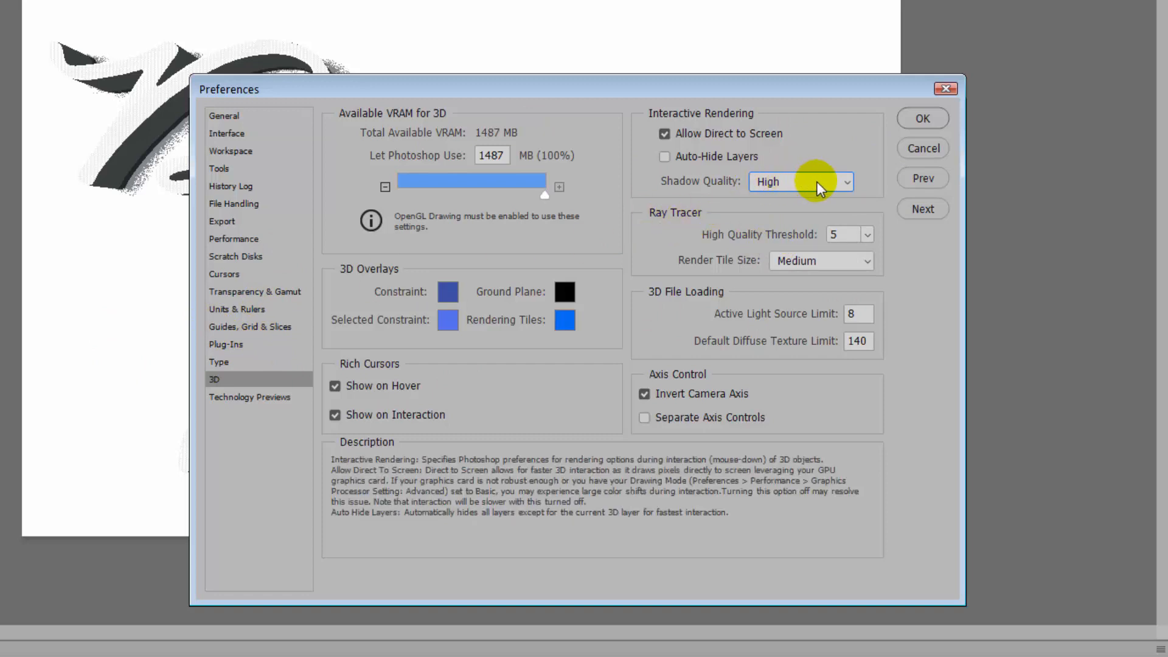
left_click(801, 181)
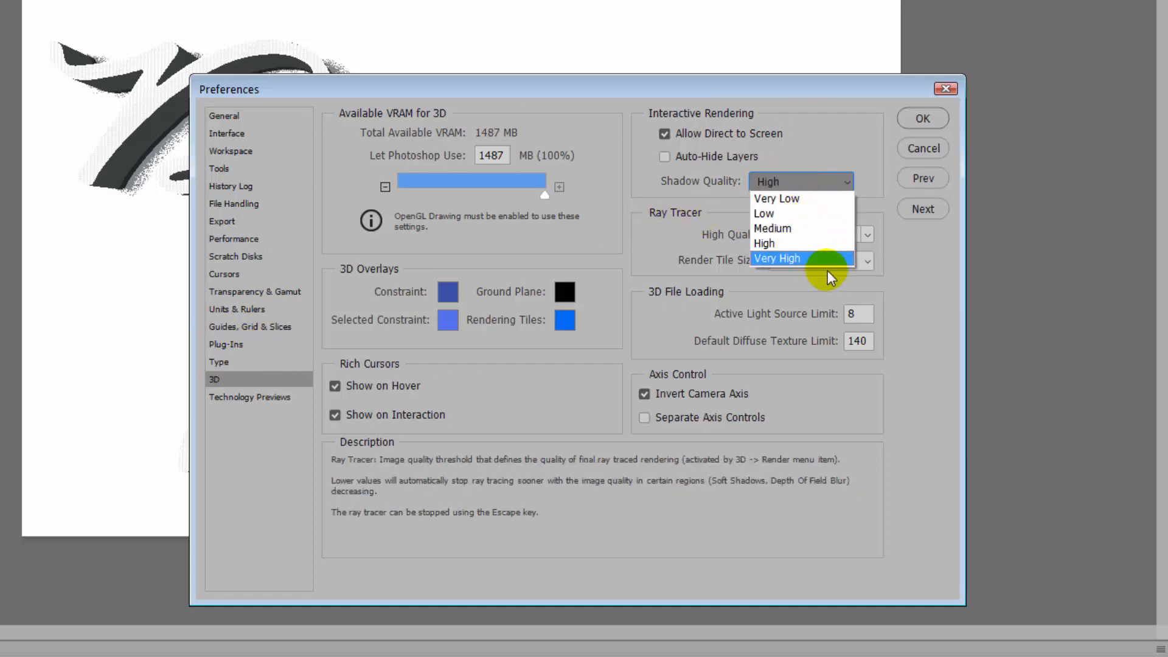
left_click(777, 258)
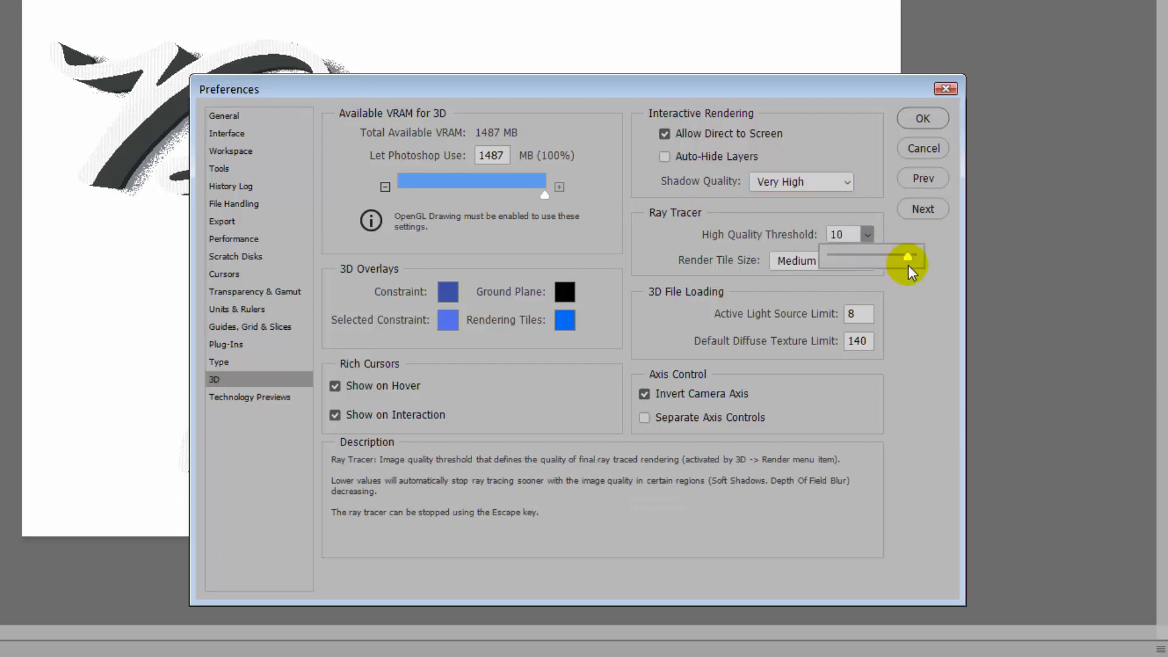
left_click_drag(908, 257, 901, 261)
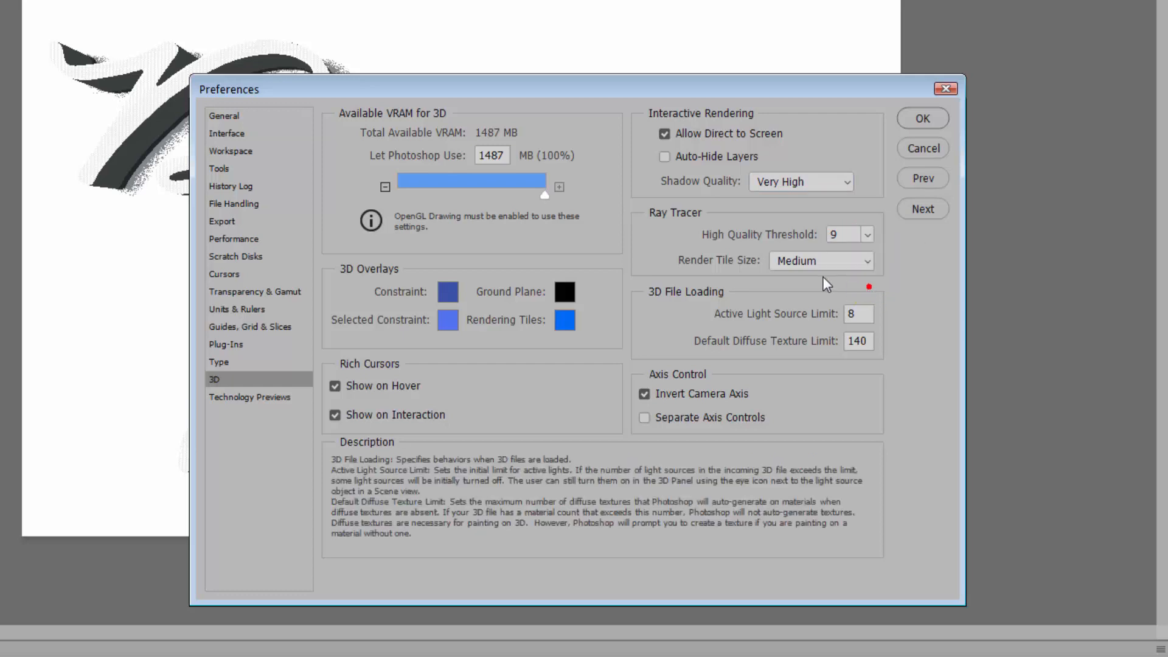
left_click(820, 260)
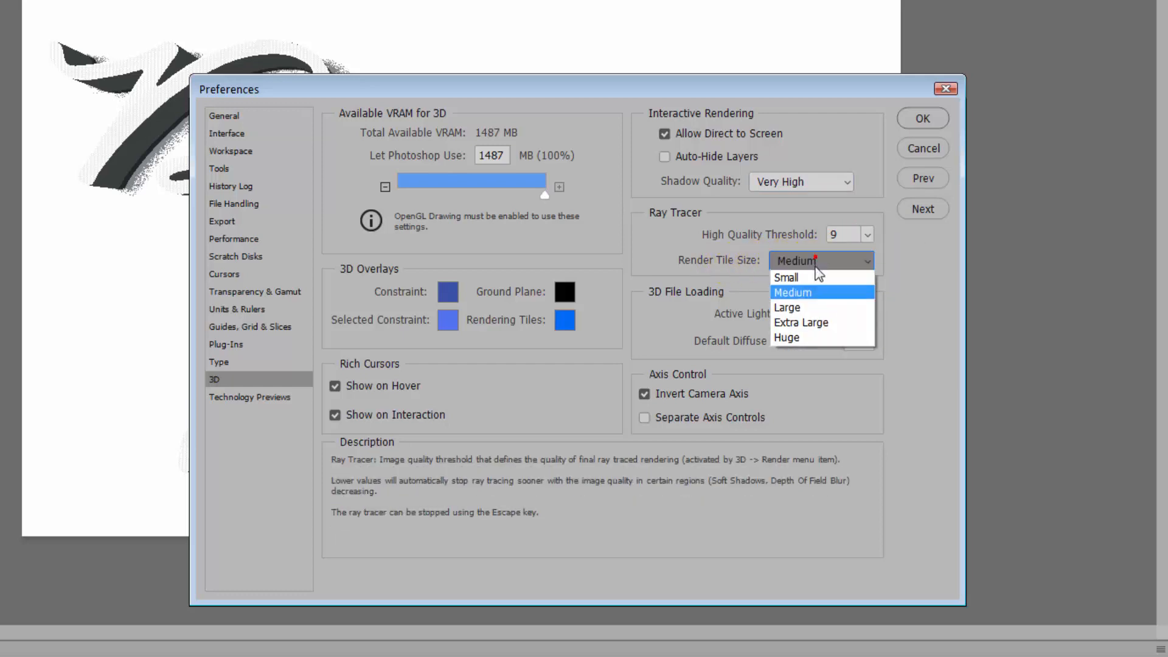
left_click(785, 278)
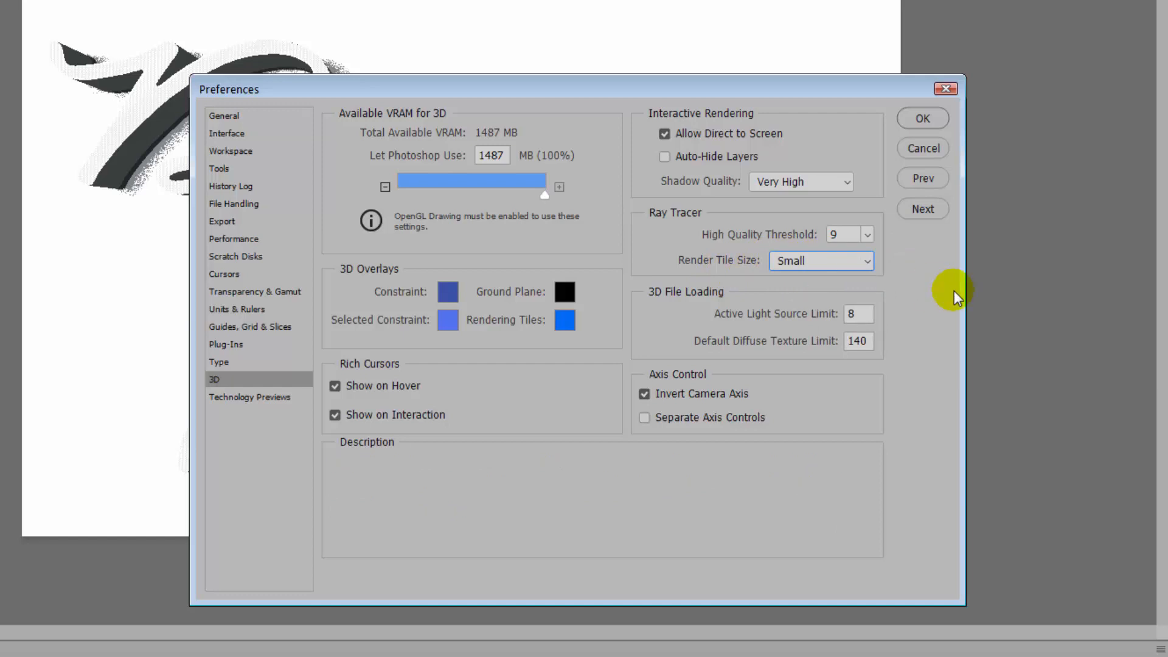
mouse_move(857, 406)
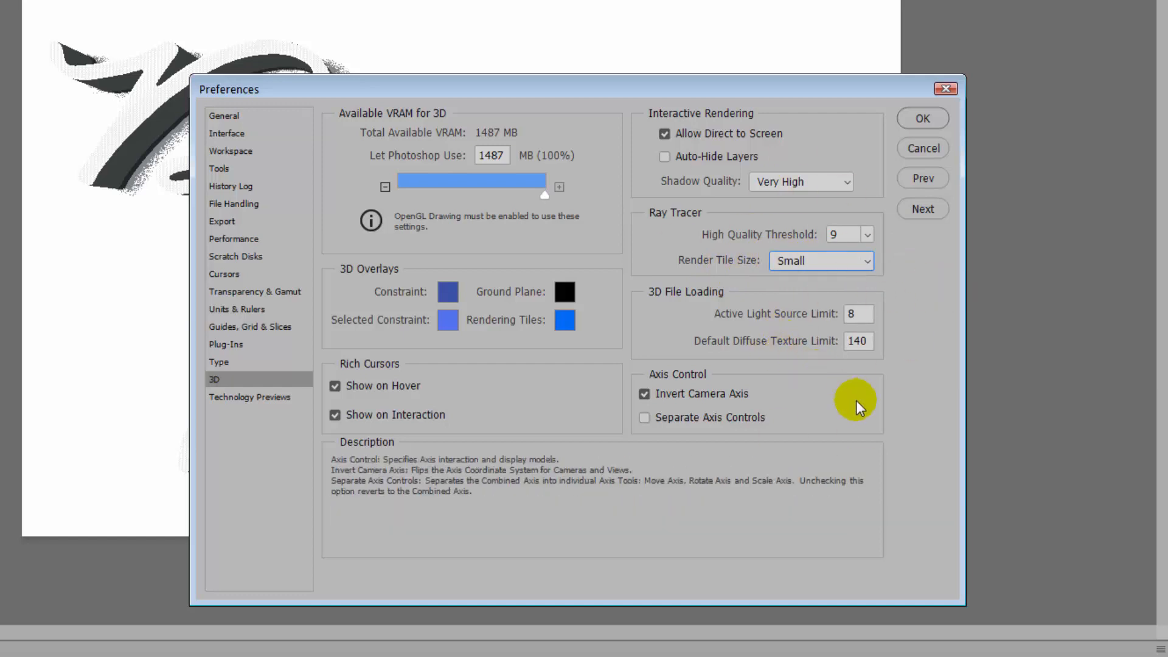
mouse_move(803, 414)
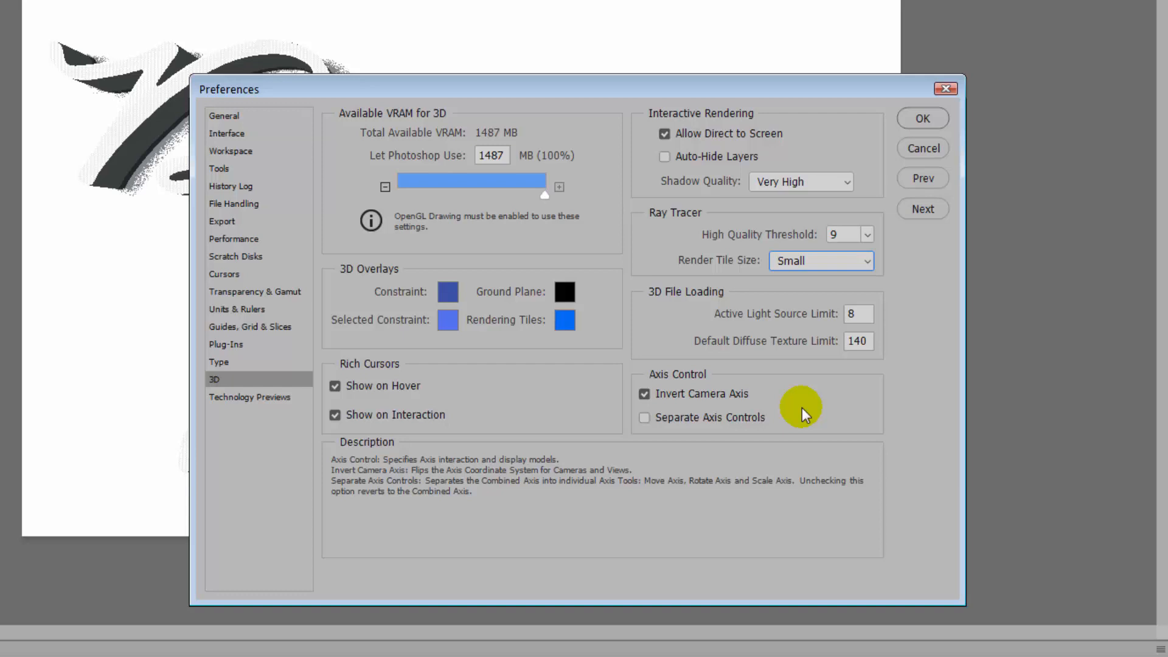
mouse_move(796, 381)
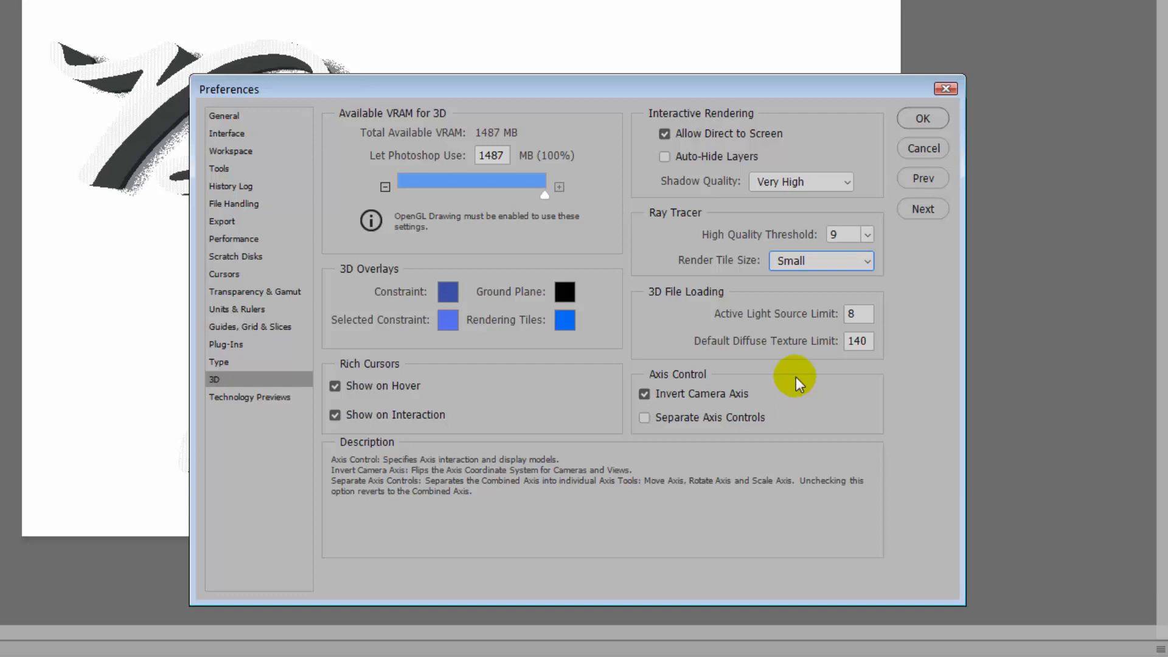
Step: Settle on High shadow quality, threshold 6 and Medium render tiles, and apply the preferences
left_click(800, 182)
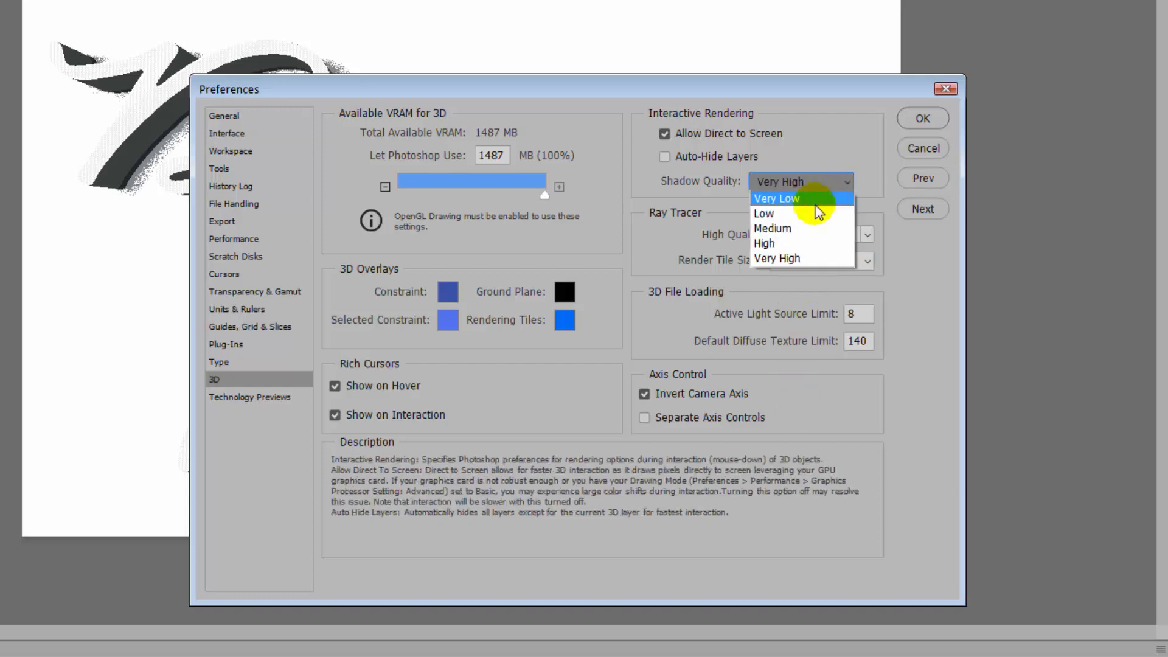
left_click(764, 243)
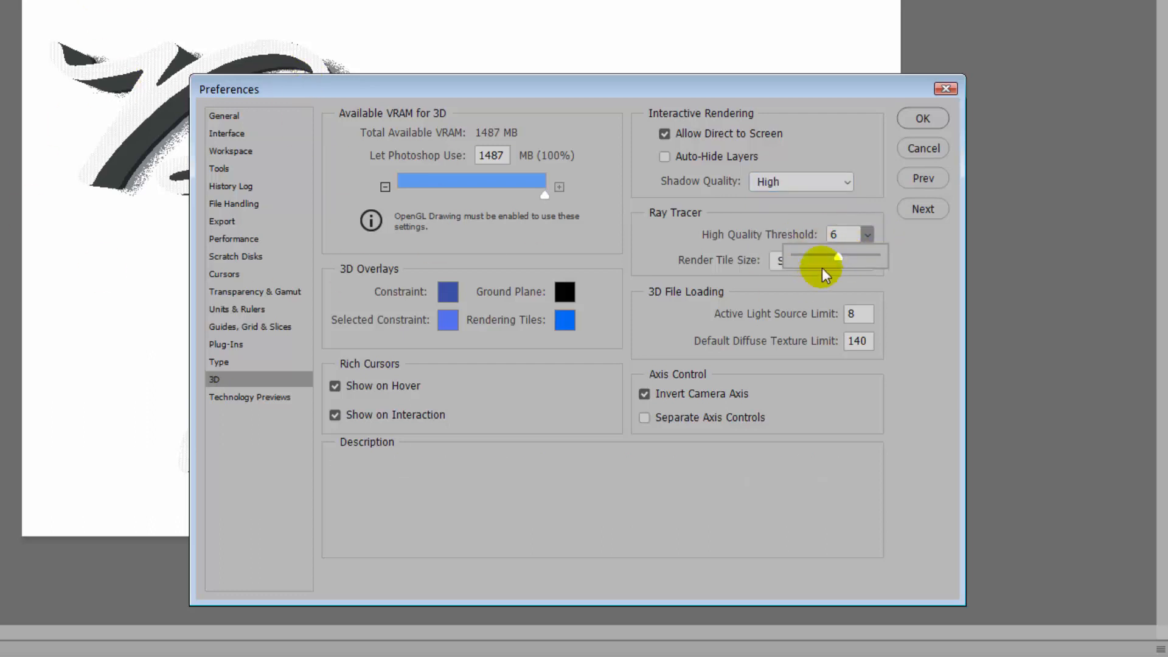
left_click(819, 261)
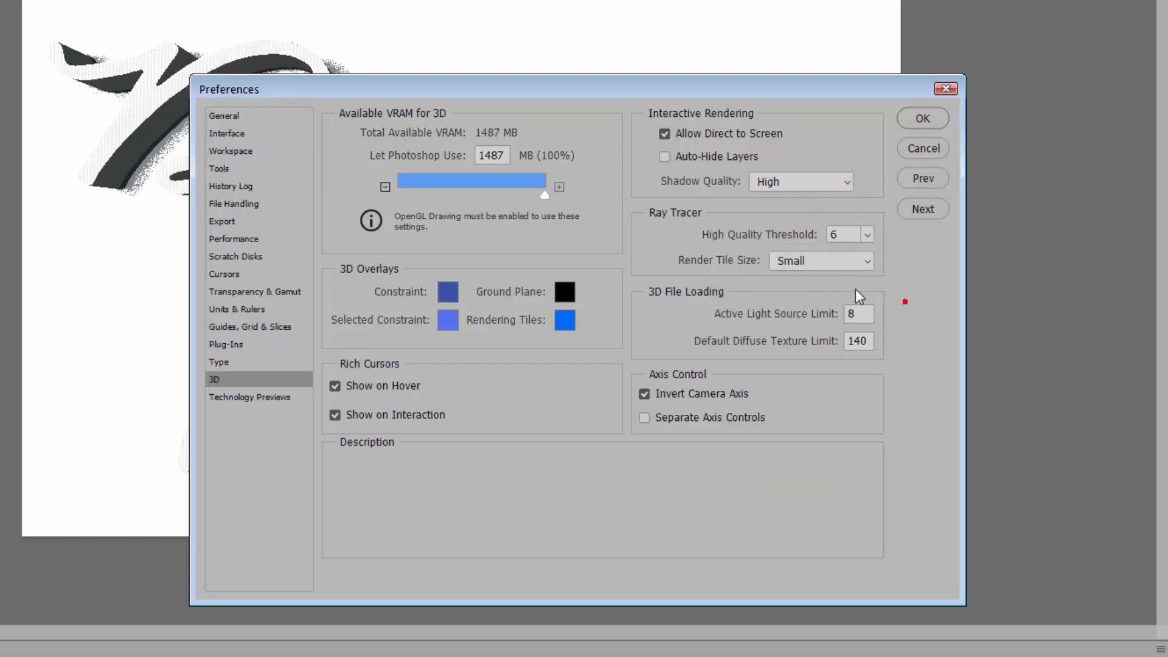
left_click(820, 260)
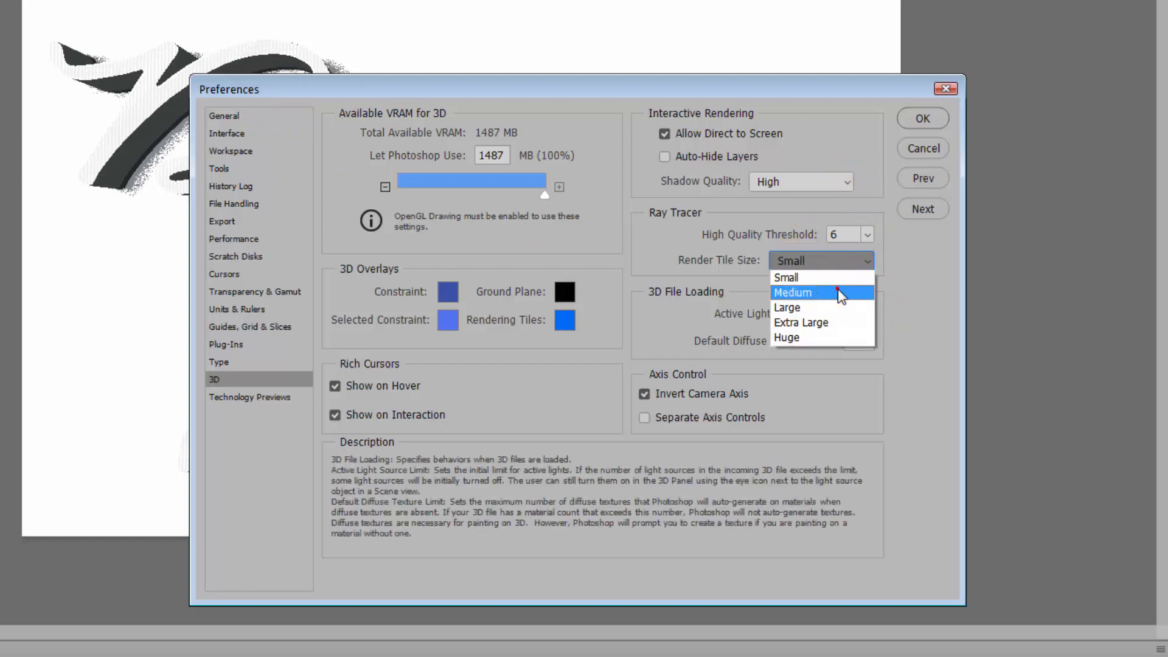
left_click(792, 292)
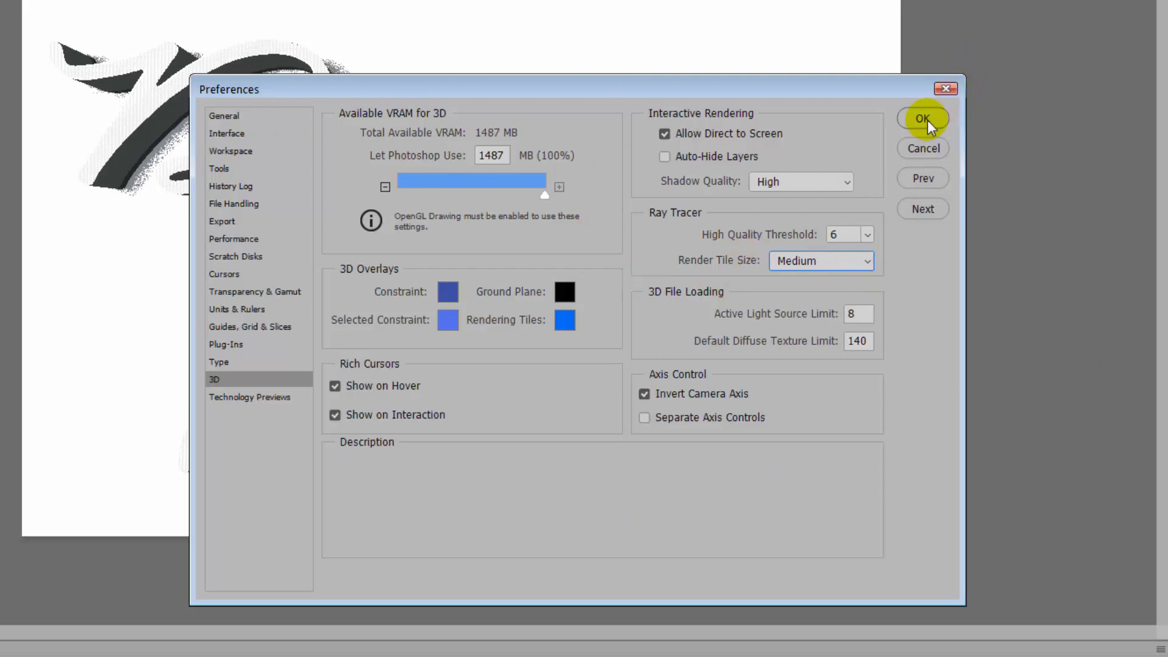
left_click(924, 118)
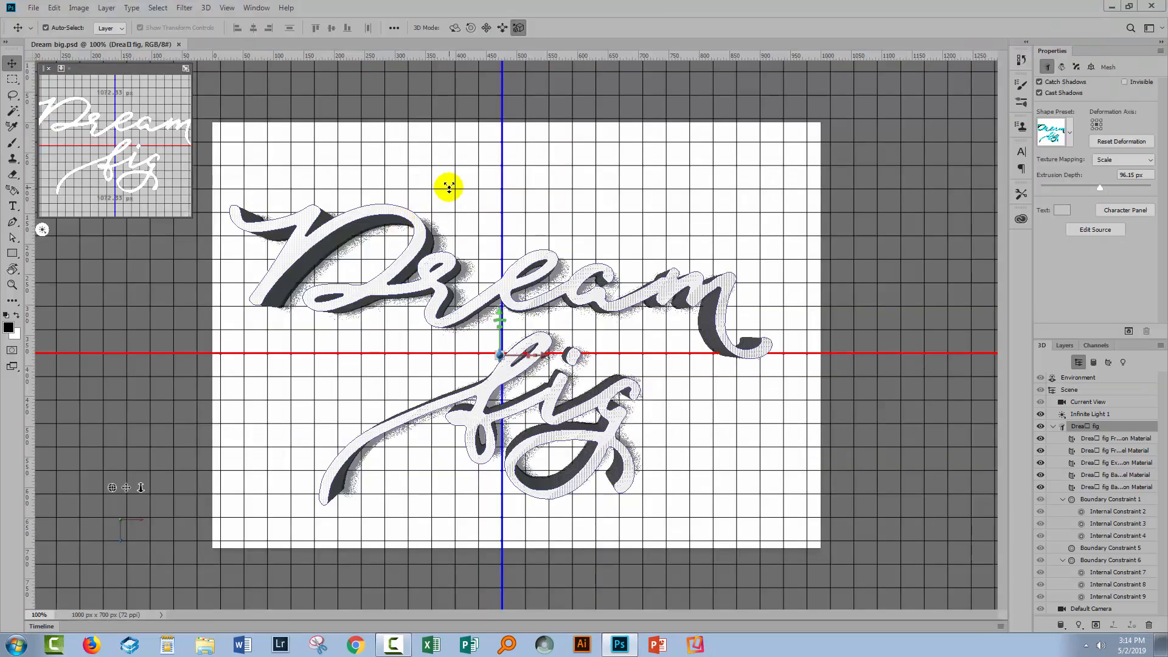
left_click_drag(449, 186, 313, 235)
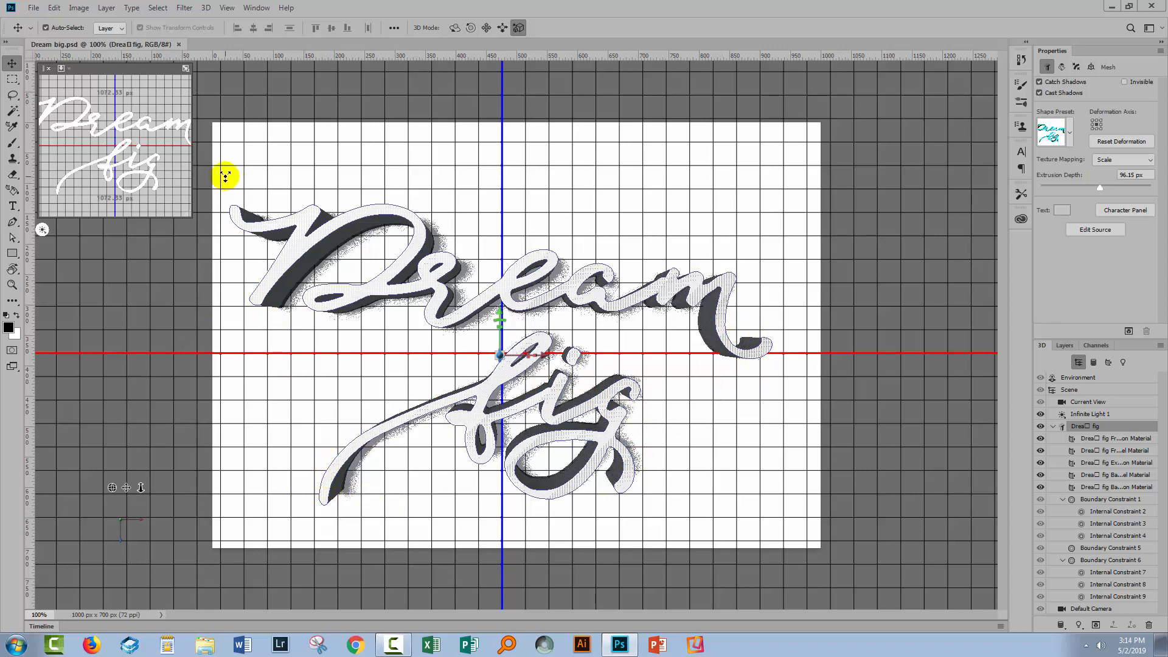
mouse_move(611, 539)
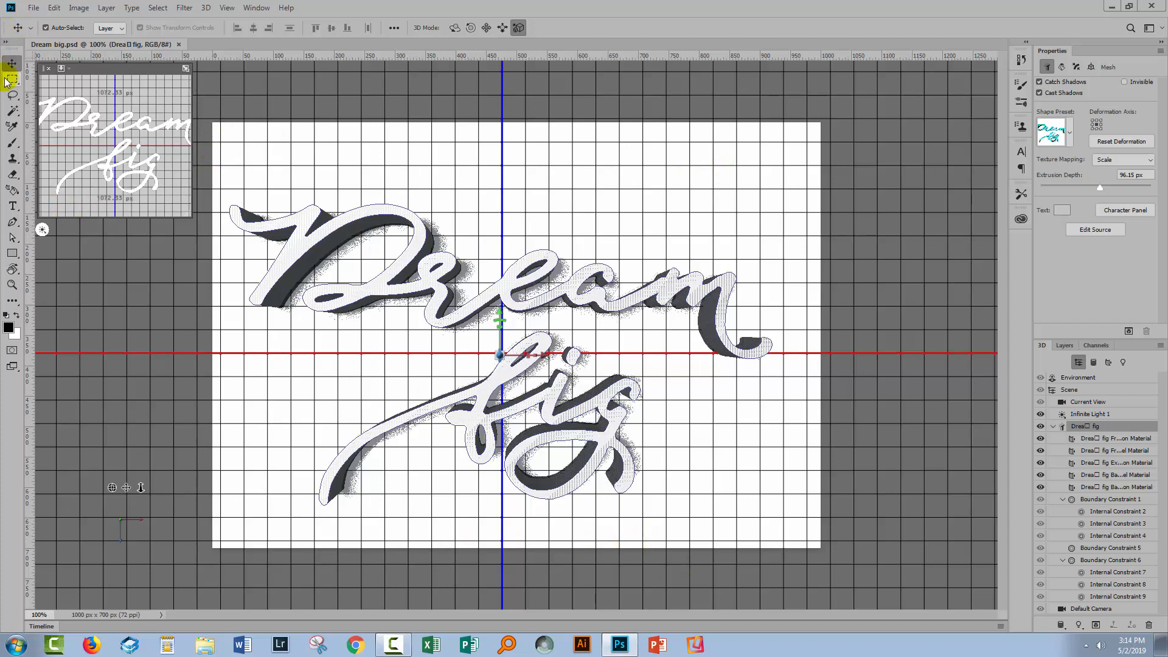
Step: Draw a Rectangular Marquee selection enclosing both lines of the 3D 'Dream big' text
left_click(12, 78)
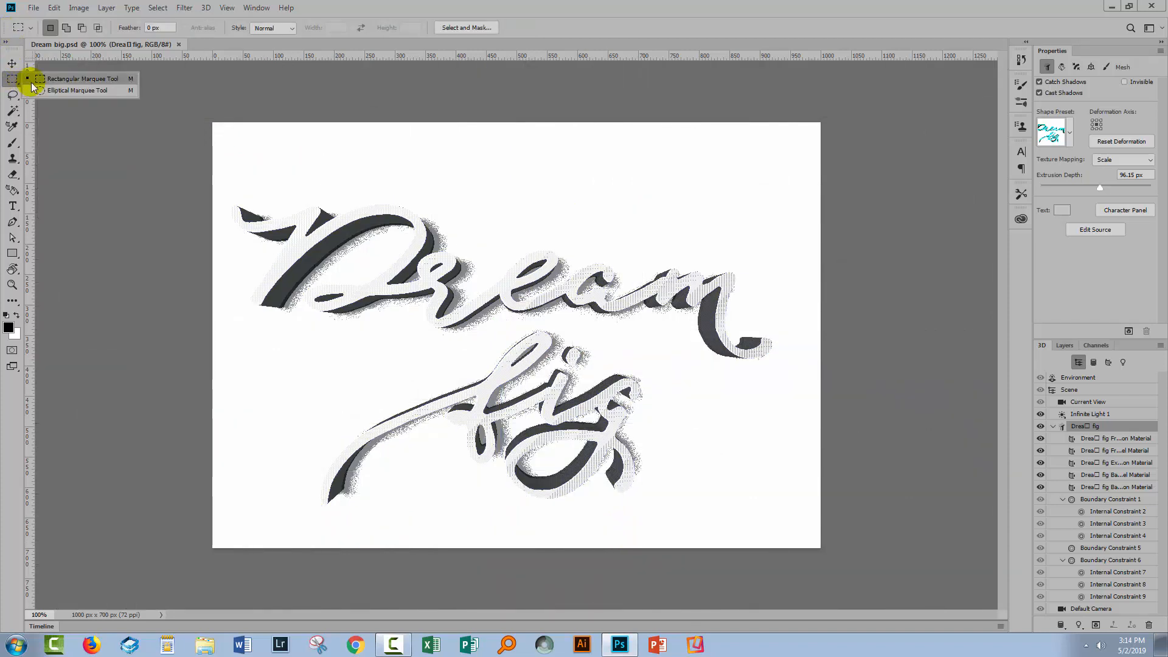
mouse_move(81, 78)
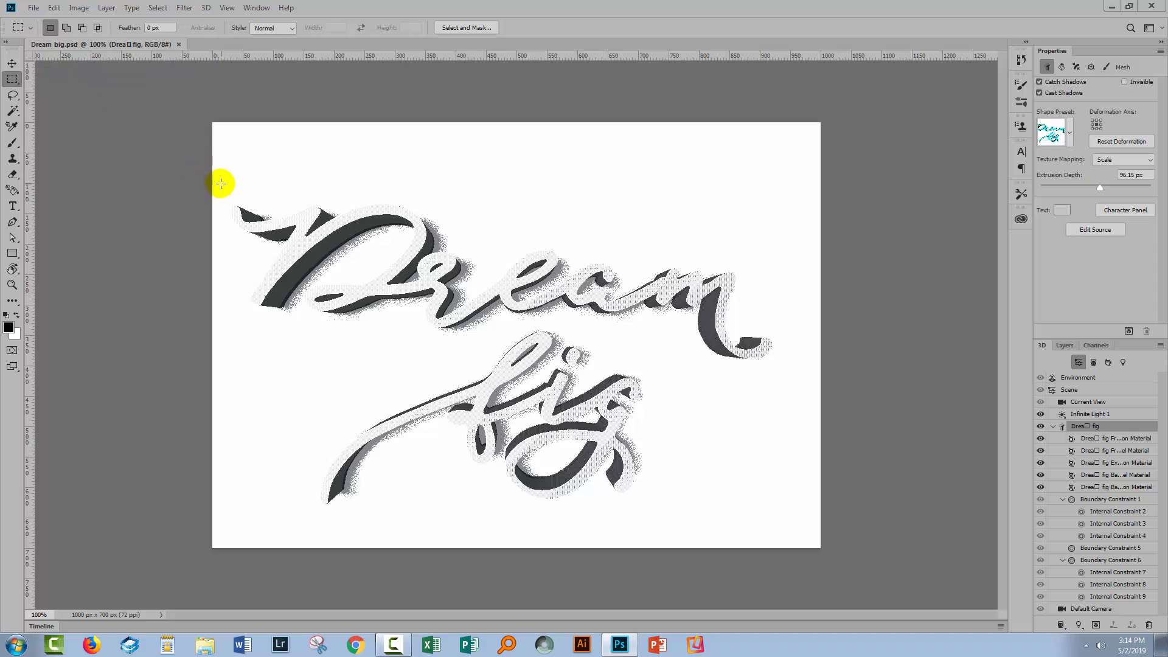
left_click_drag(221, 184, 548, 372)
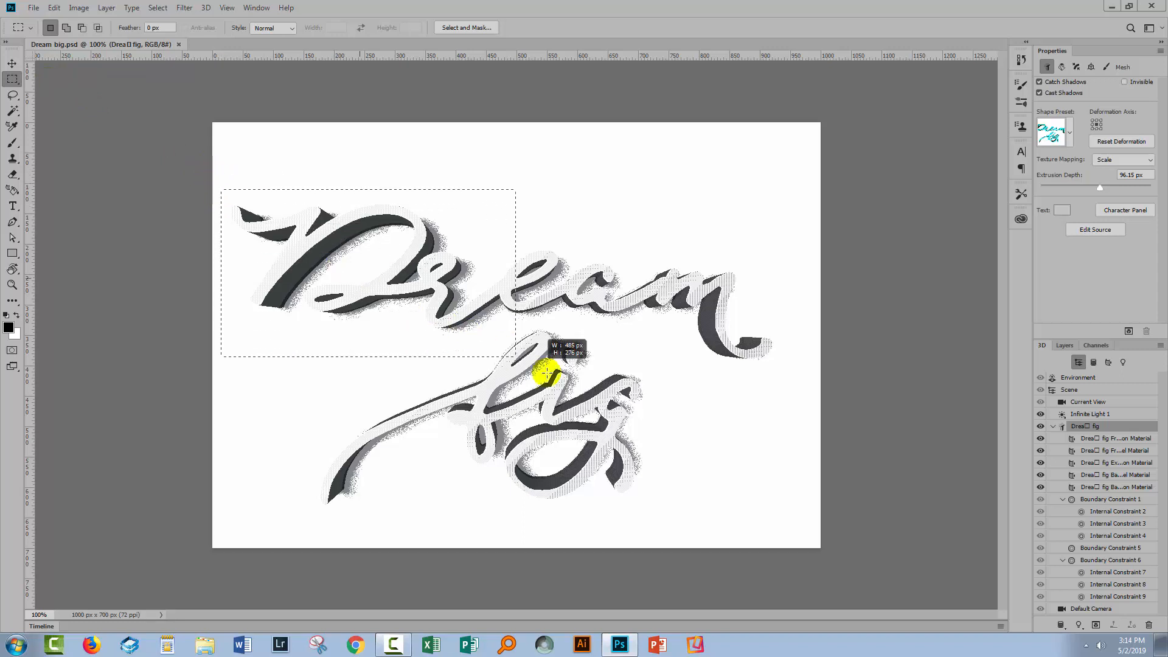
left_click_drag(547, 372, 787, 512)
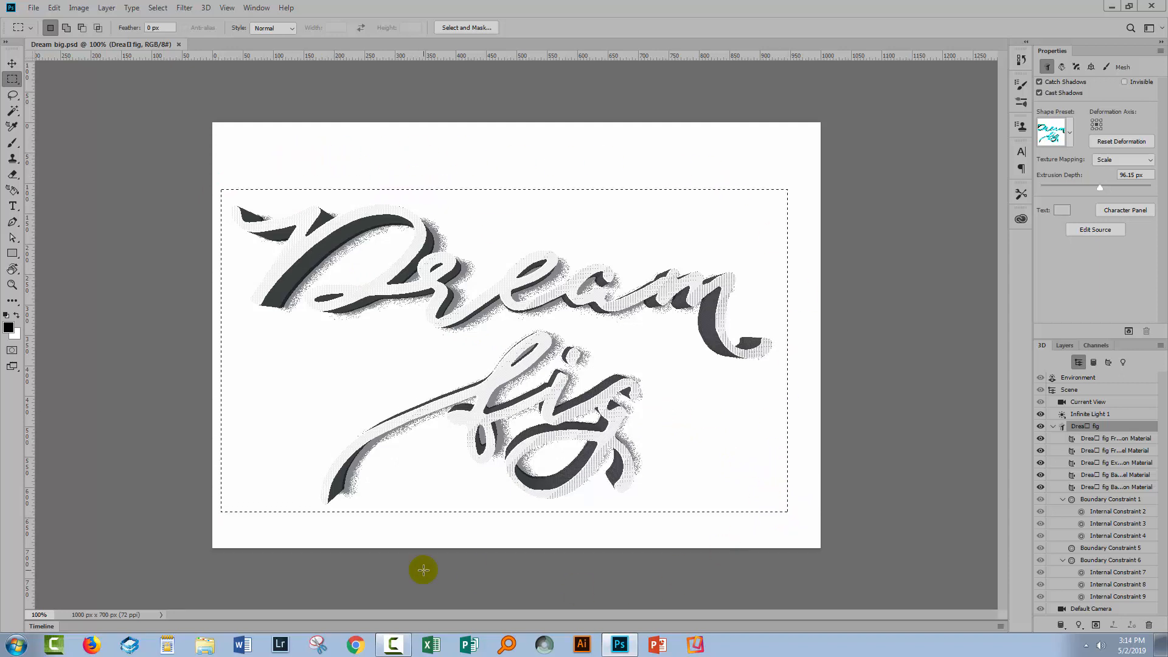
mouse_move(545, 590)
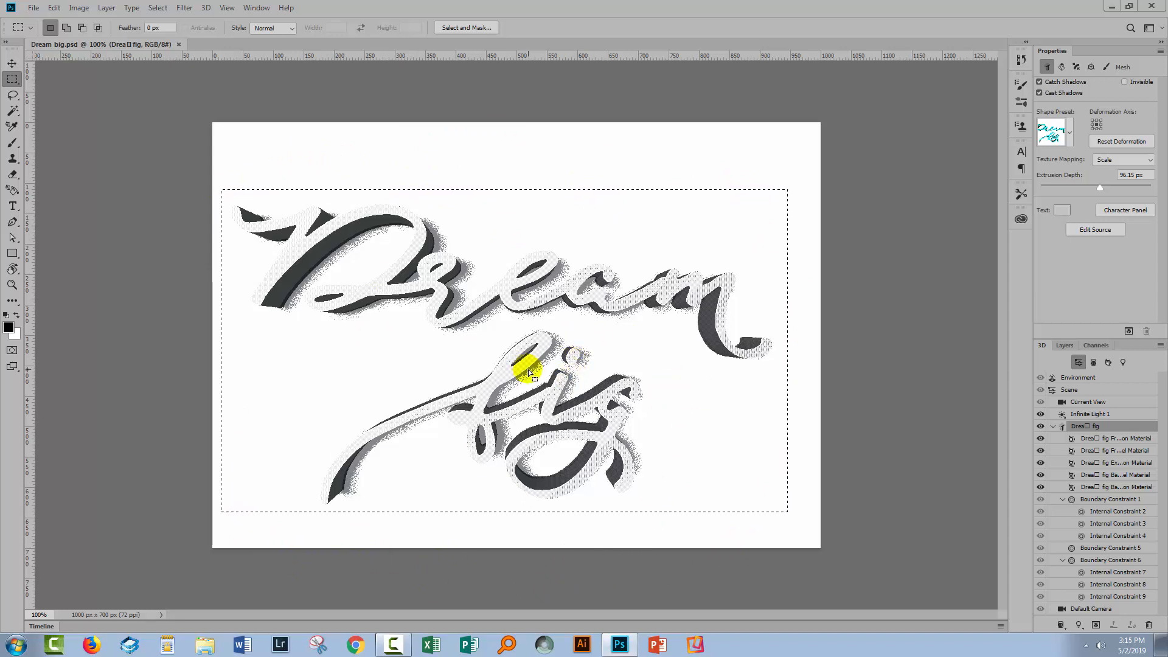
mouse_move(675, 356)
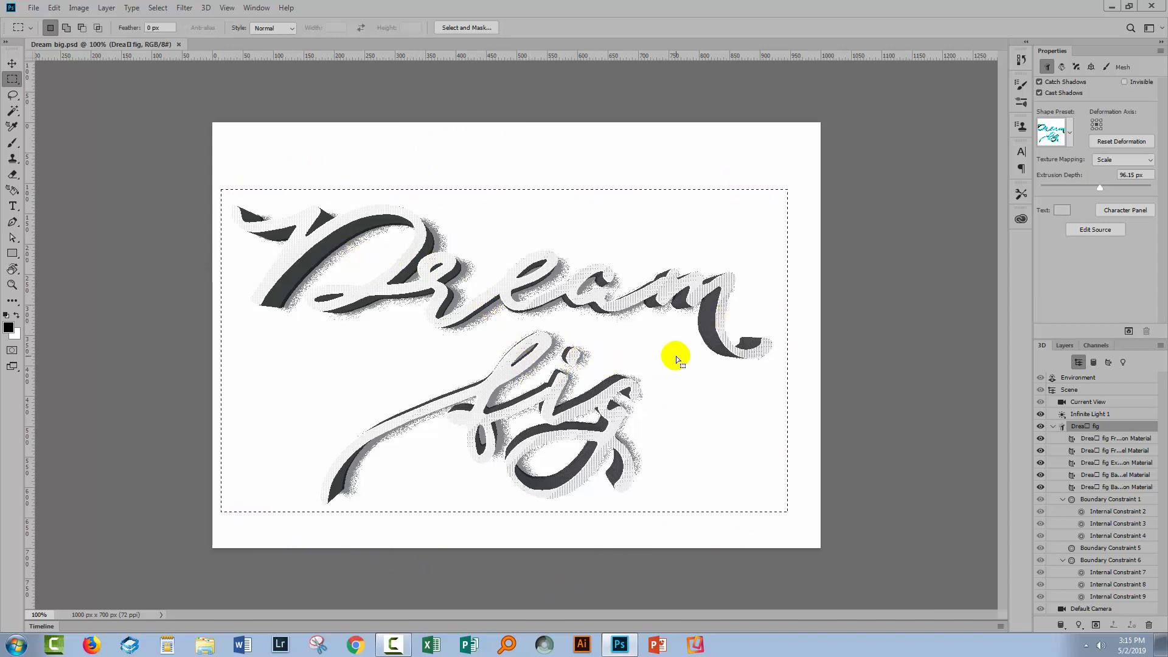
mouse_move(586, 450)
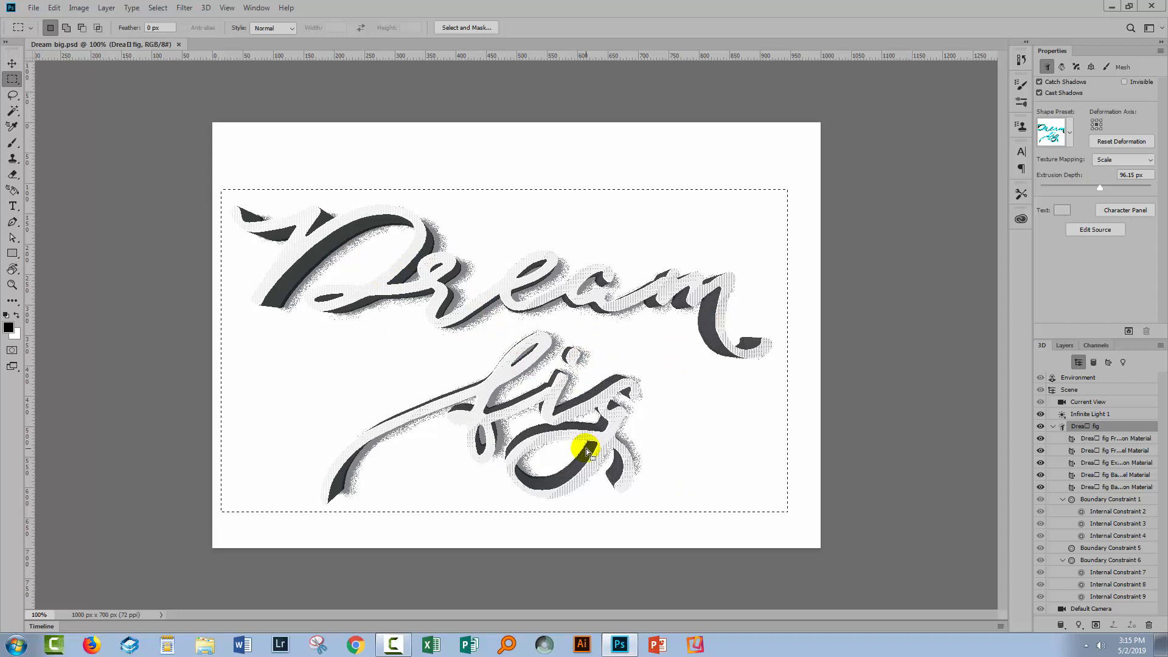
mouse_move(557, 371)
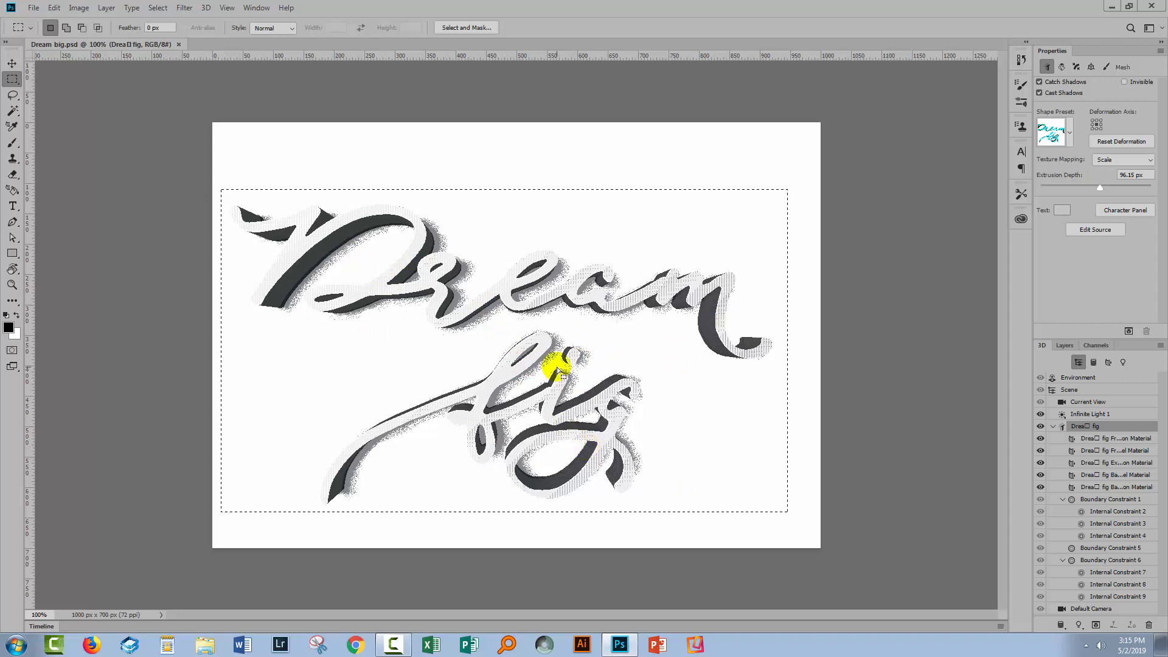
mouse_move(562, 394)
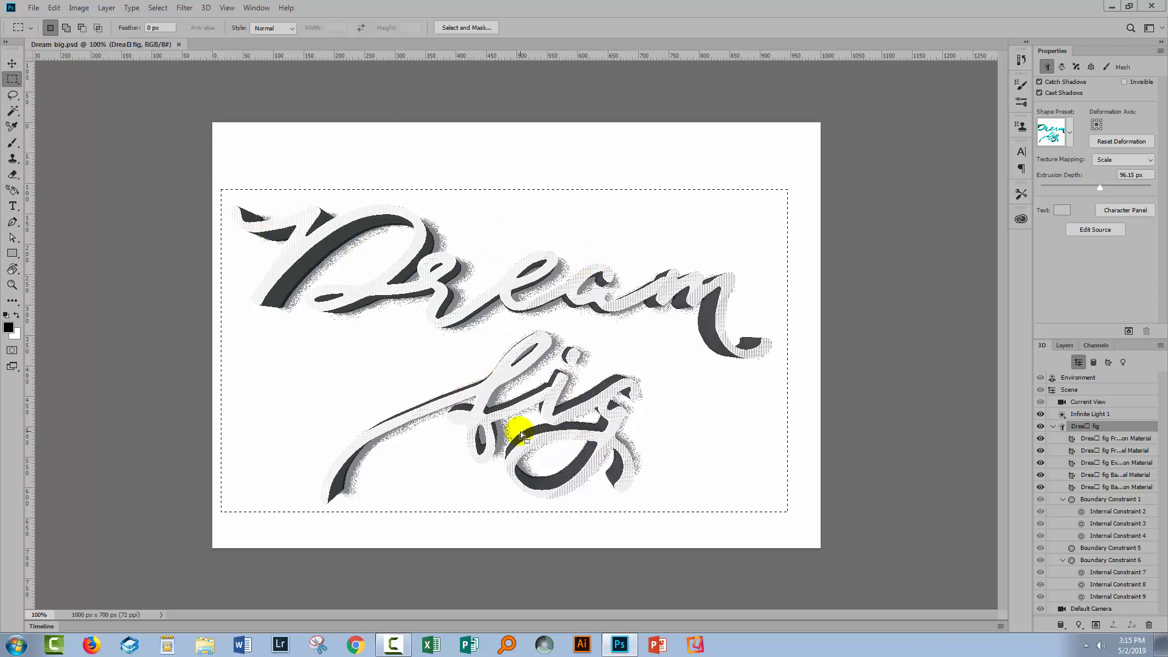
mouse_move(592, 421)
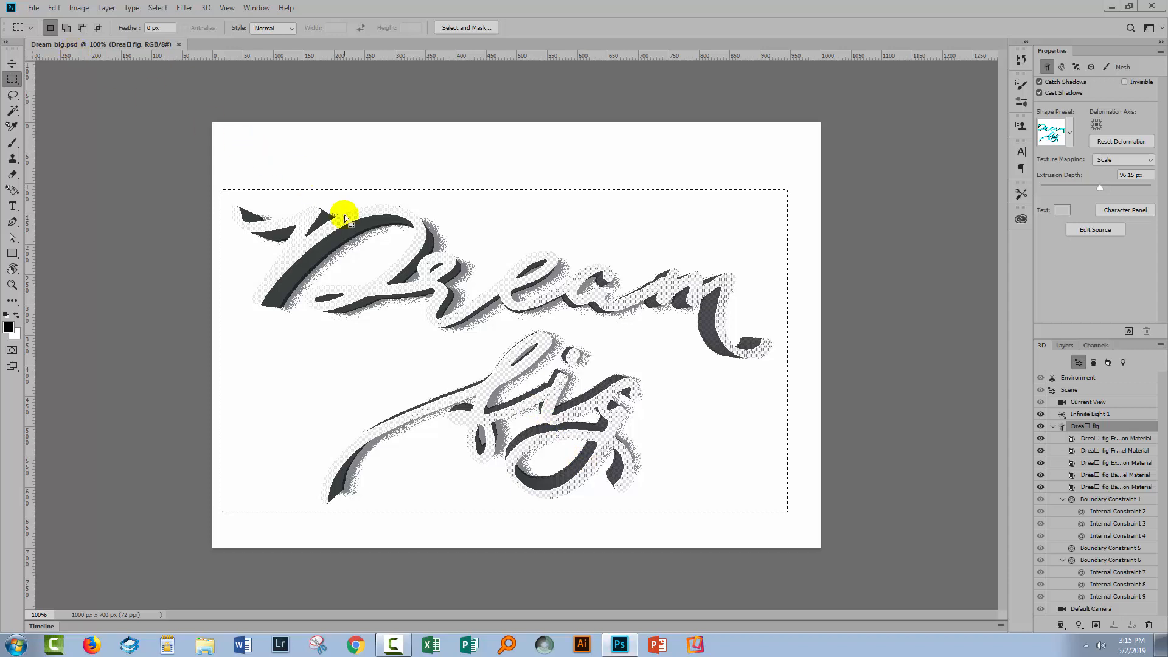
mouse_move(440, 366)
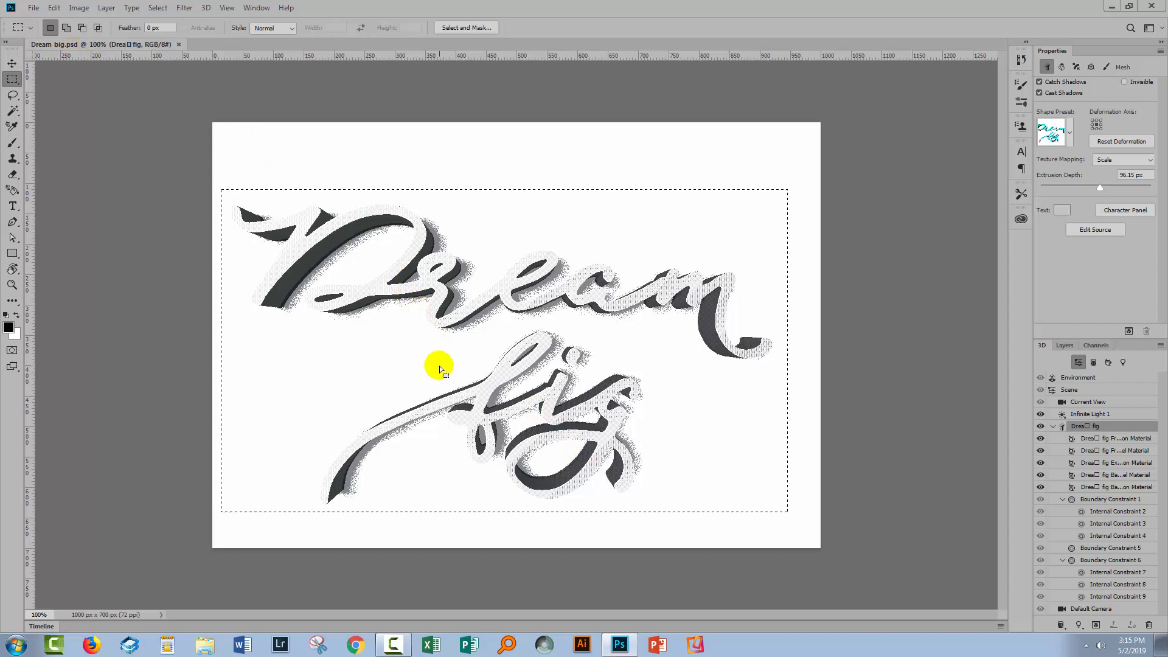
mouse_move(984, 335)
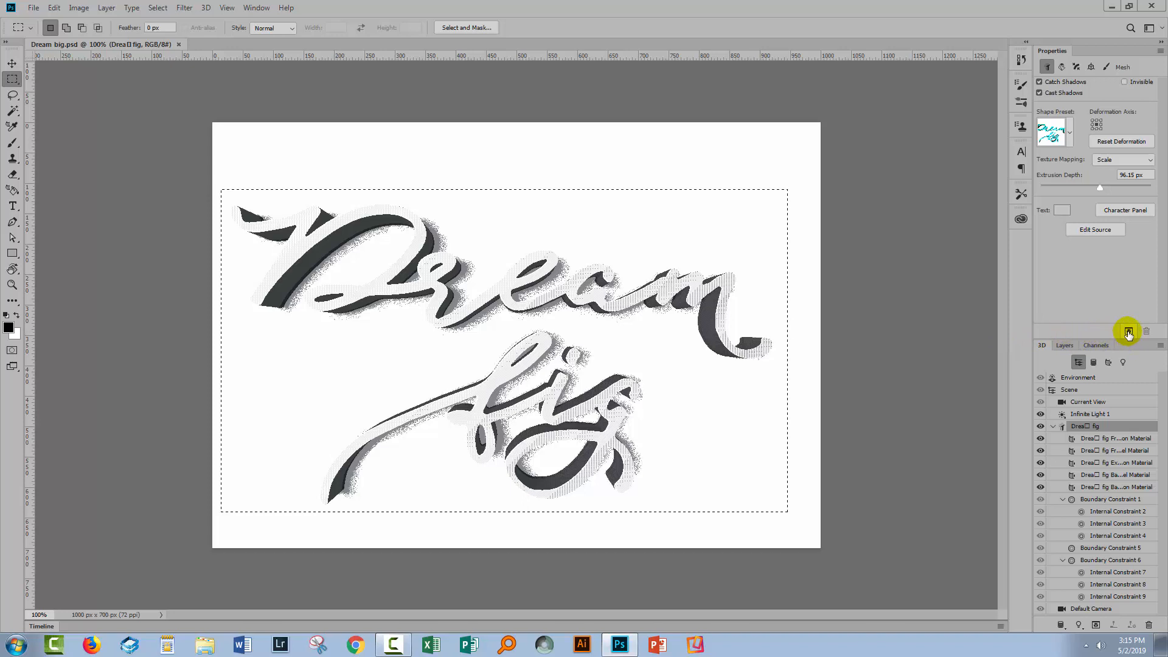
mouse_move(1127, 331)
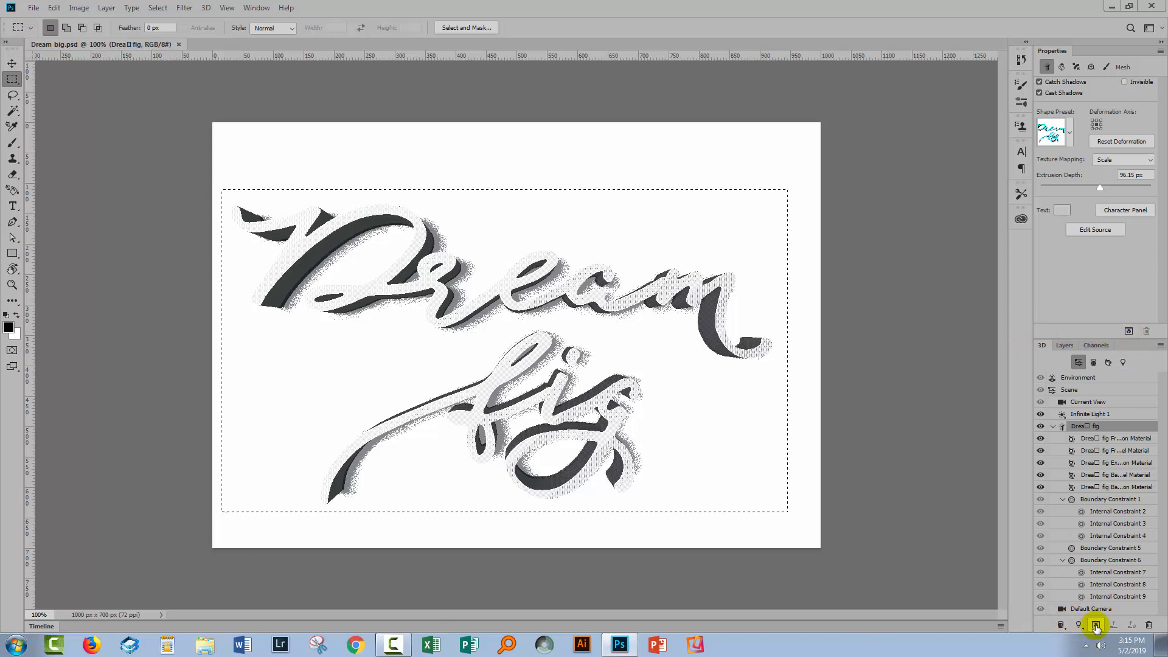
mouse_move(1129, 345)
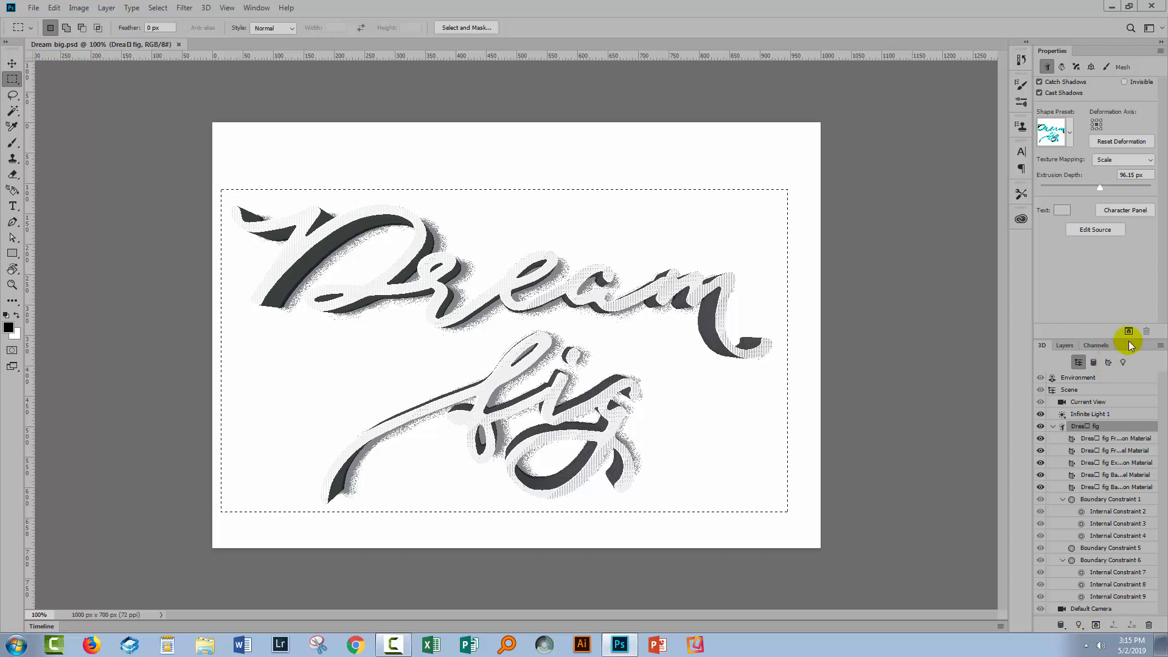
mouse_move(1129, 331)
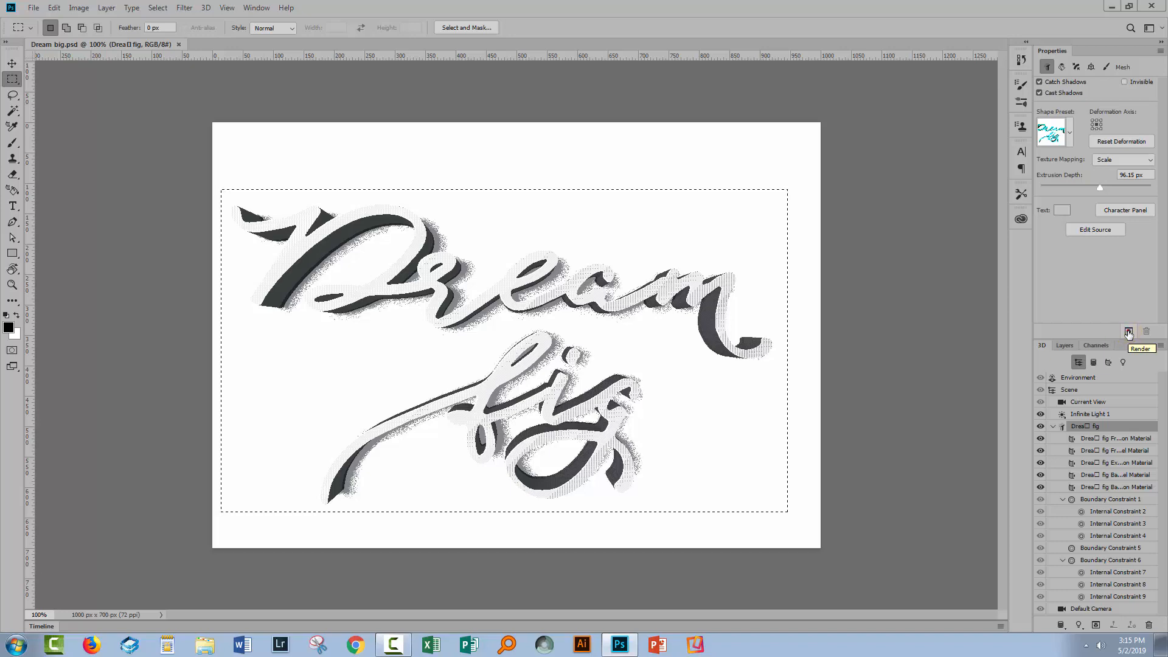
left_click(1129, 334)
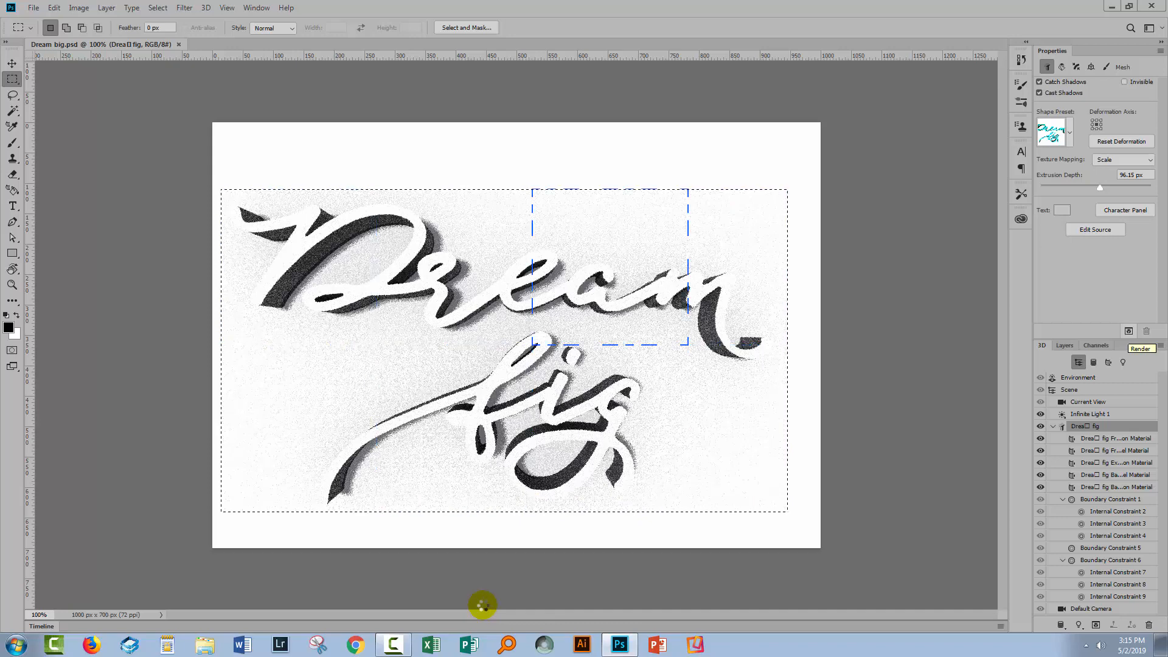
Step: Render the selected area of the 3D text with ray tracing until shadows look smooth
left_click_drag(609, 274, 734, 273)
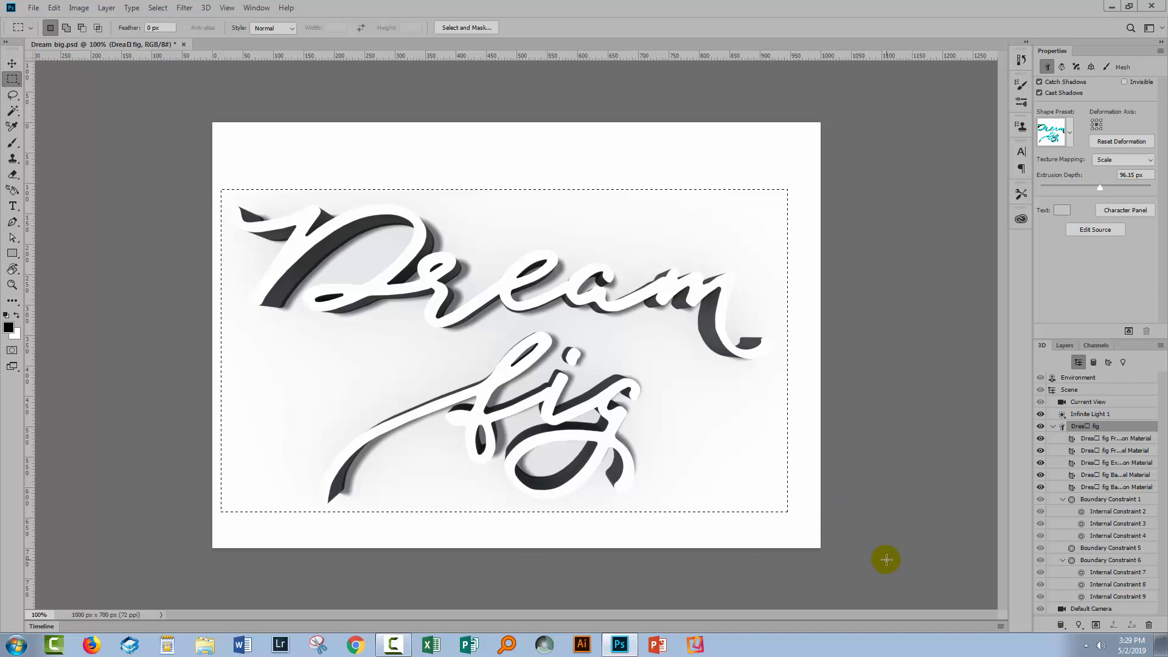
mouse_move(859, 573)
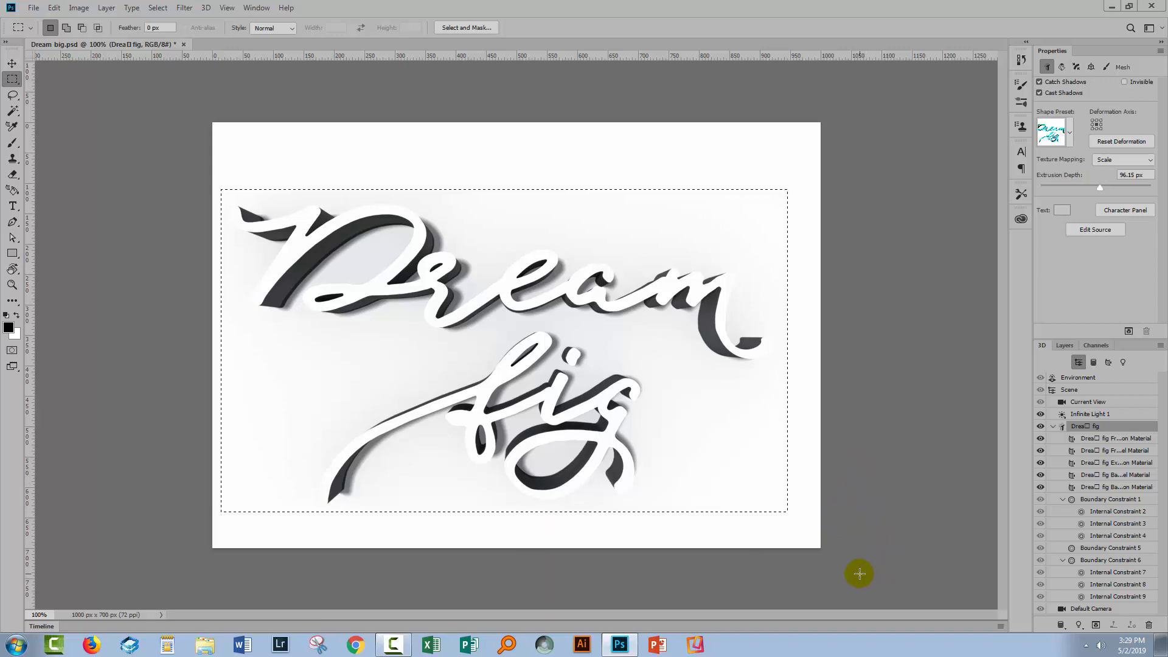
mouse_move(785, 604)
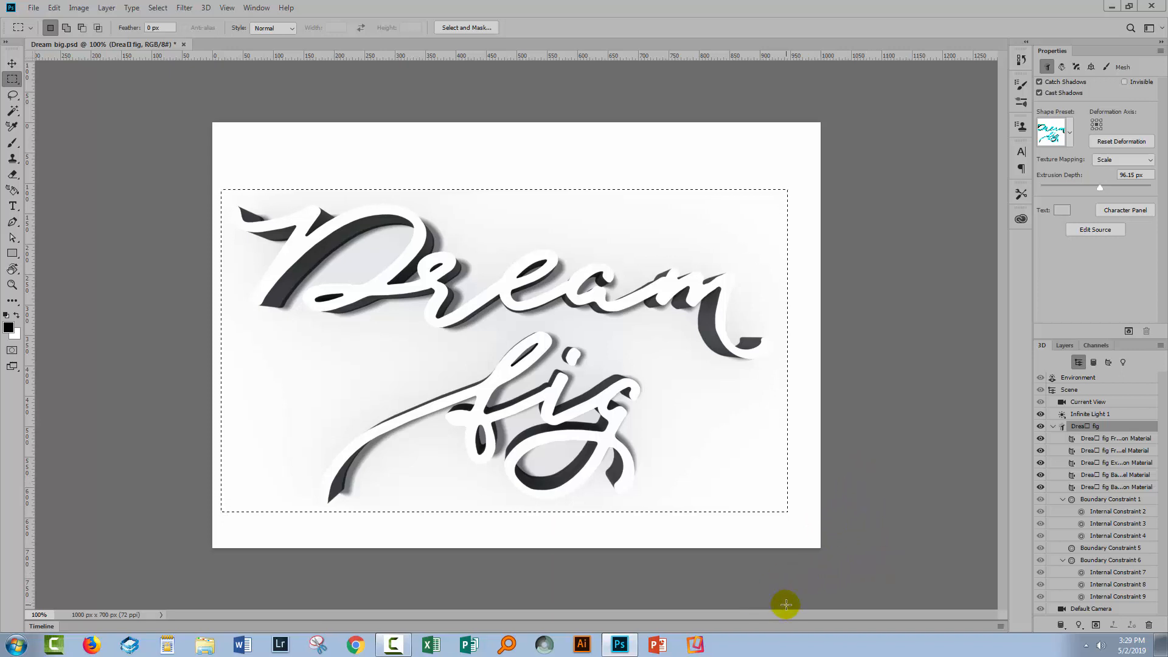
mouse_move(725, 554)
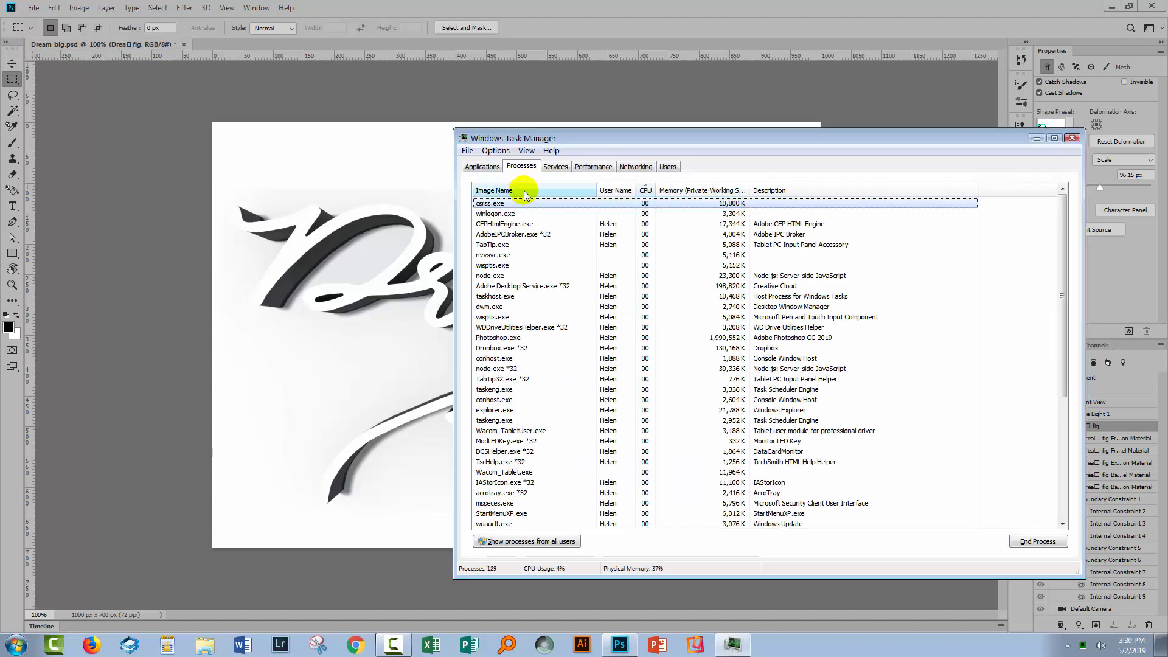
Step: Set Photoshop.exe to High priority in Task Manager, confirm, and close Task Manager
left_click(494, 190)
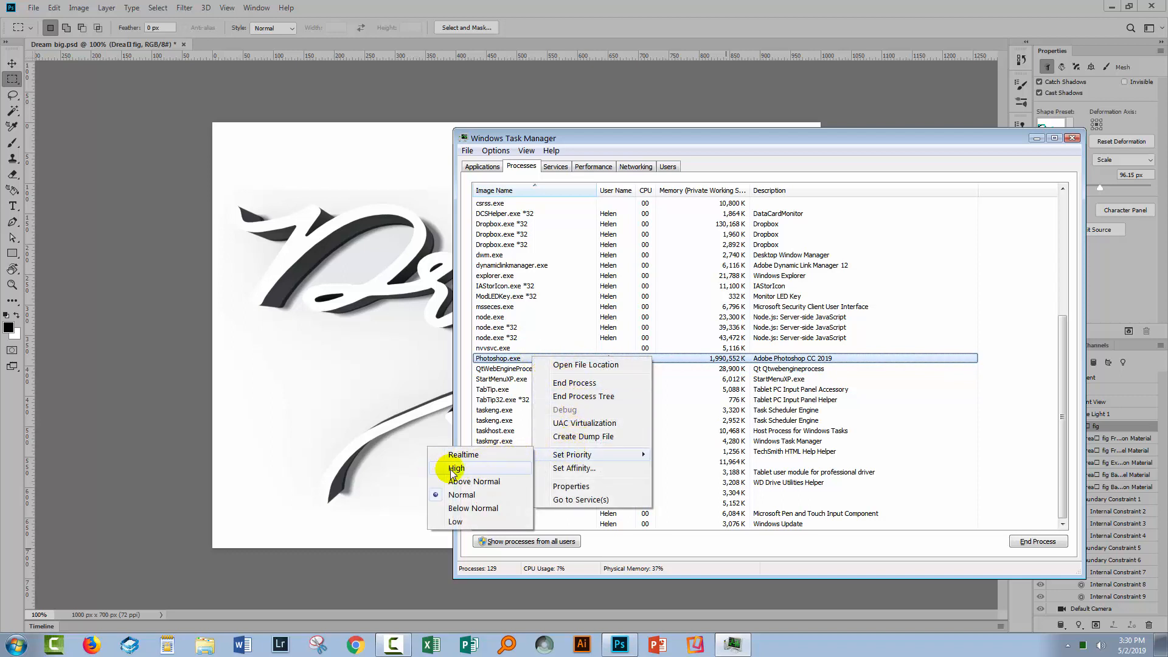
left_click(456, 467)
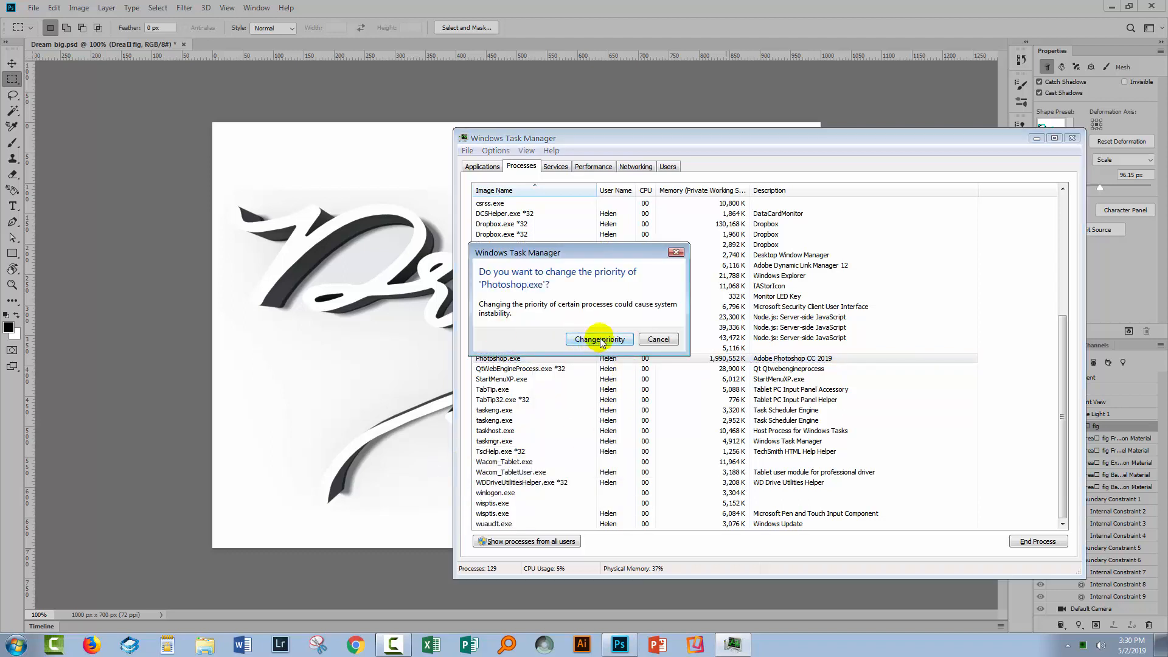
left_click(599, 339)
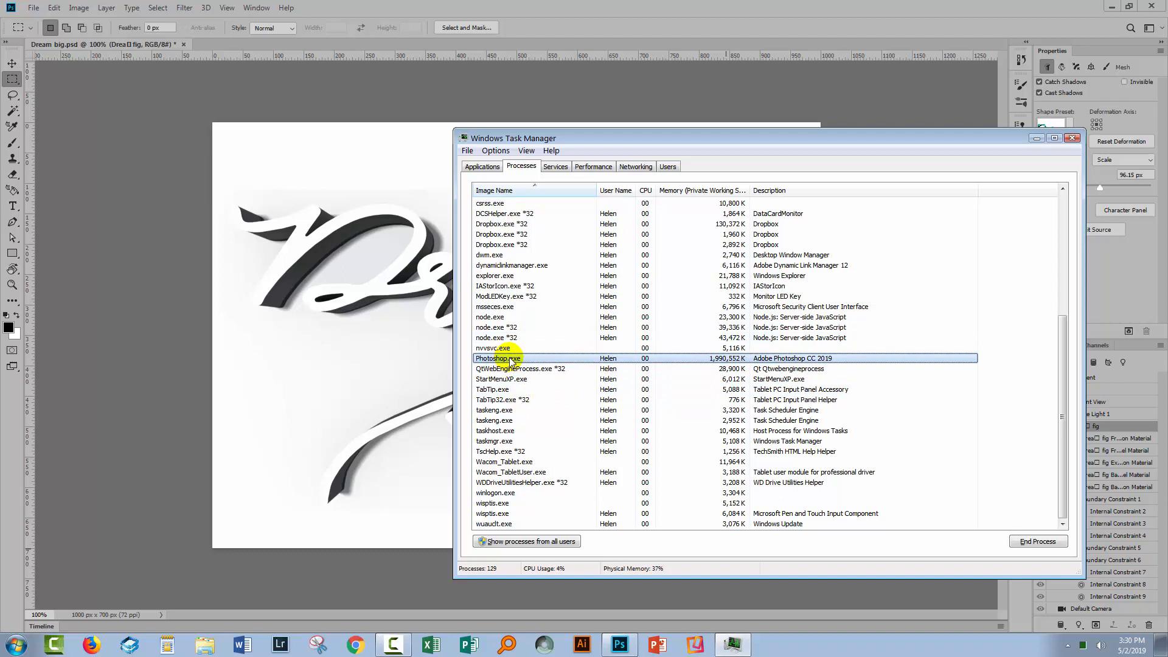
mouse_move(539, 353)
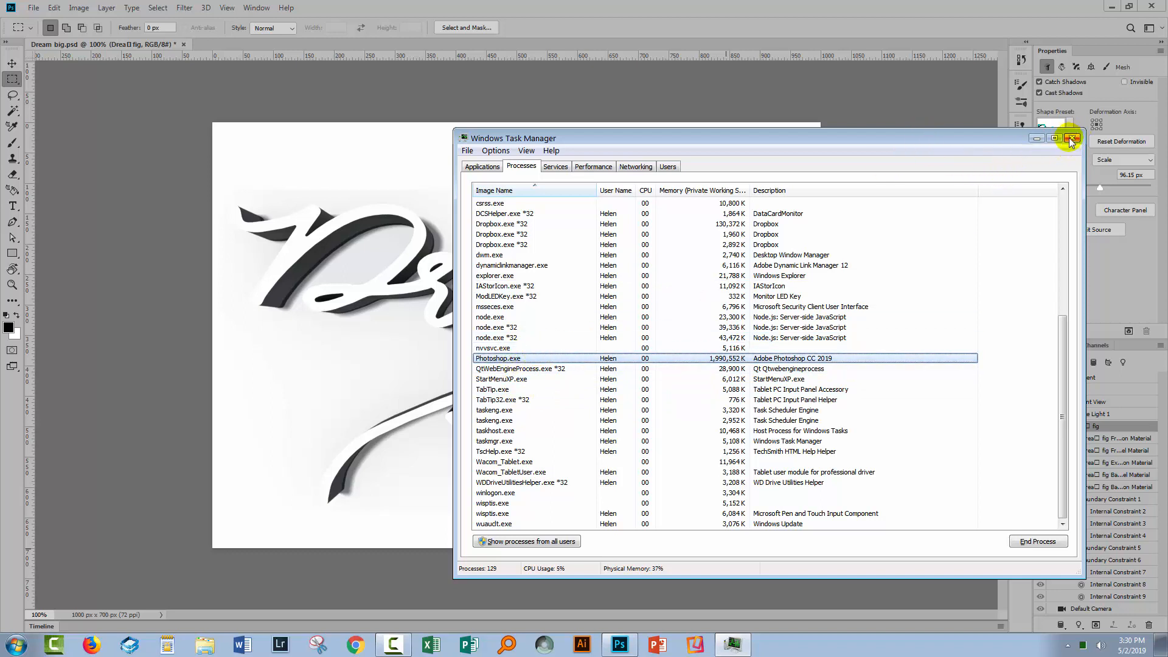
left_click(1073, 138)
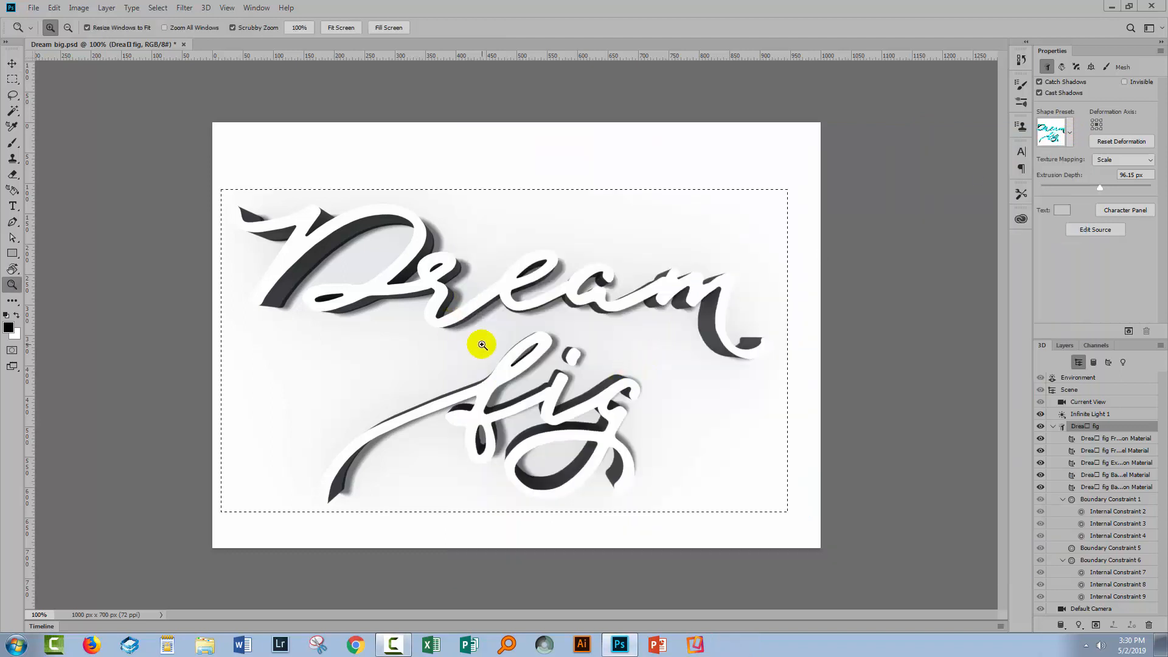
mouse_move(1066, 344)
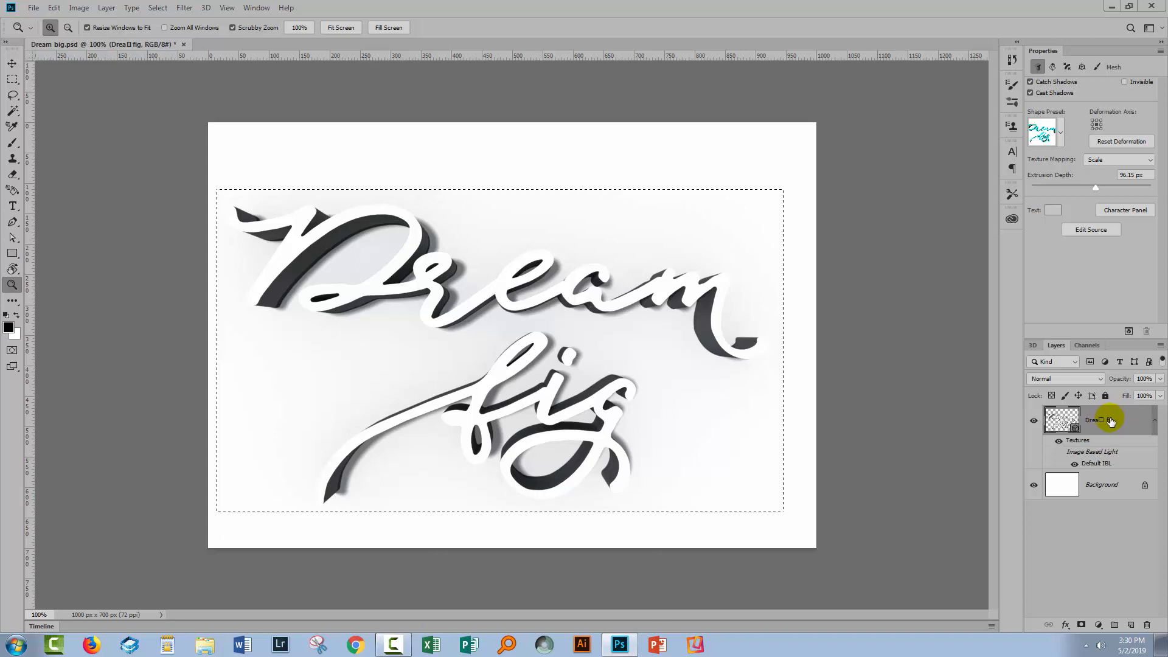
Step: Convert the 3D 'Dream big' layer to a Smart Object and pick the Move tool
right_click(1110, 421)
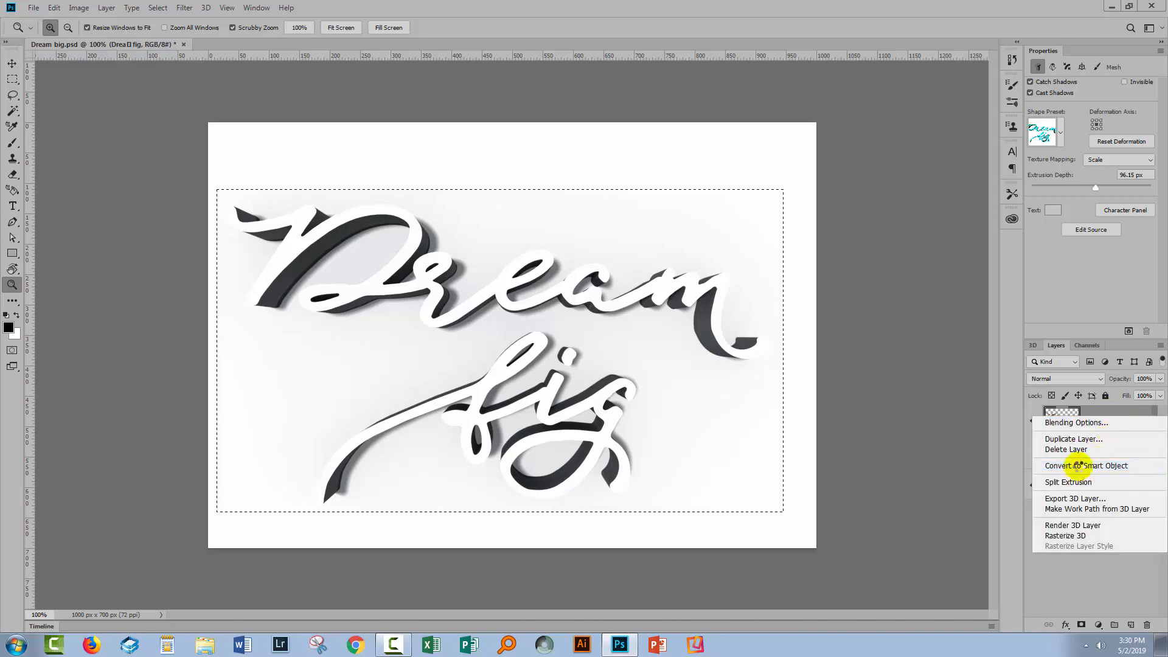
left_click(1087, 466)
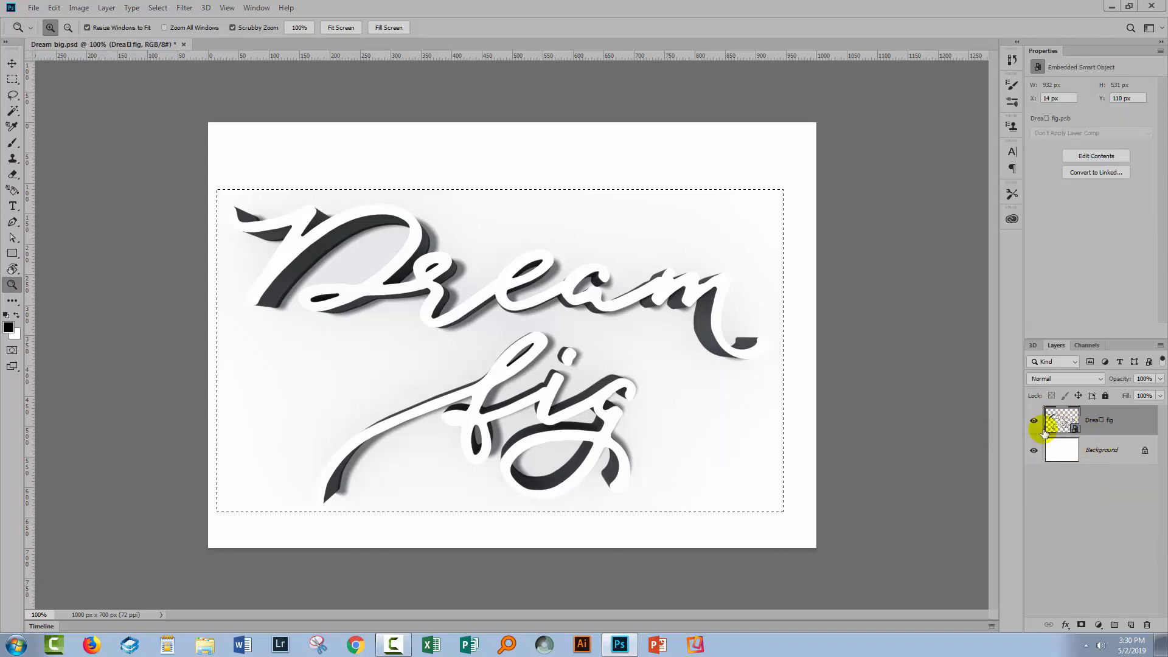
left_click(1034, 420)
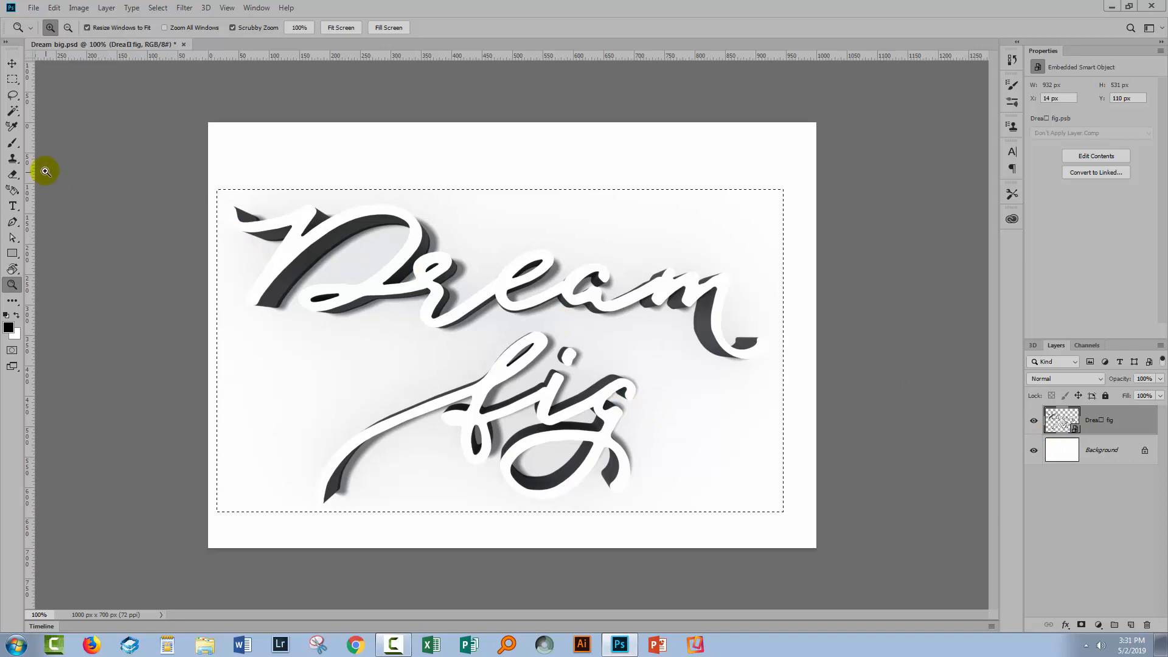
left_click(13, 64)
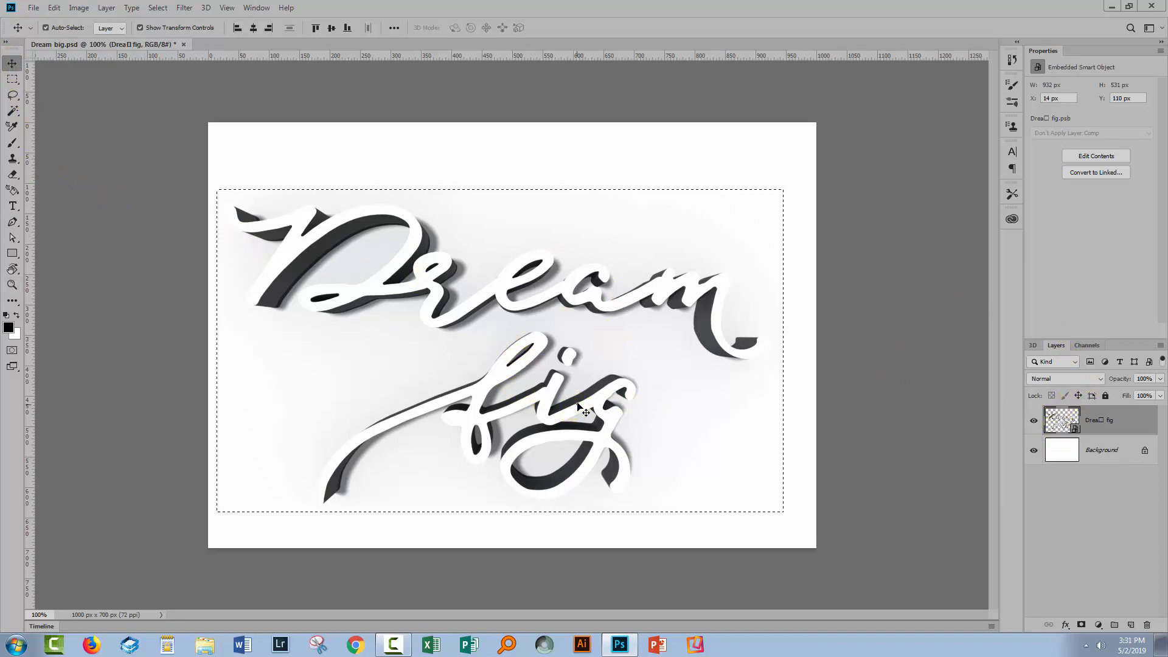
Step: Nudge the text up and right, then open the smart object's contents as a separate document
left_click_drag(585, 414, 583, 402)
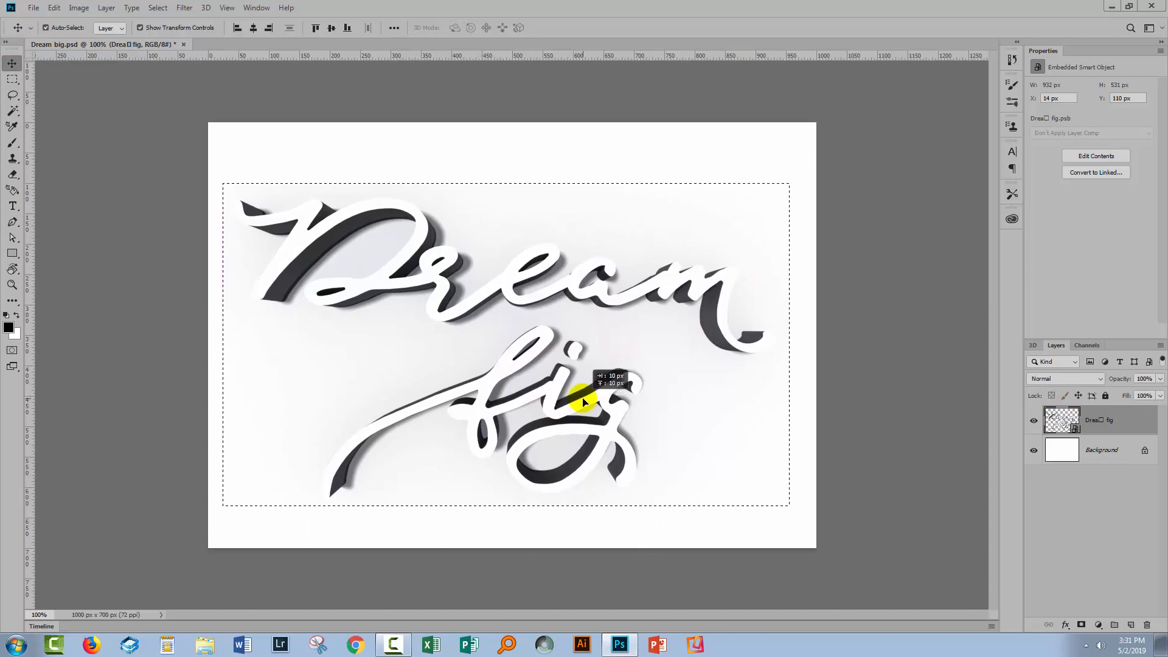
left_click_drag(585, 403, 410, 288)
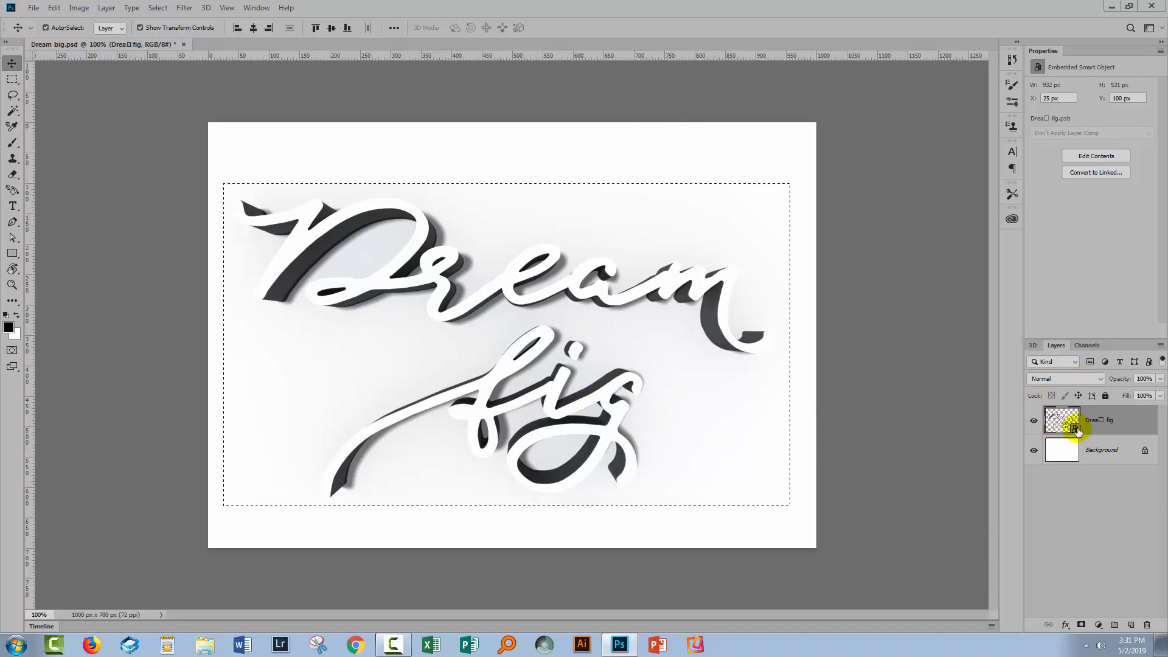
mouse_move(1063, 427)
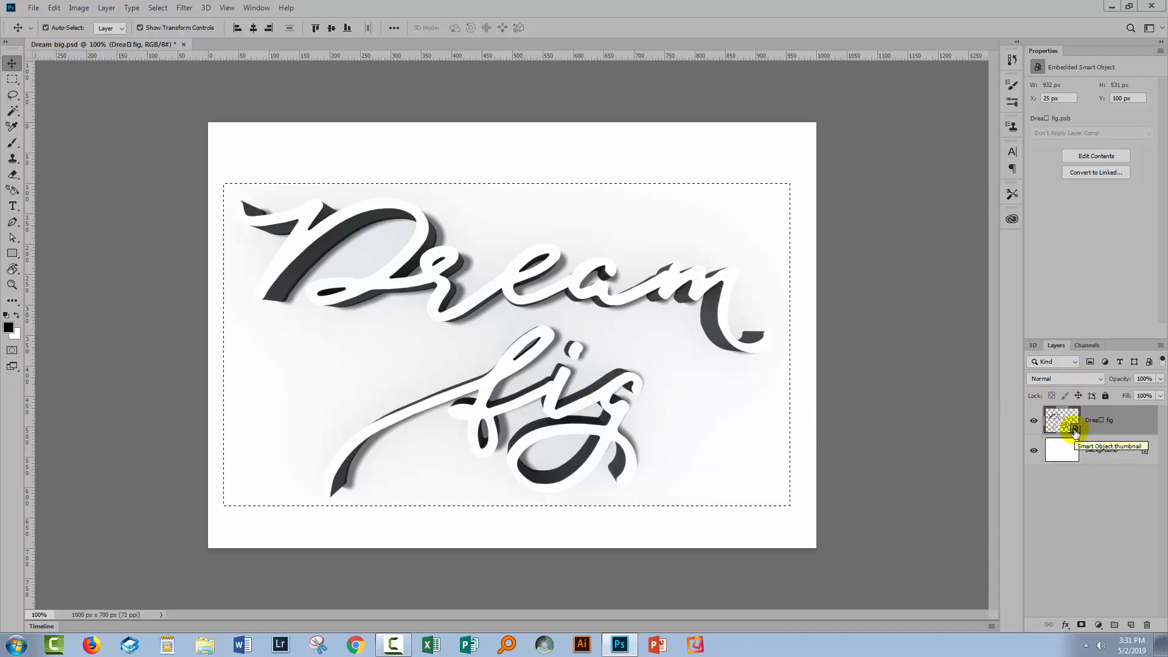
double_click(1061, 420)
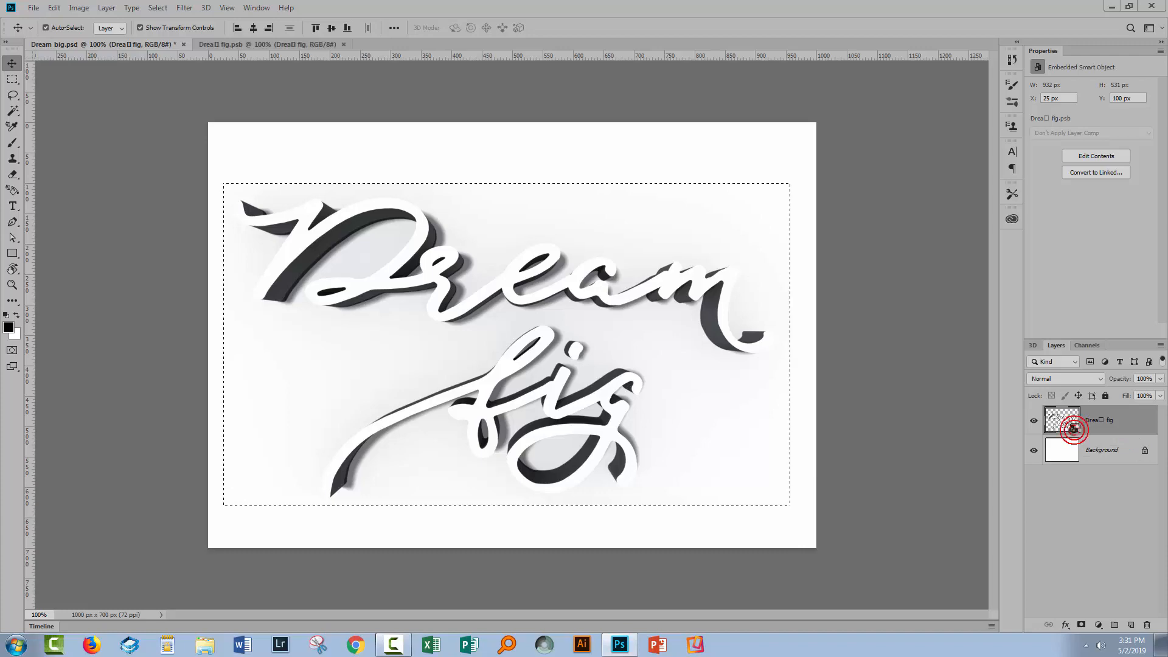
Step: Look over the .psb contents document and close it to return to Dream big.psd
left_click(220, 44)
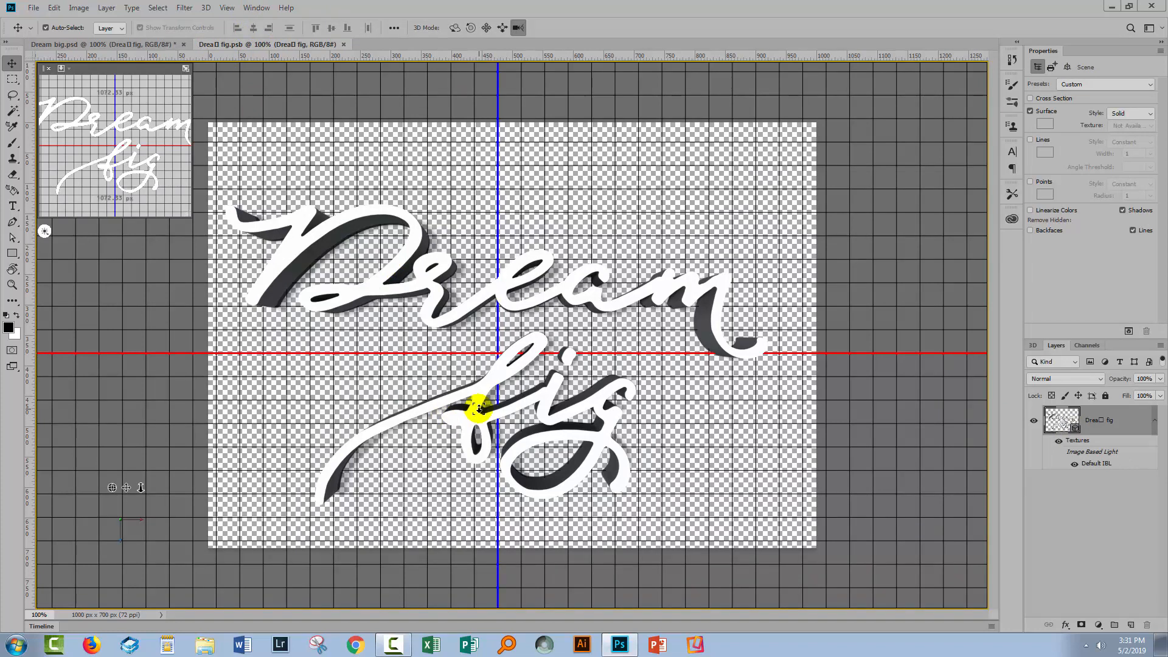
left_click_drag(478, 410, 462, 333)
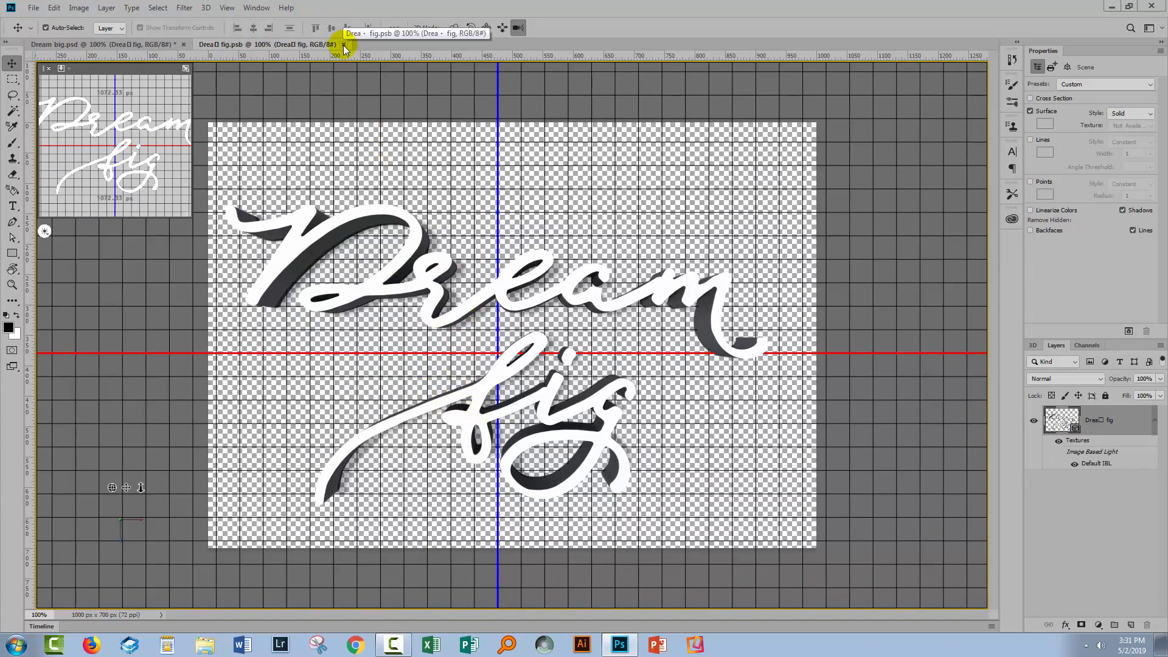
left_click(101, 44)
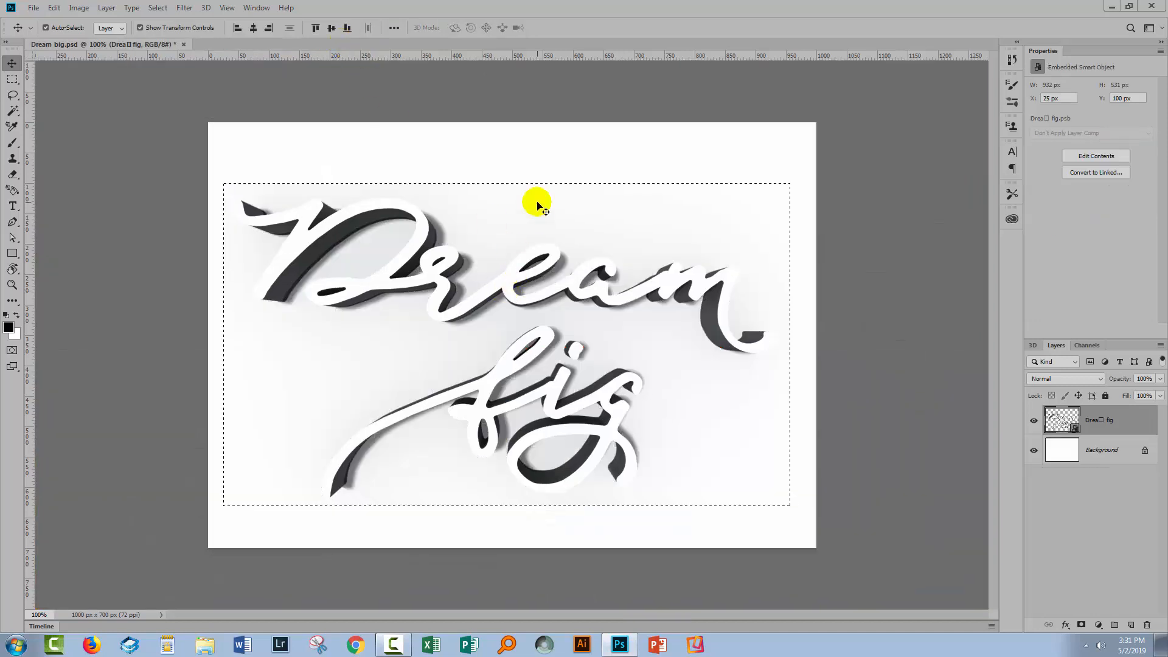
mouse_move(531, 323)
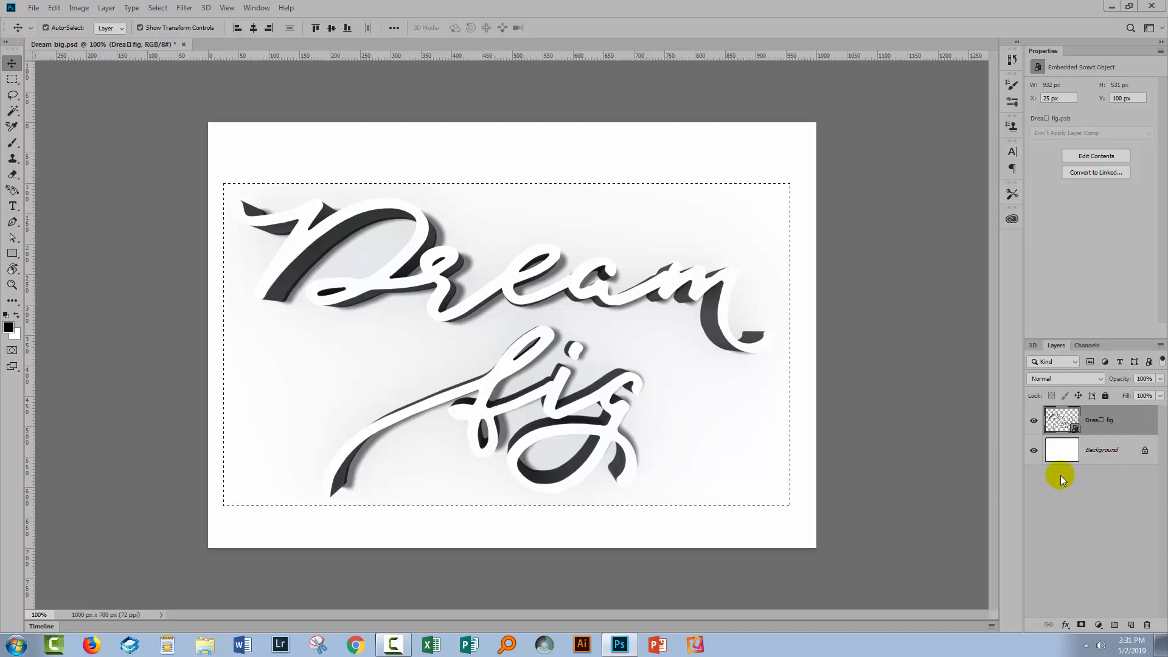
mouse_move(566, 300)
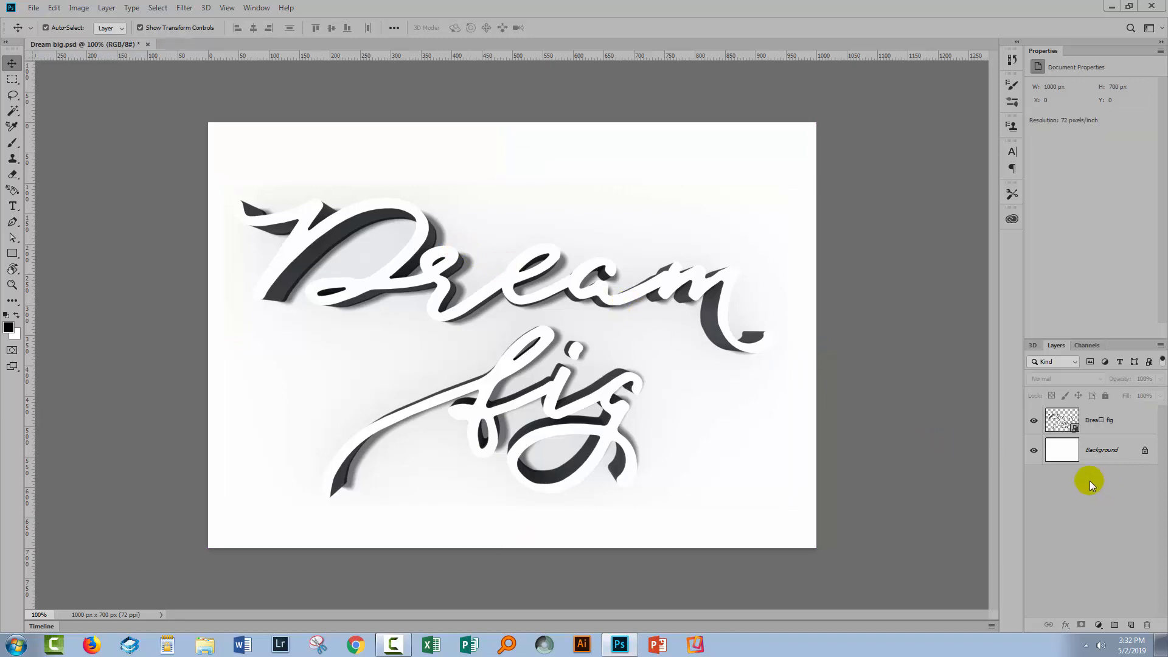
Step: Add a Curves adjustment layer named Curves 1 above the text smart object
left_click(1098, 420)
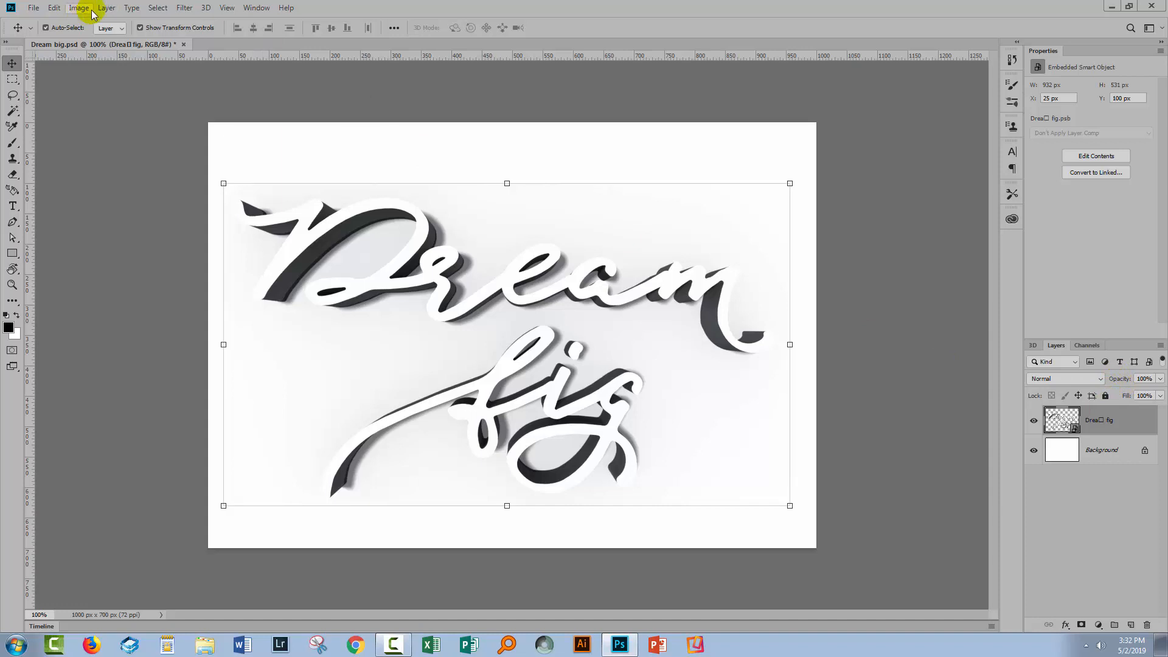
left_click(106, 7)
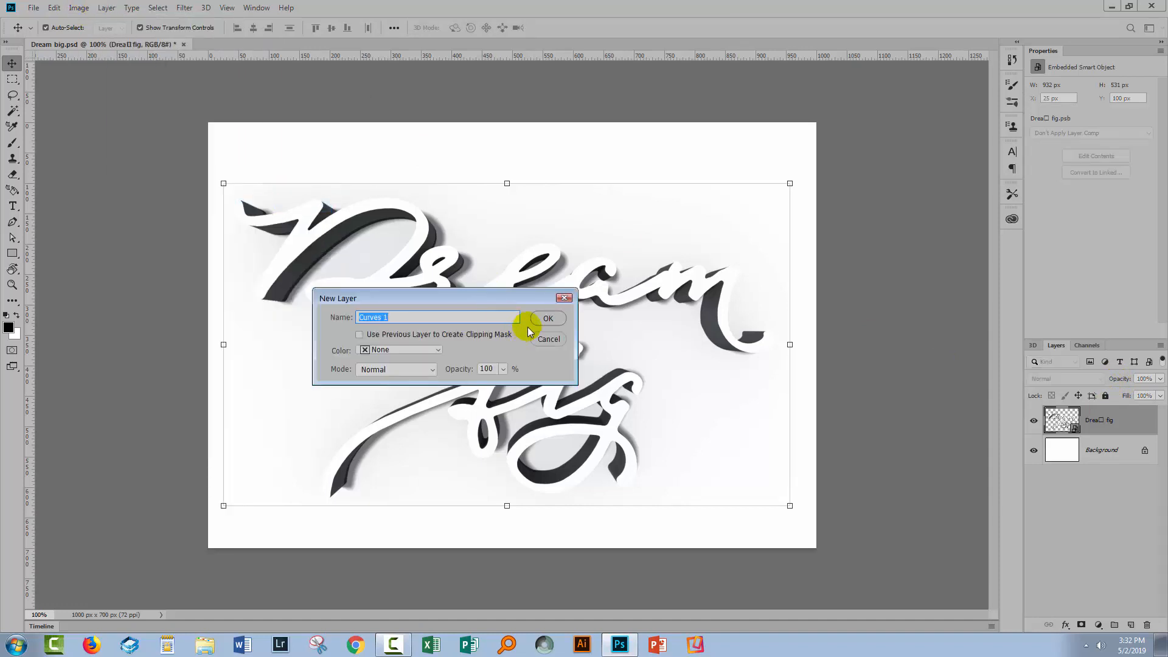
left_click(549, 317)
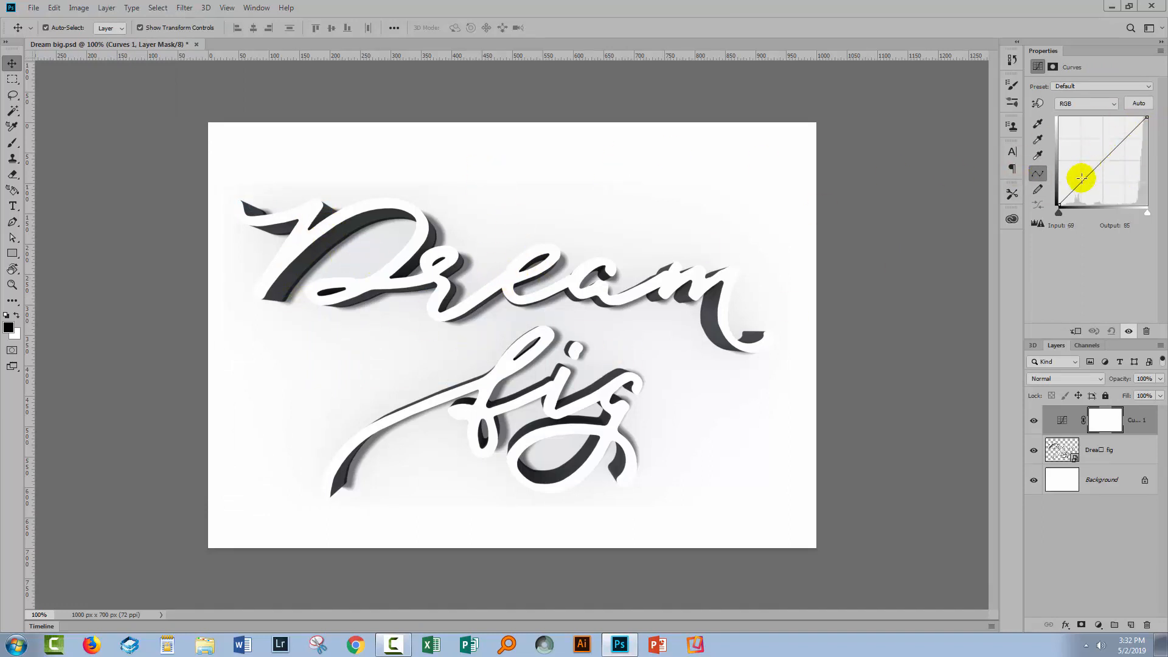
Step: Shape the Curves 1 curve upward (input 150, output 215) to brighten the shadows, then hide the layer
left_click_drag(1081, 180, 1085, 177)
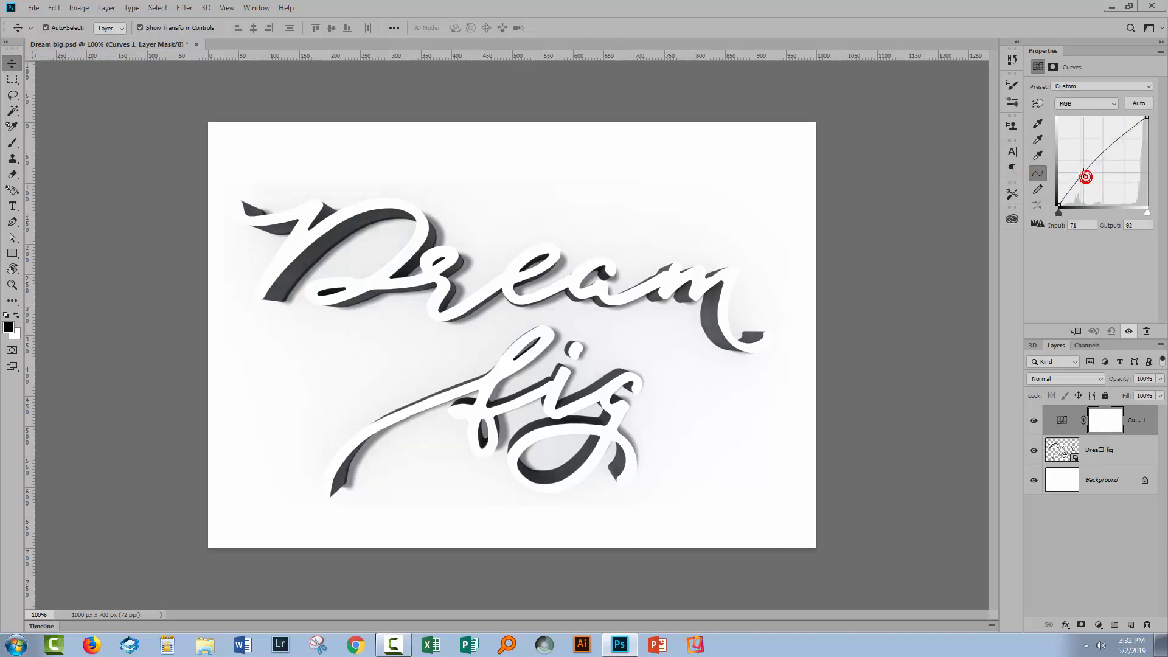
left_click_drag(1086, 176, 1081, 163)
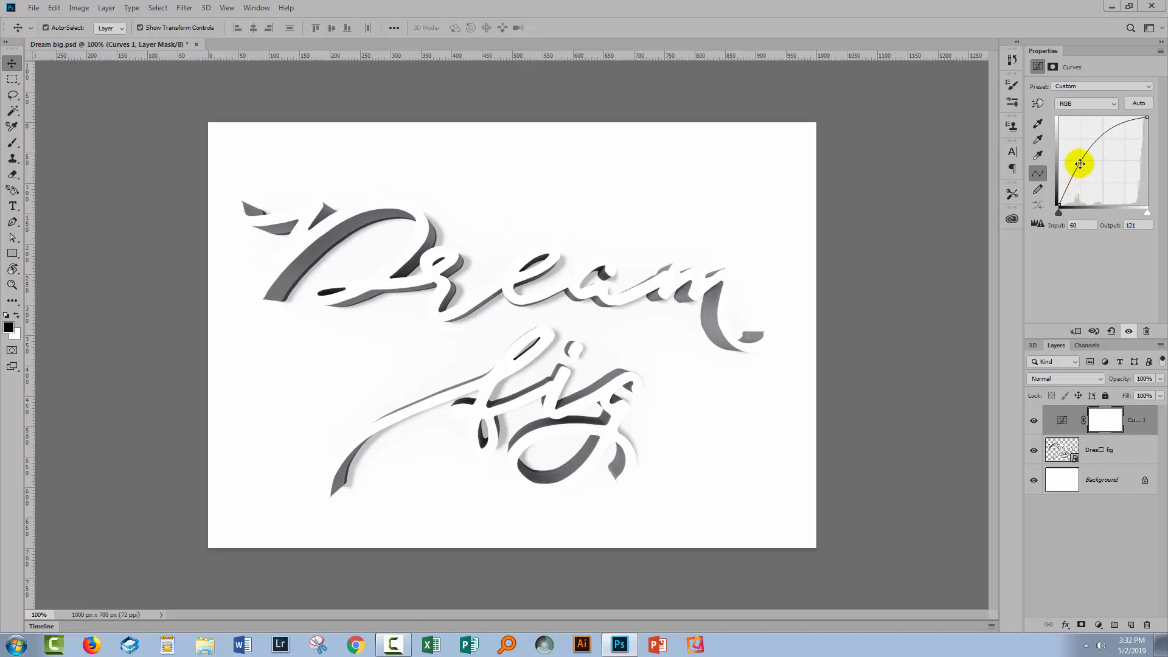
left_click_drag(1079, 165, 1075, 162)
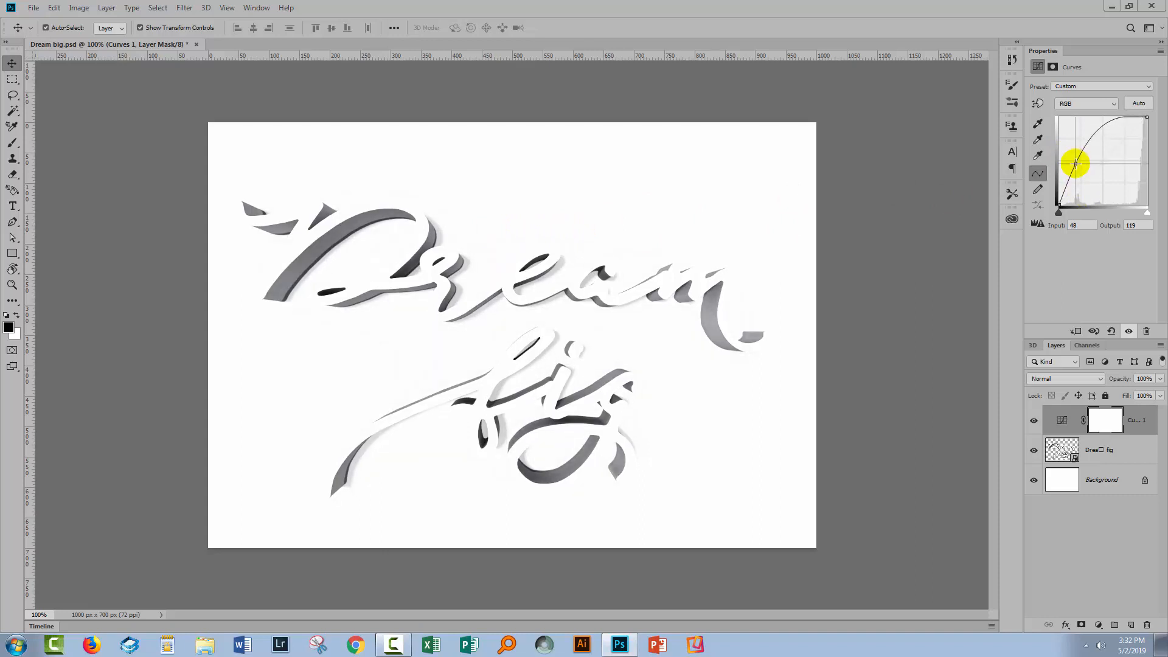
left_click_drag(1077, 165, 1106, 124)
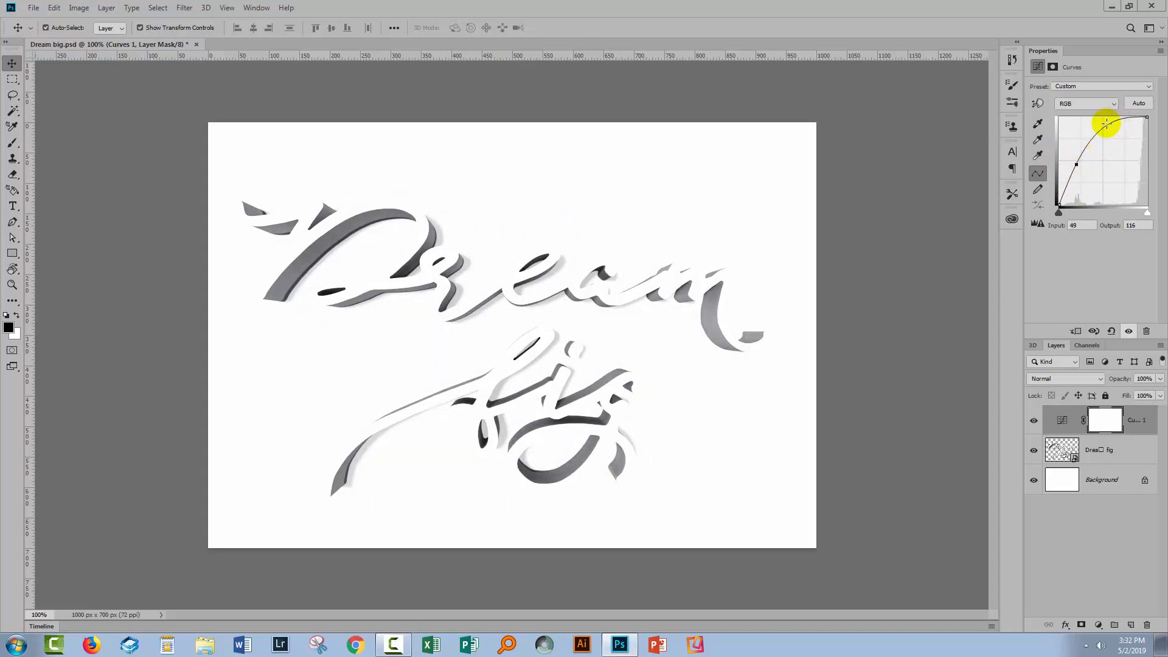
left_click_drag(1106, 124, 1112, 131)
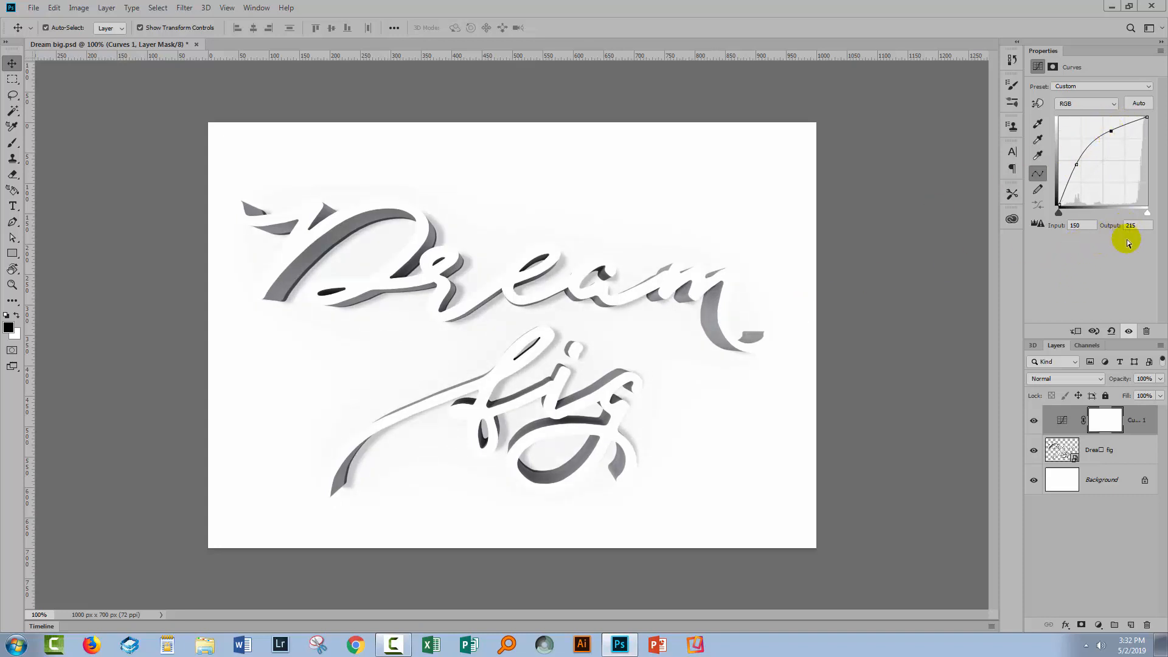
left_click(1094, 331)
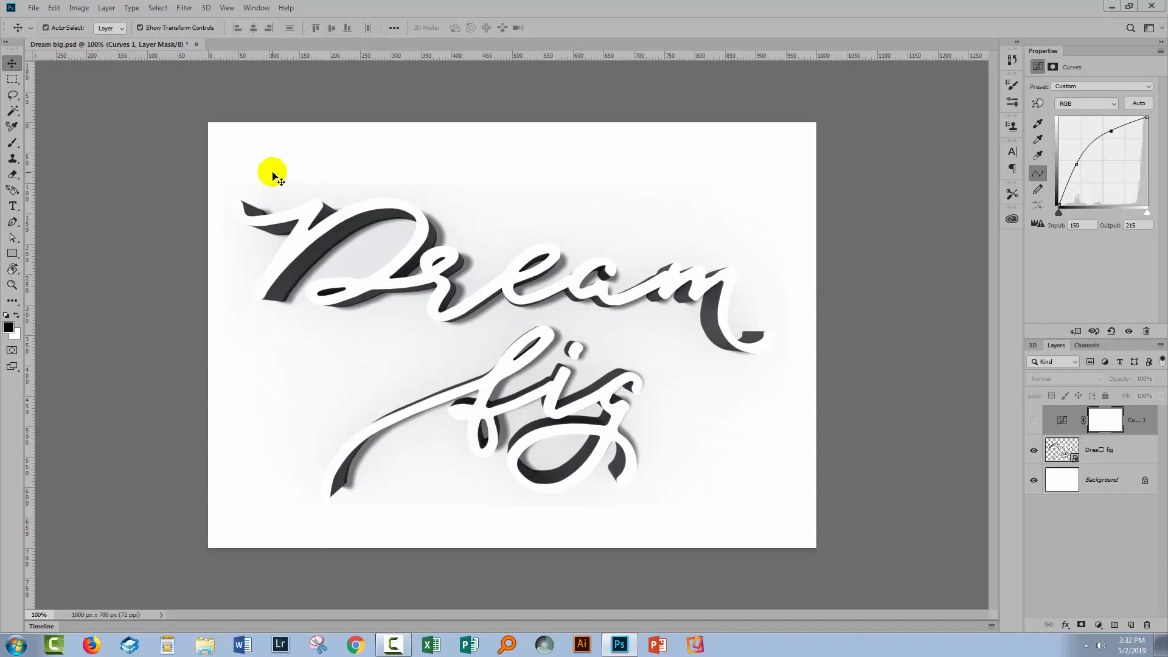
mouse_move(430, 345)
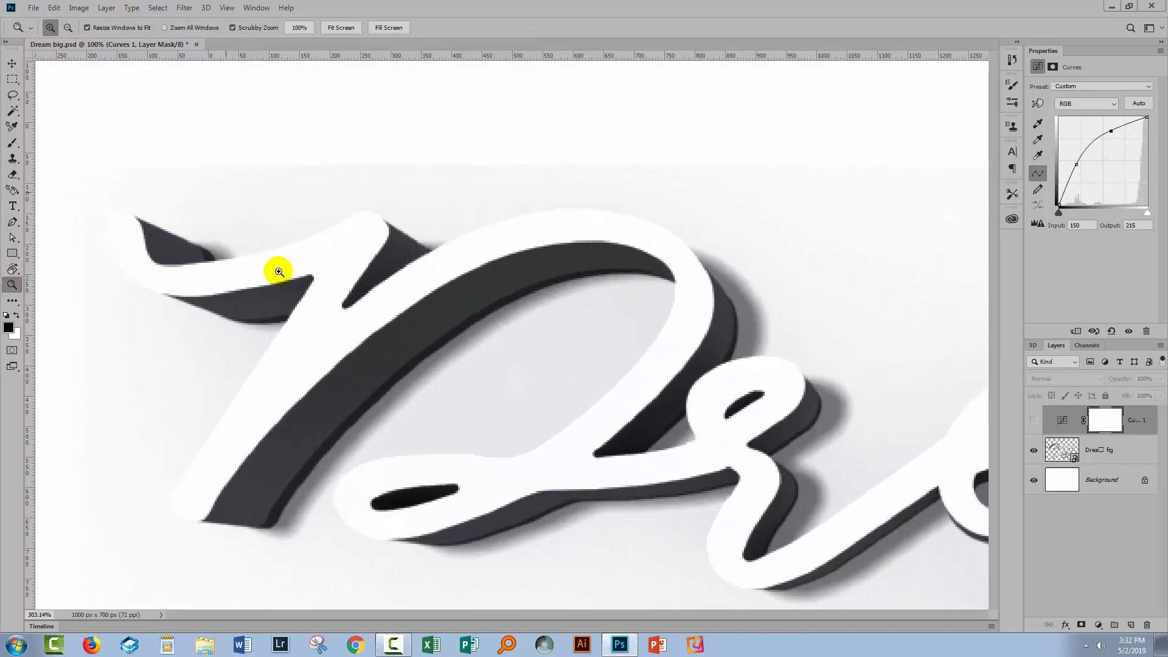
Step: Magnify the canvas on the 'Dr' of Dream to inspect its shadow detail
left_click(279, 270)
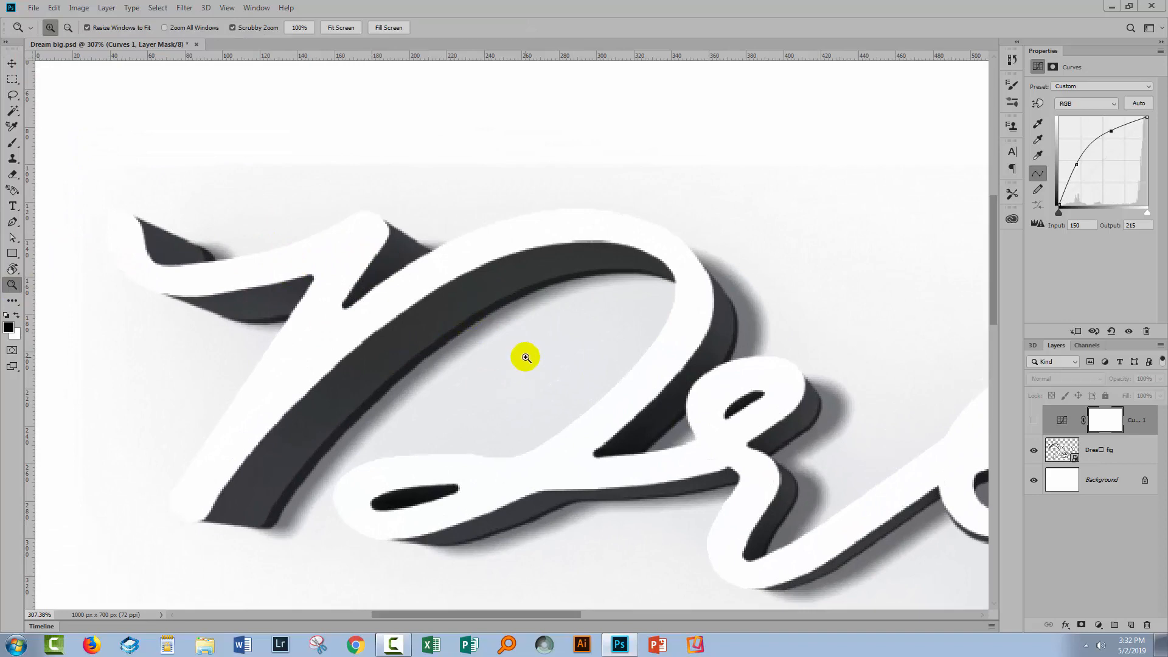